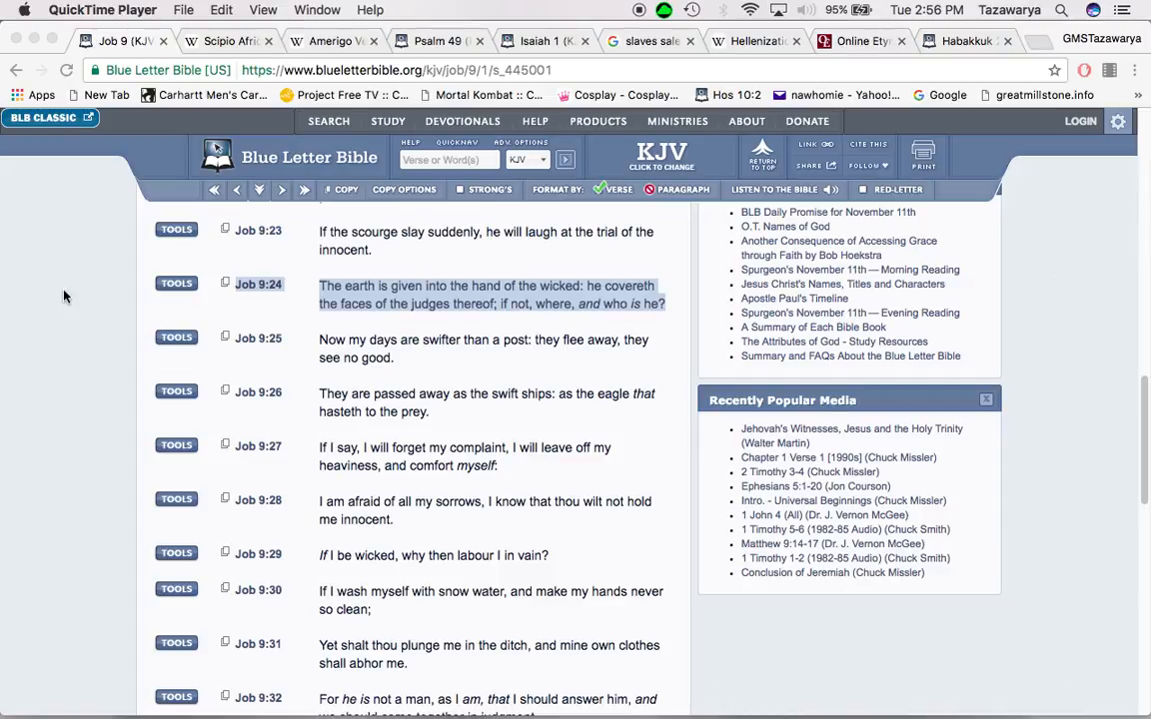
mouse_move(799, 368)
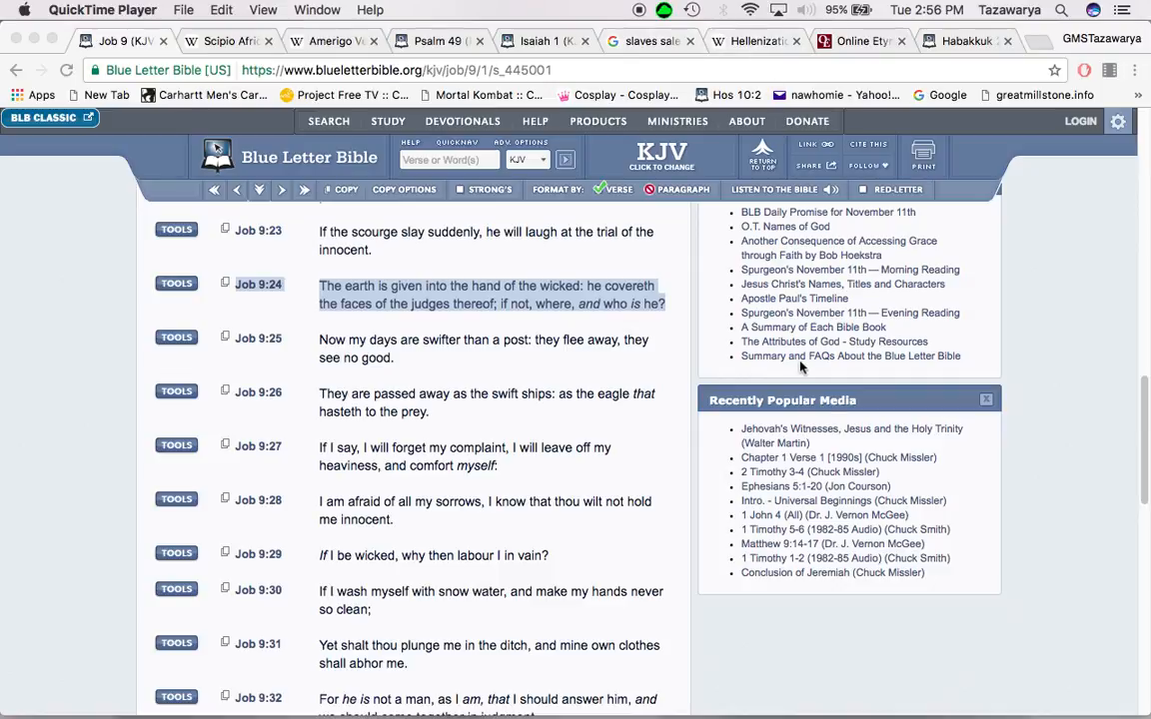
mouse_move(696, 305)
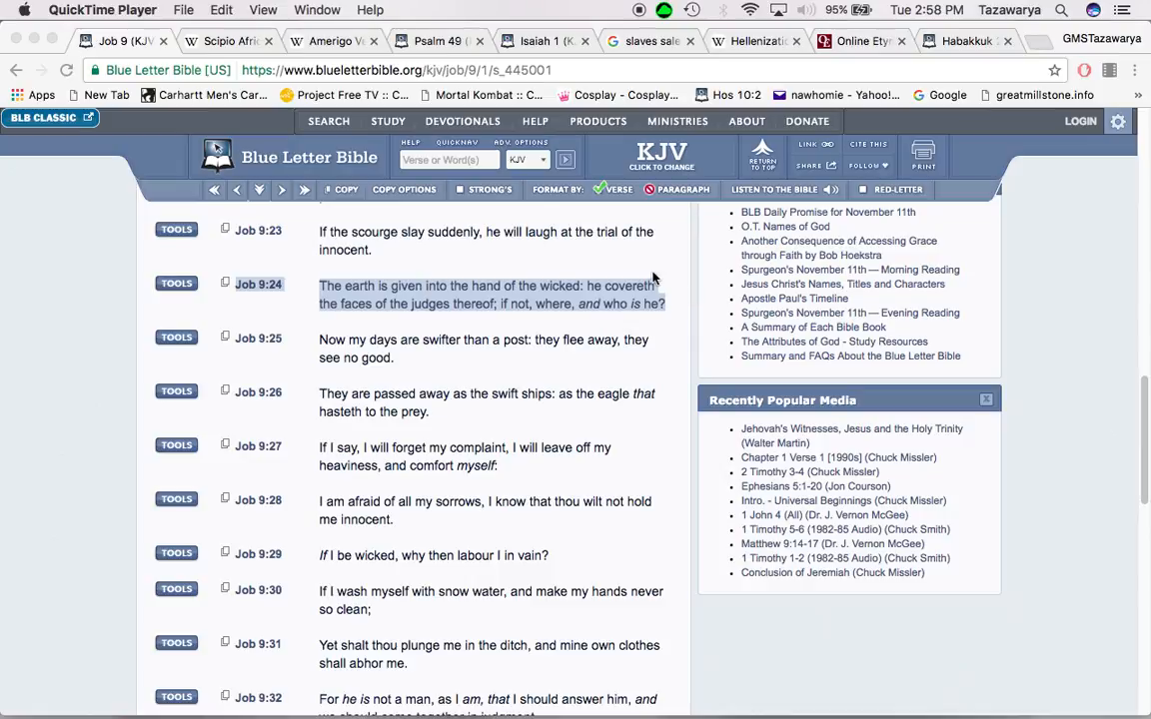
mouse_move(293, 262)
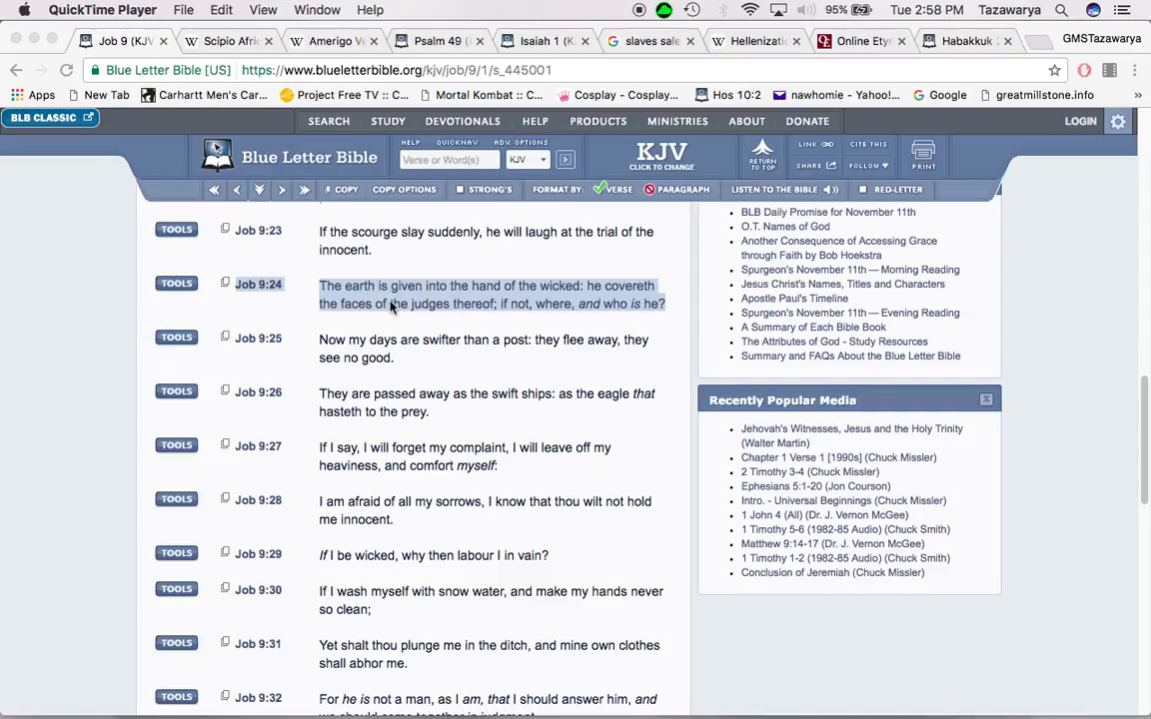
mouse_move(484, 307)
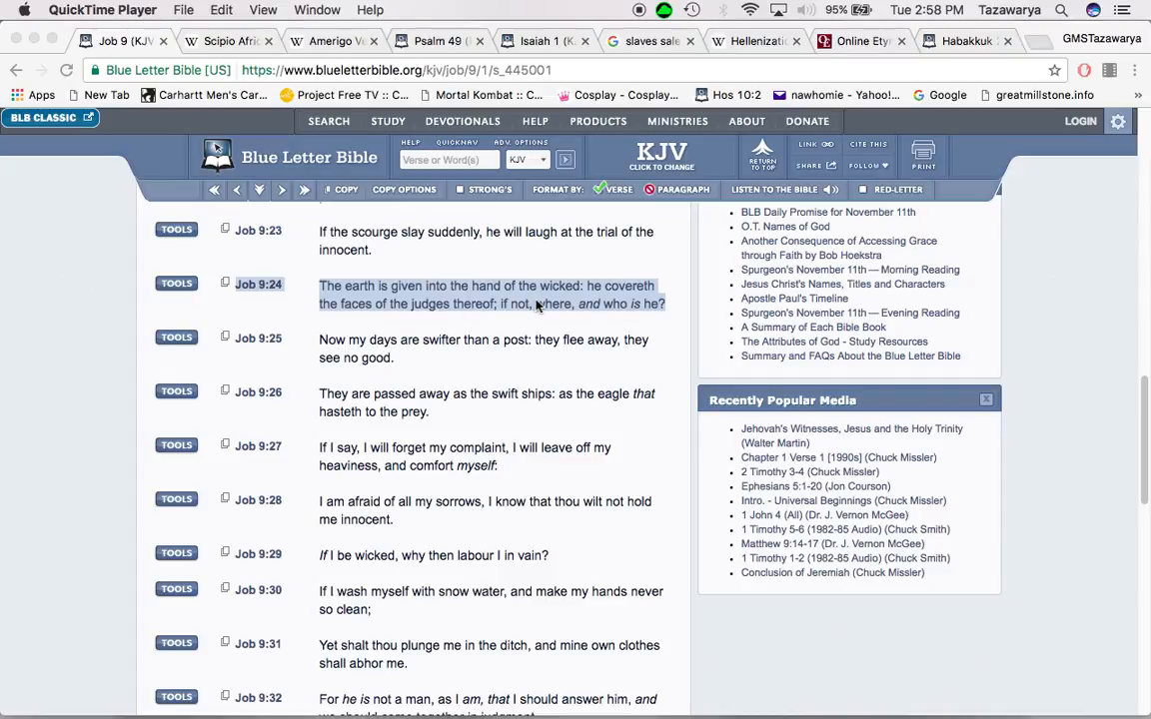
mouse_move(505, 303)
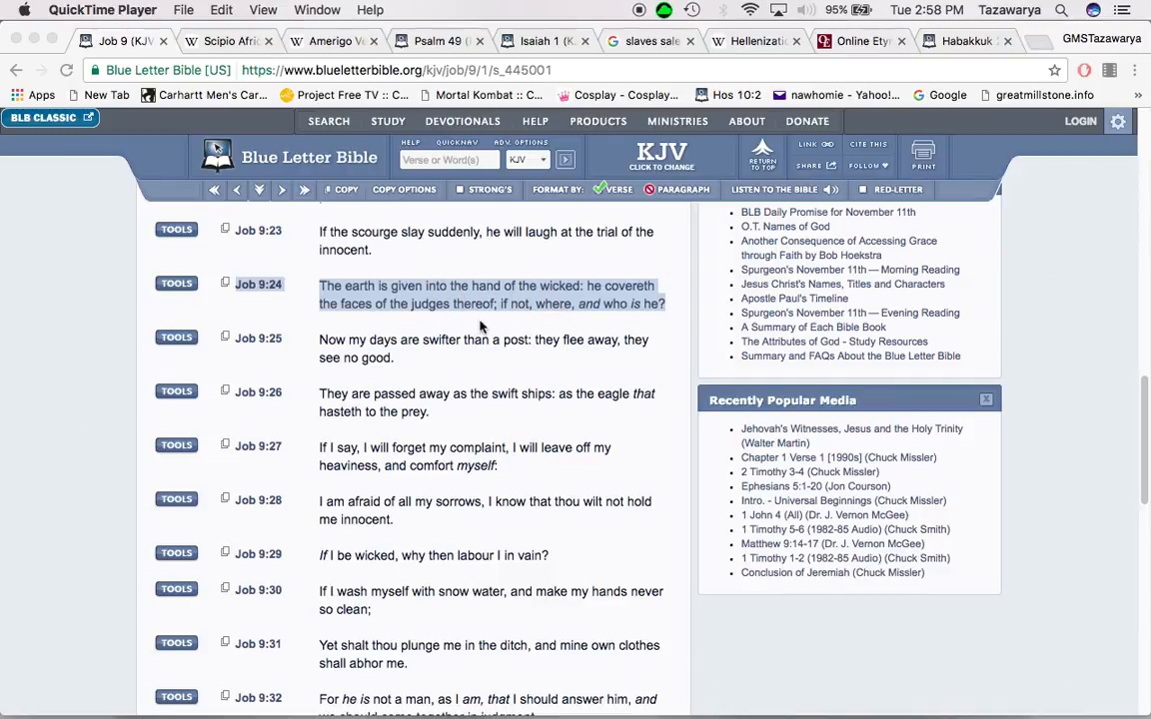
mouse_move(491, 272)
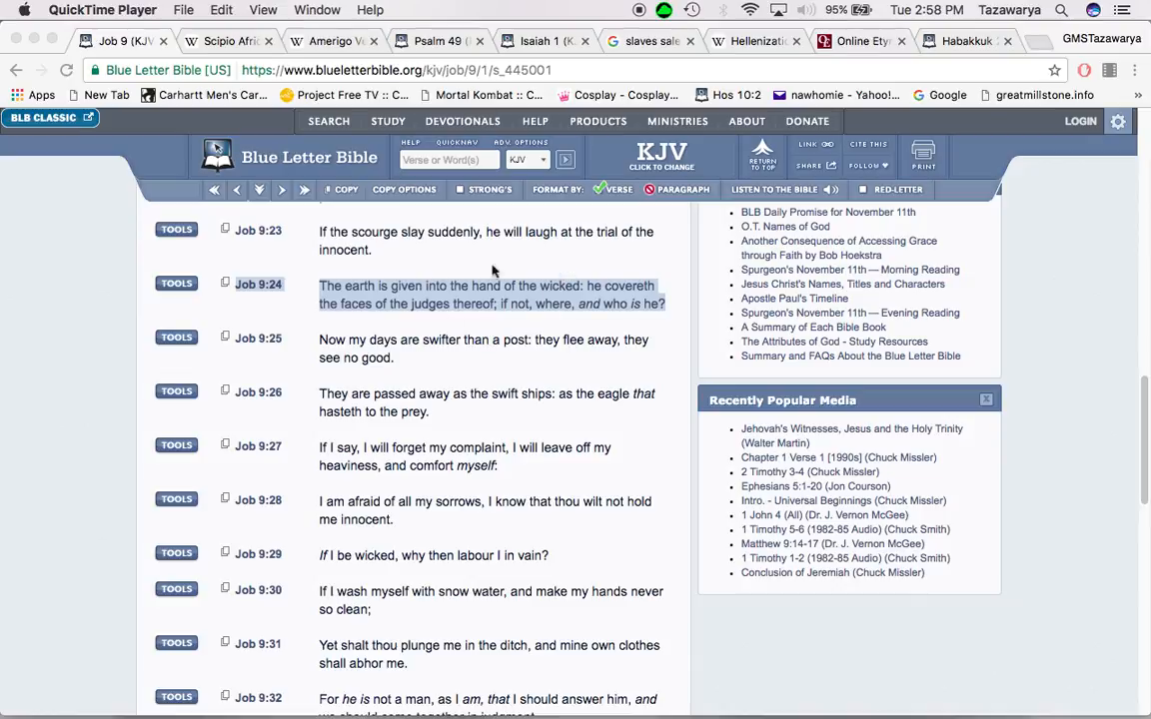
mouse_move(474, 318)
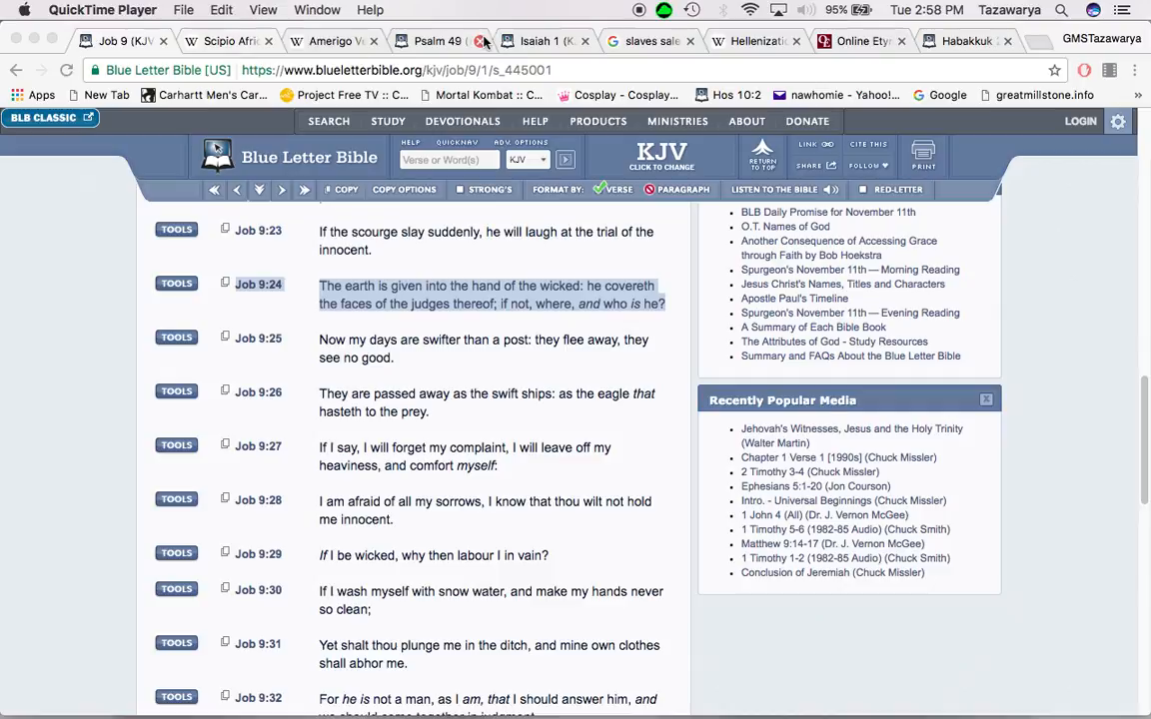
Step: Switch to the Hellenization Wikipedia tab to show its introductory paragraph
left_click(754, 41)
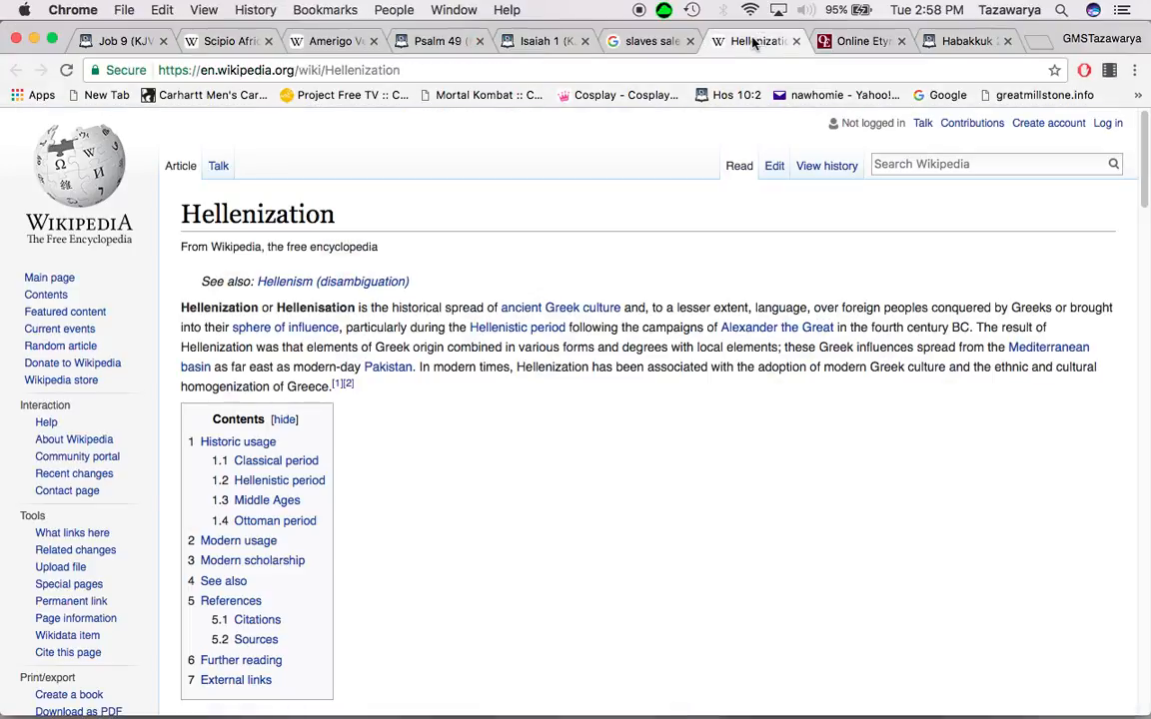
mouse_move(589, 388)
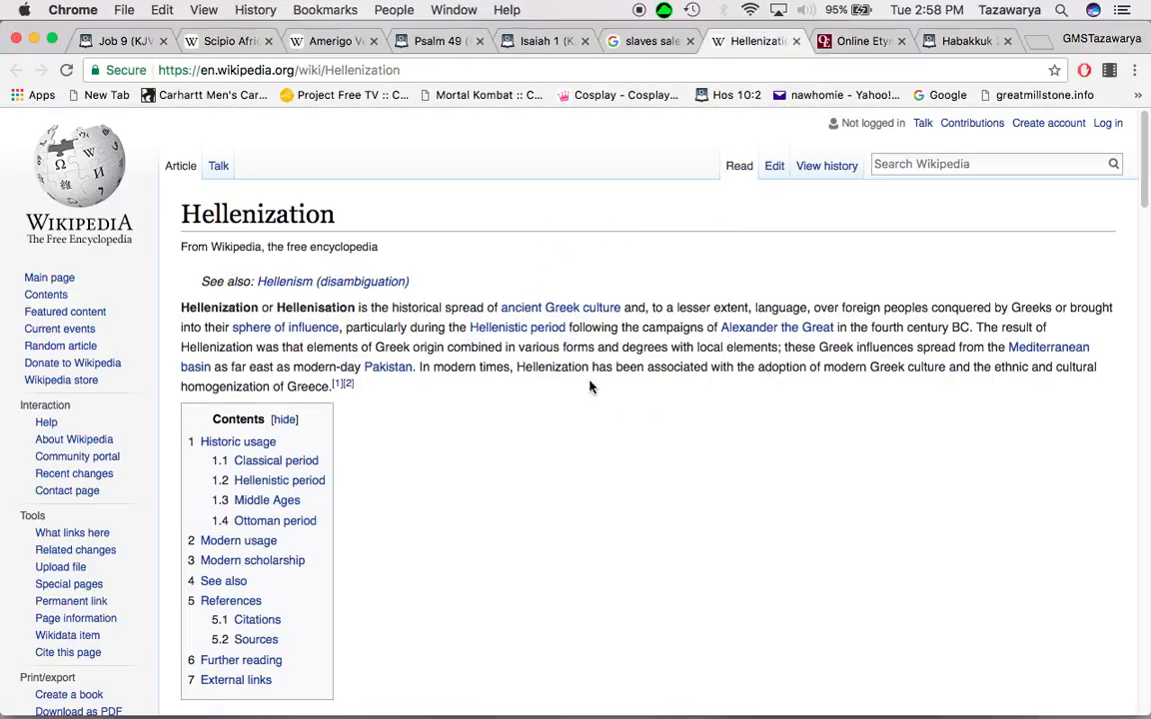
mouse_move(528, 391)
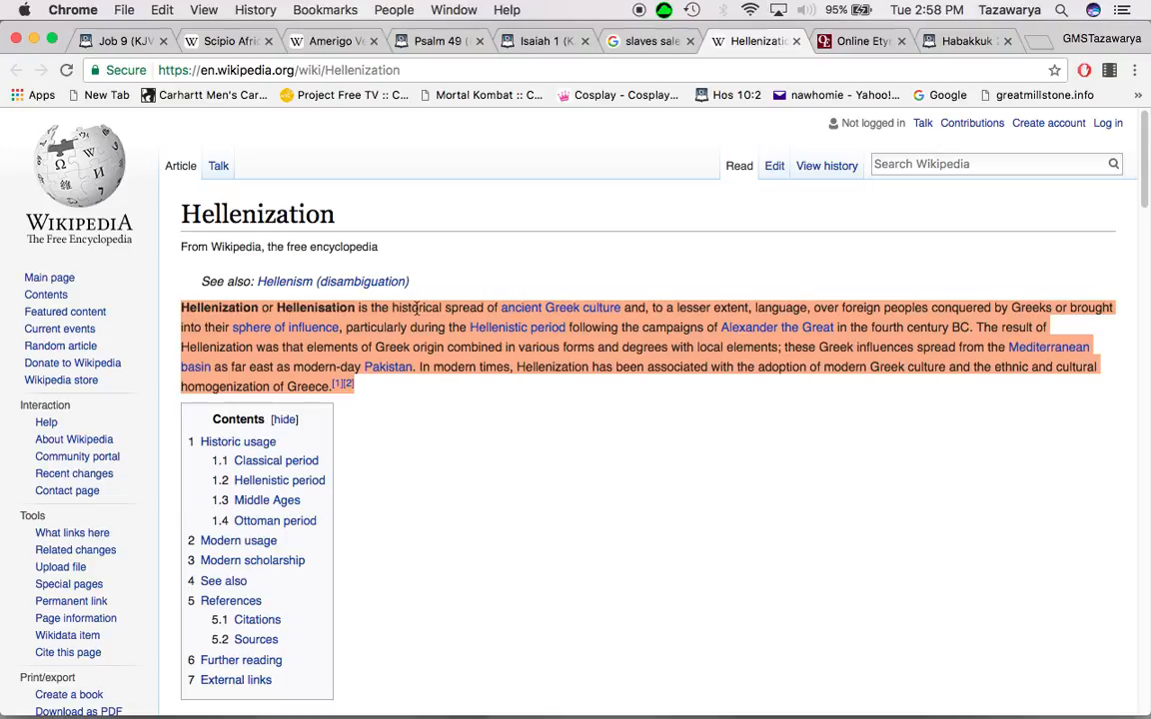
mouse_move(540, 307)
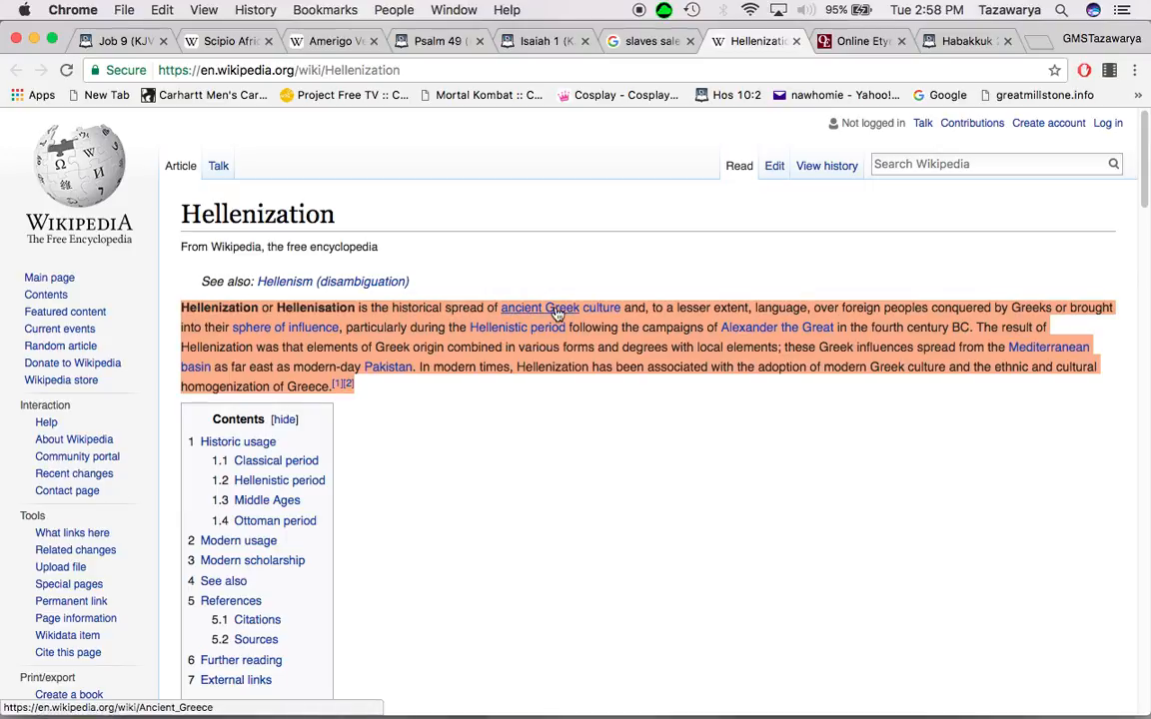
mouse_move(601, 315)
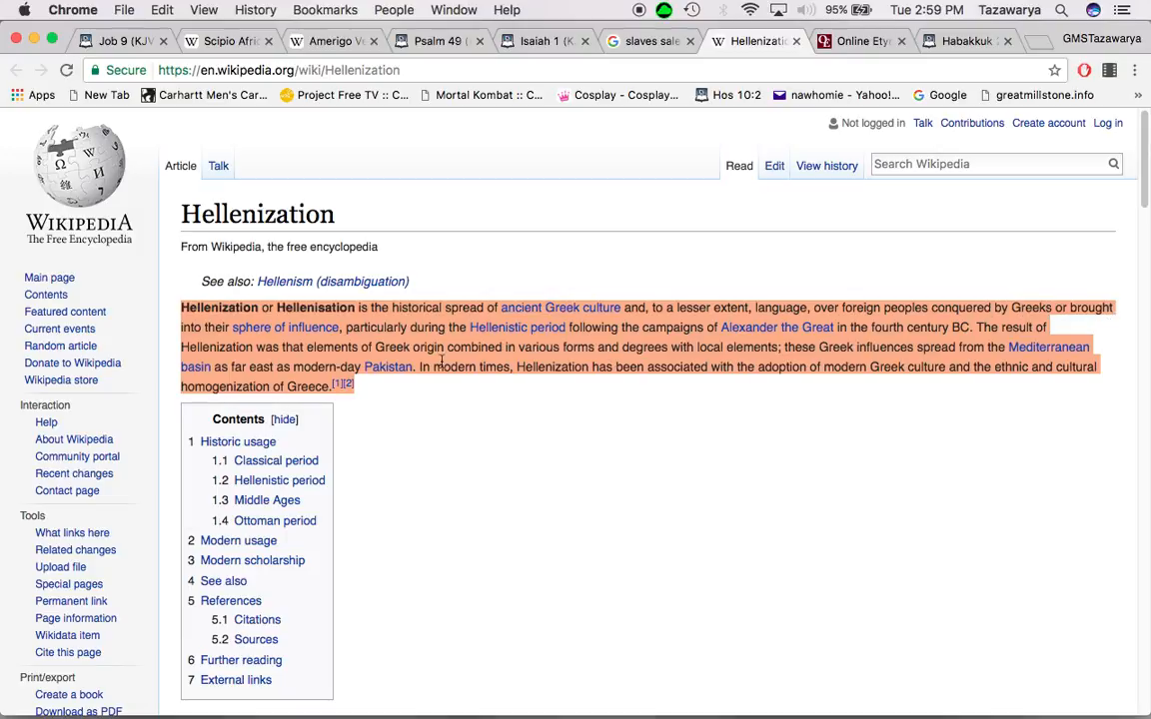
mouse_move(286, 327)
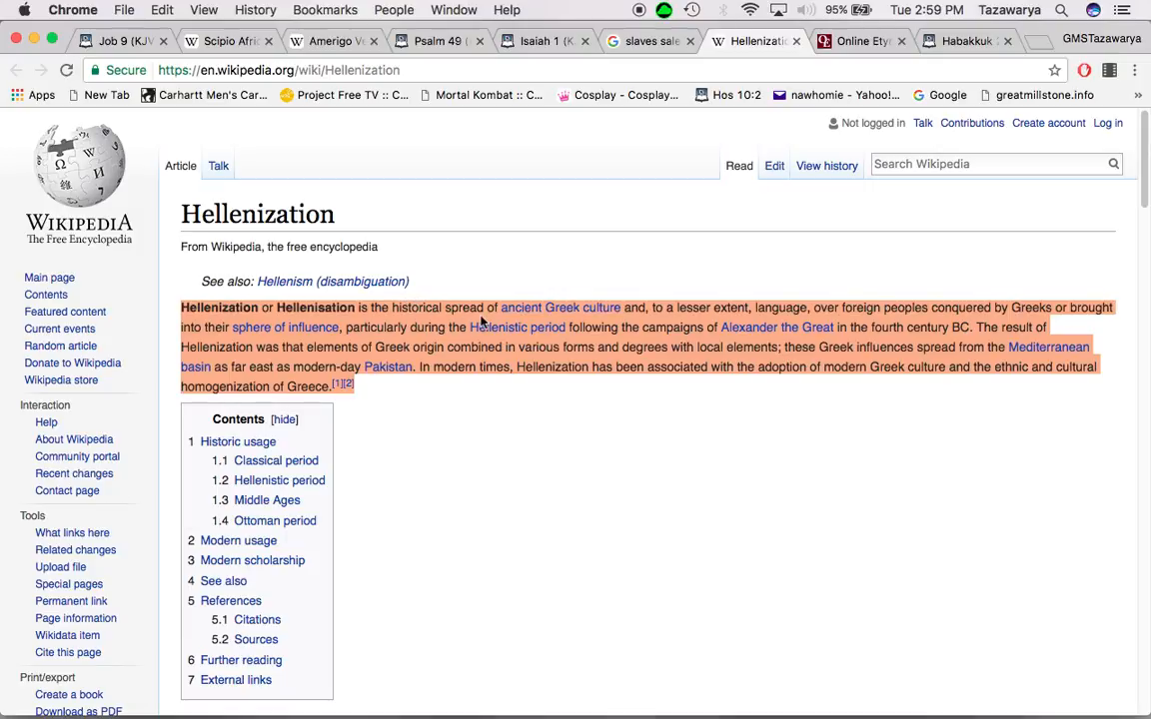
mouse_move(500, 324)
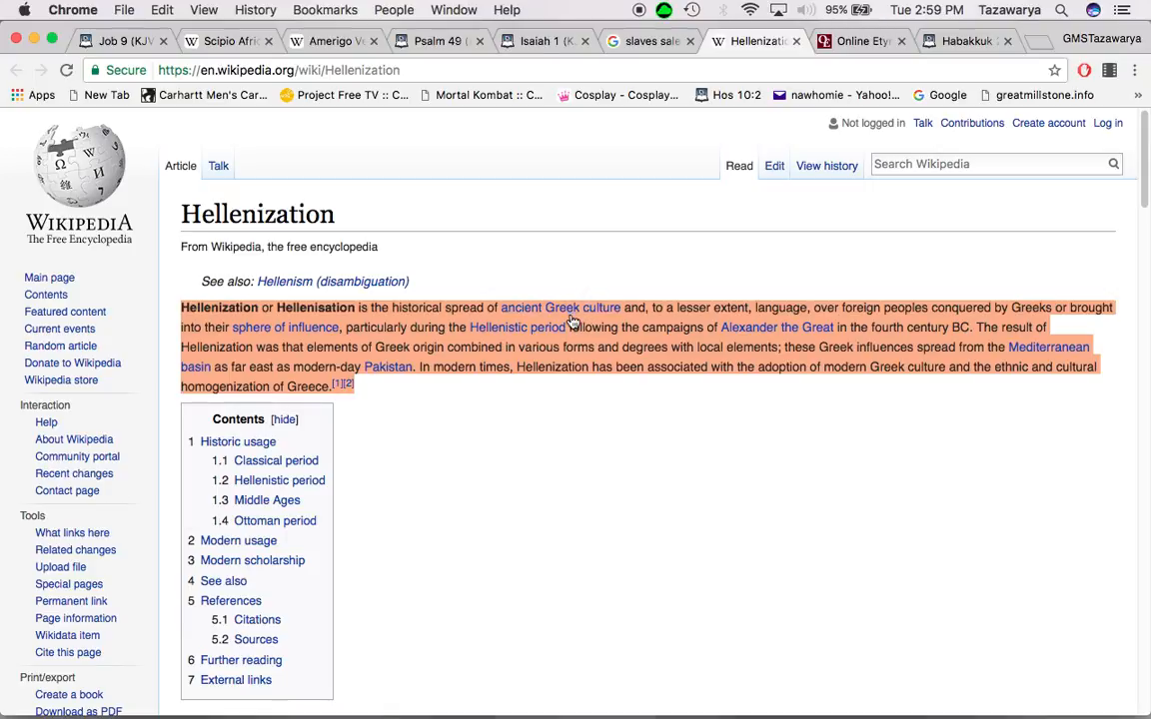
mouse_move(559, 308)
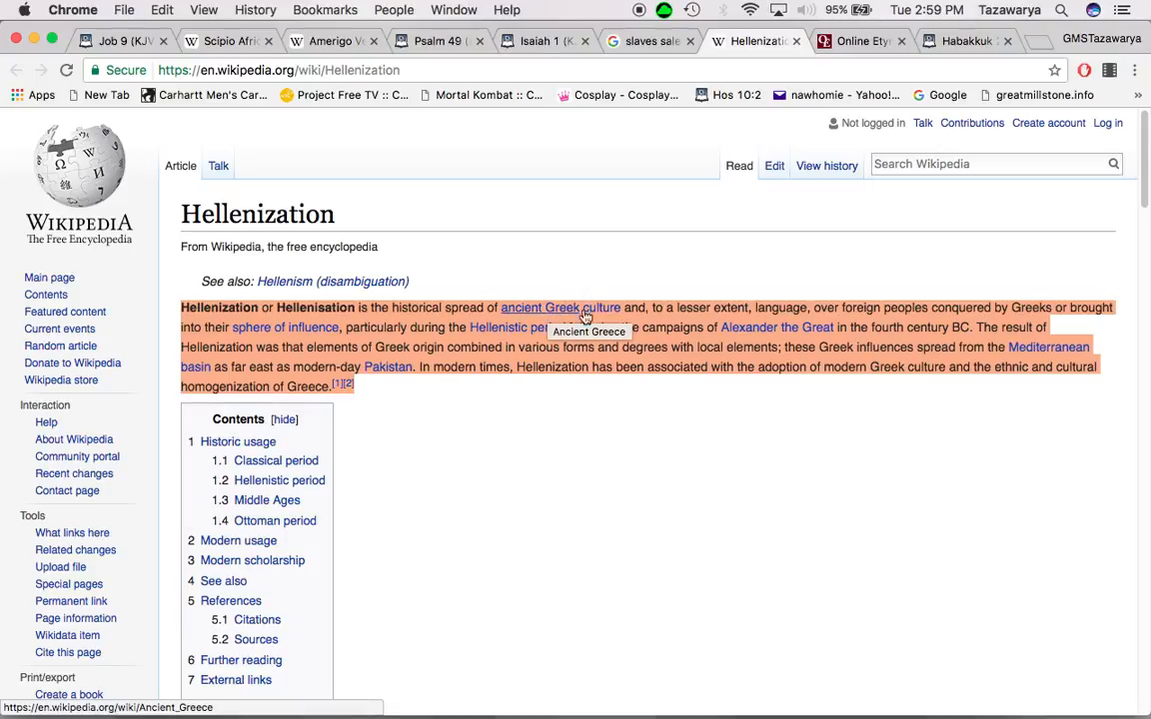
mouse_move(600, 308)
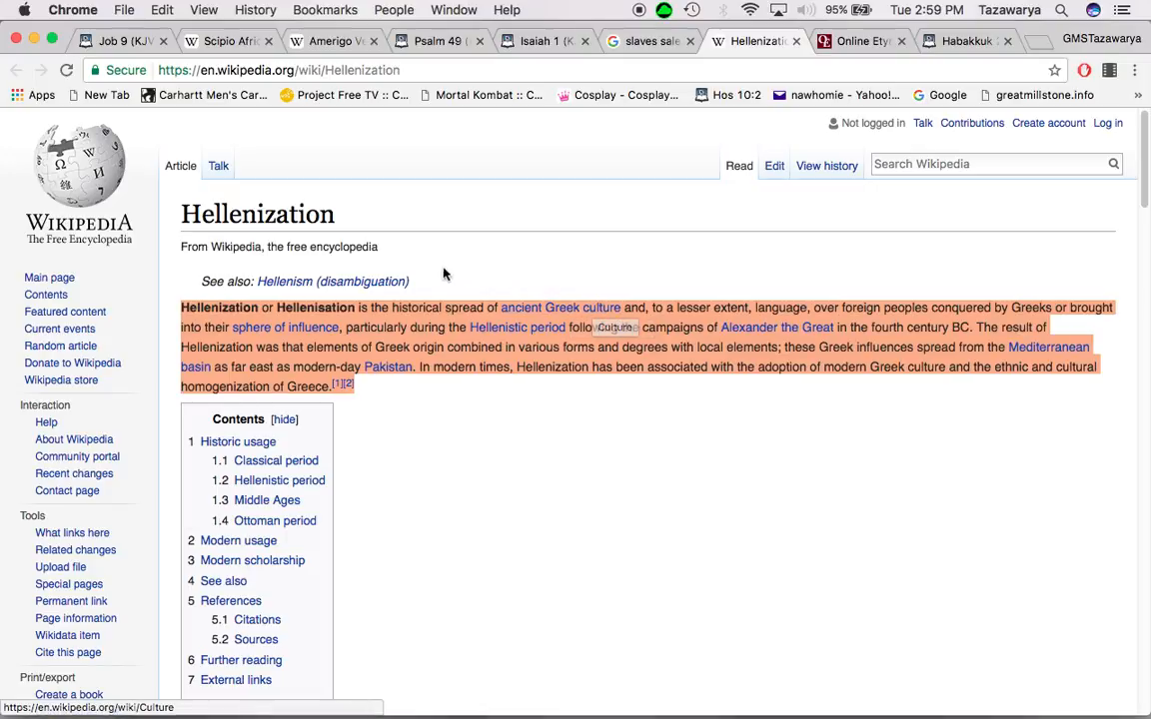
mouse_move(539, 306)
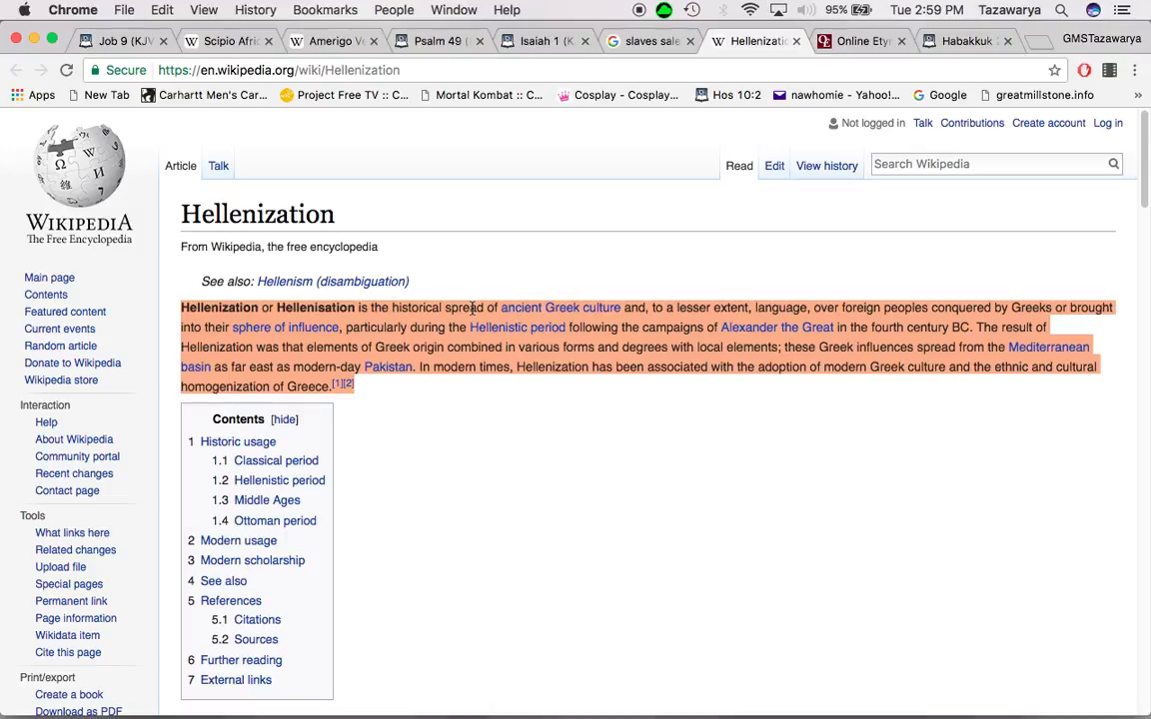
mouse_move(540, 308)
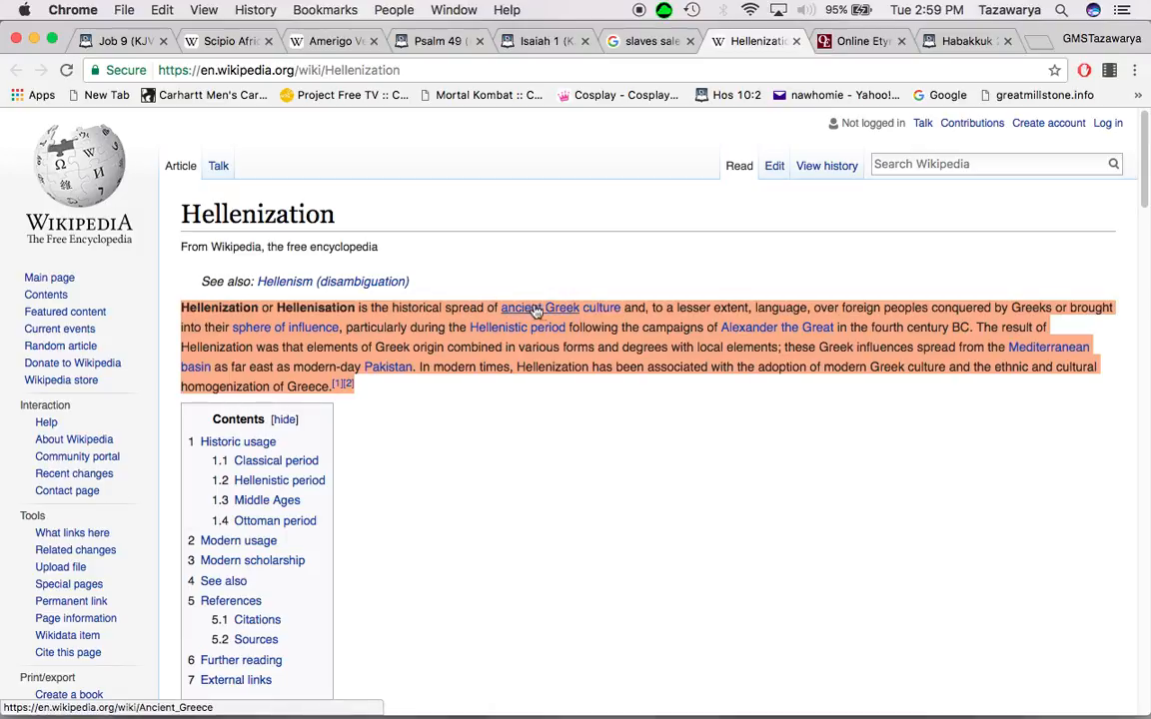
mouse_move(447, 310)
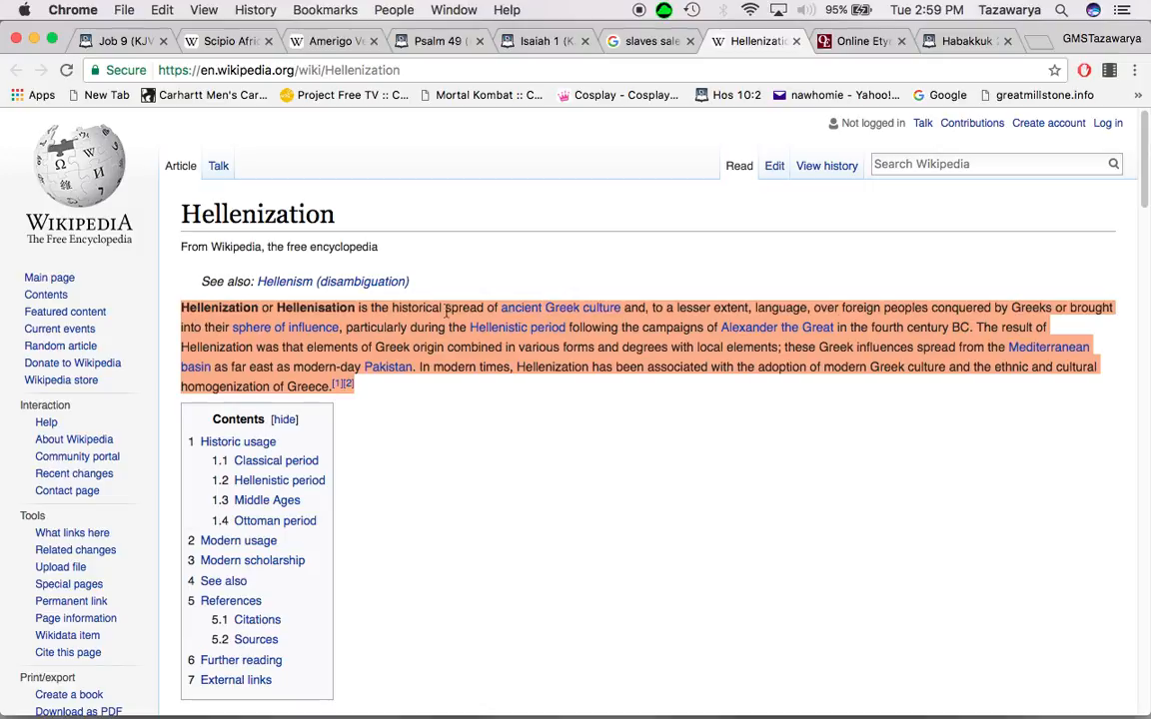
mouse_move(539, 306)
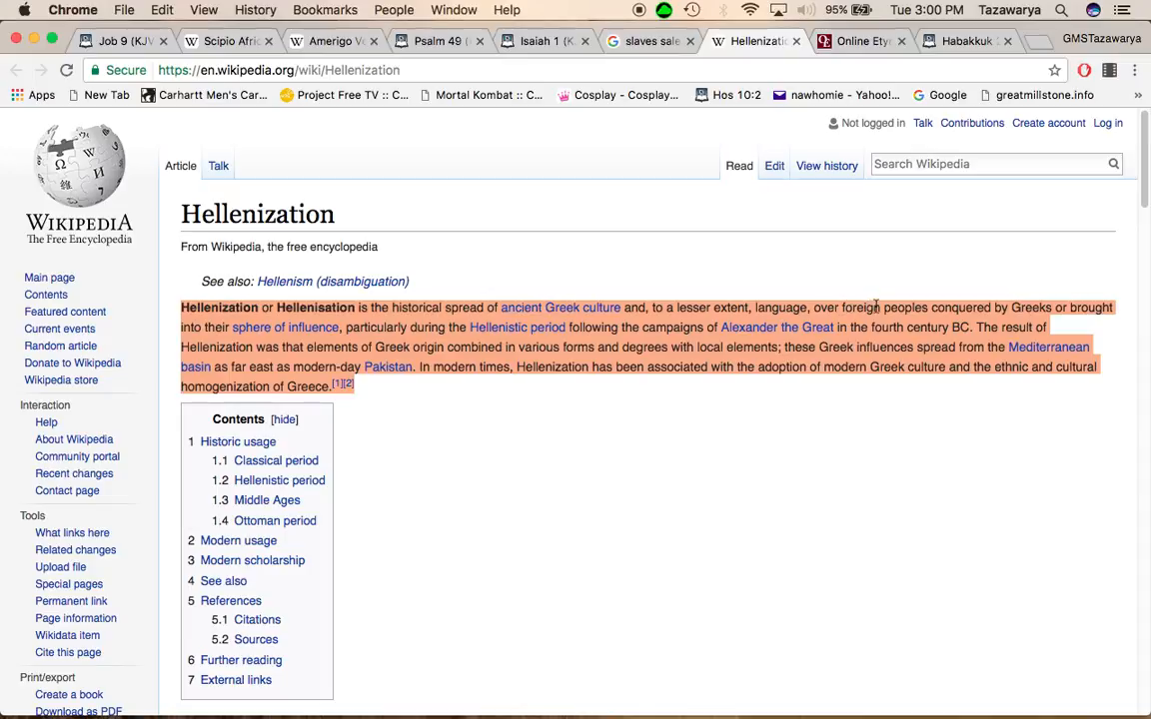
Step: Glance back at the Job 9 passage, then return to the Hellenization article
scroll("down", 3)
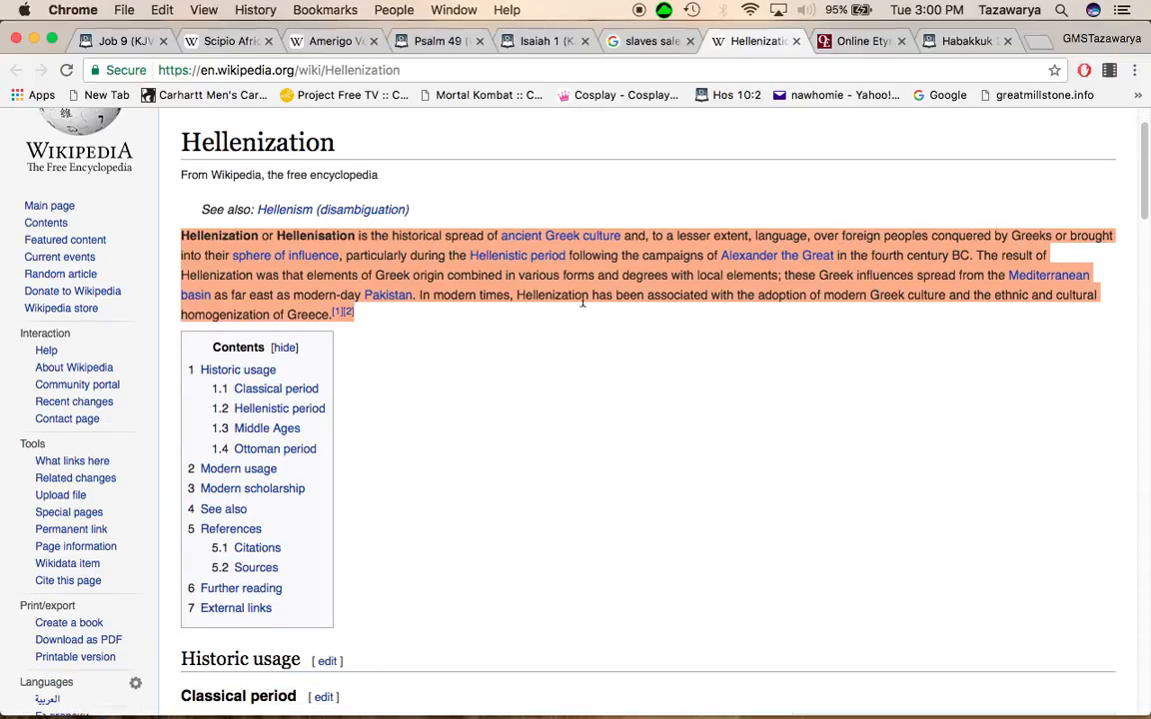
mouse_move(390, 255)
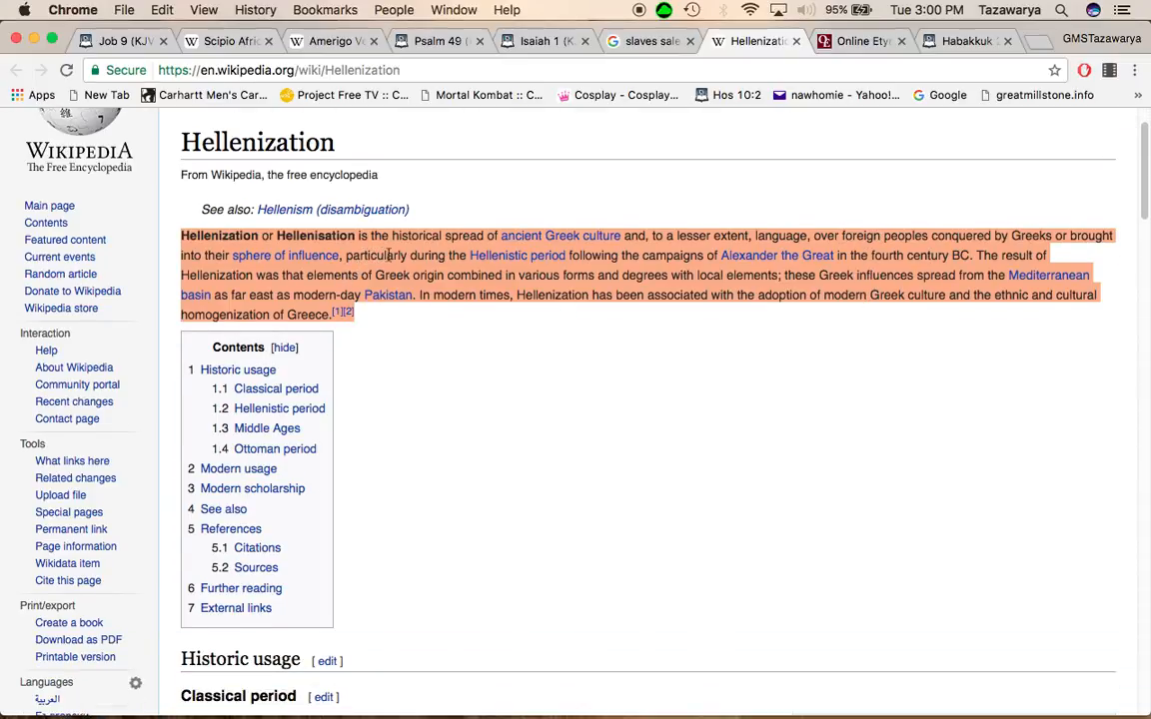
left_click(110, 41)
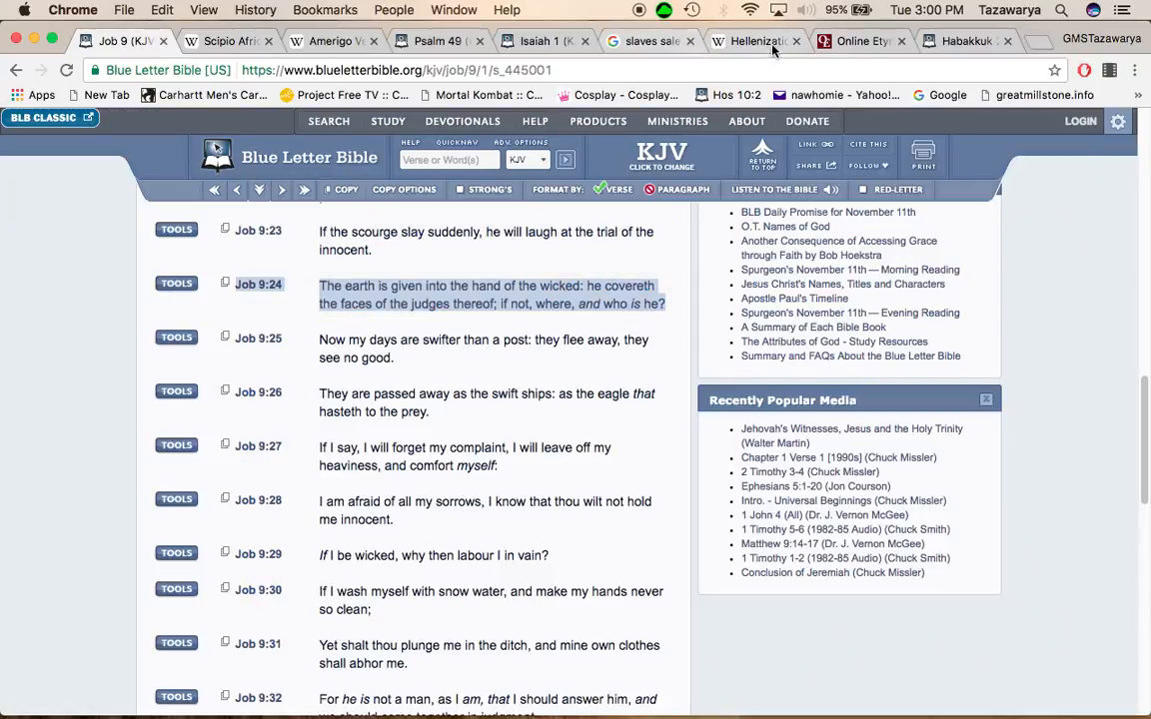
left_click(754, 41)
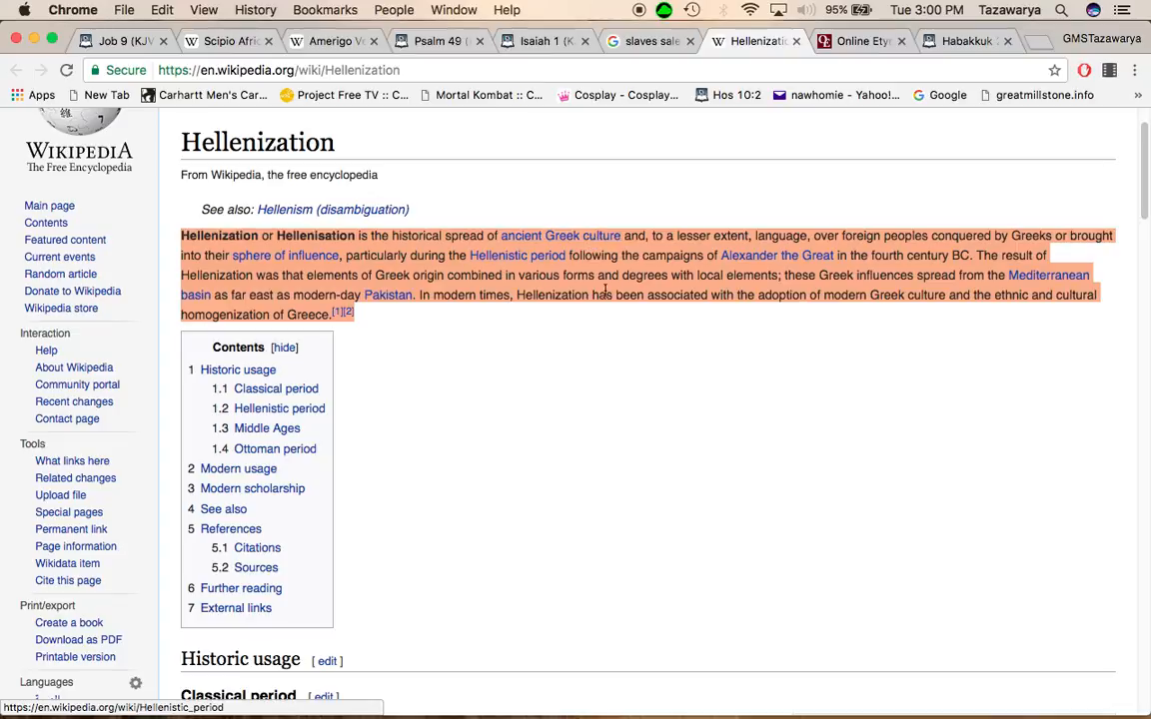
mouse_move(390, 271)
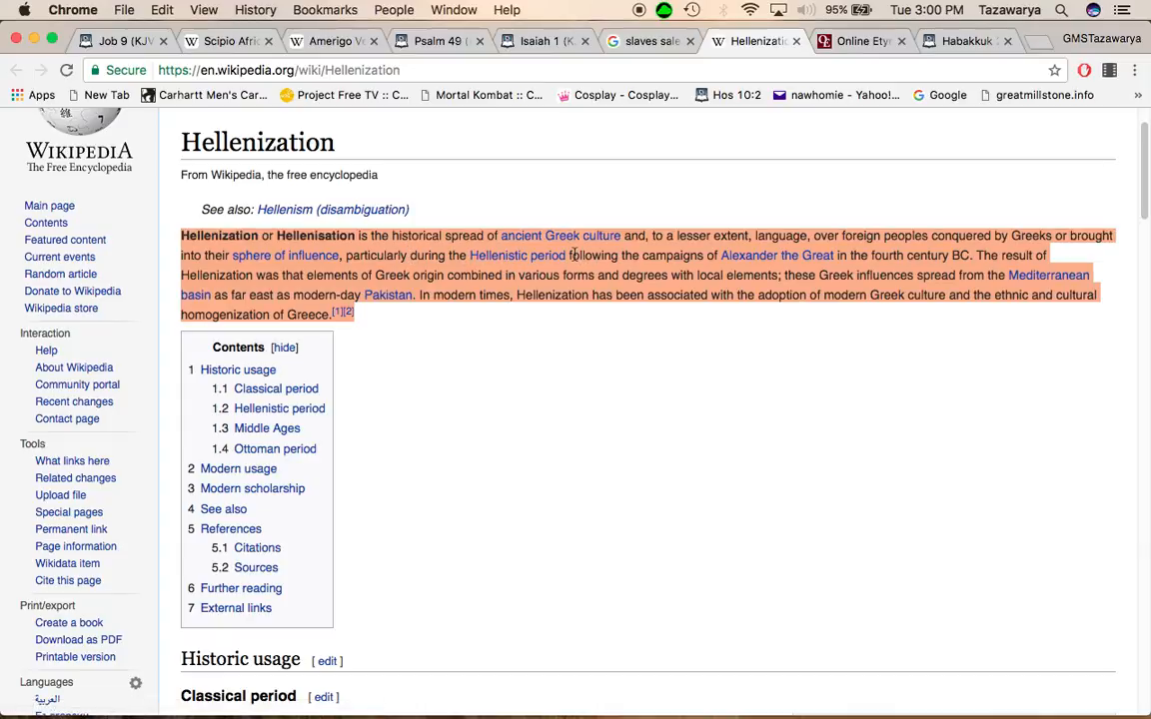
mouse_move(777, 255)
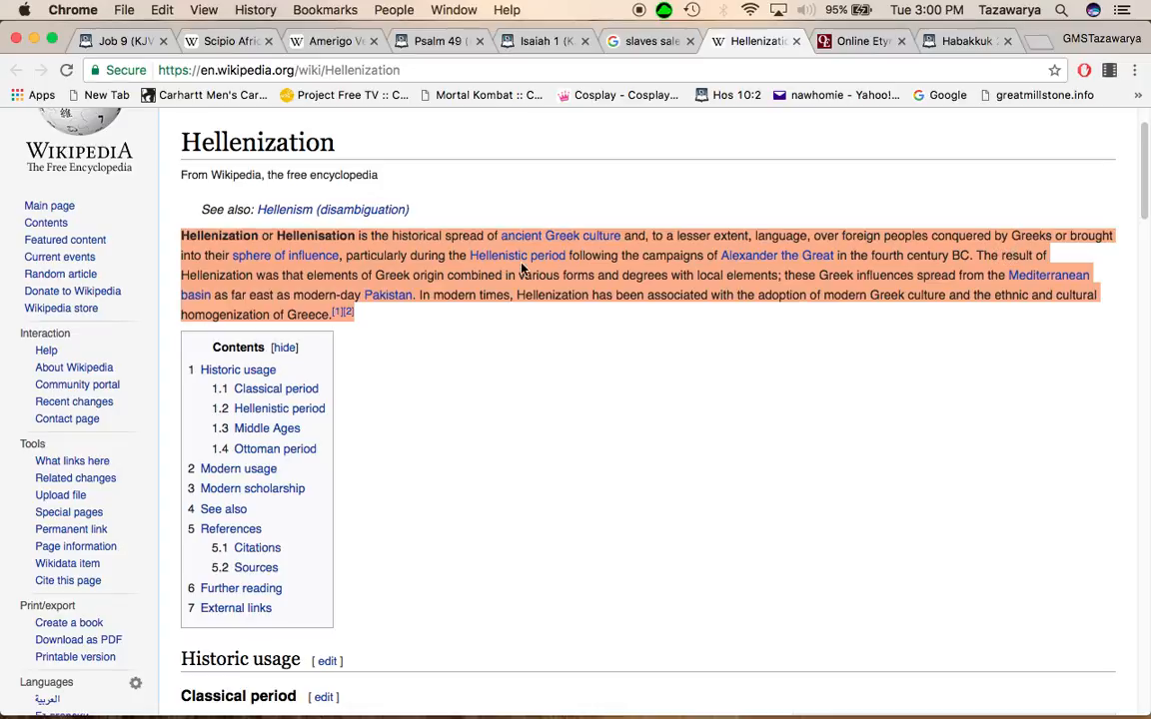
mouse_move(310, 274)
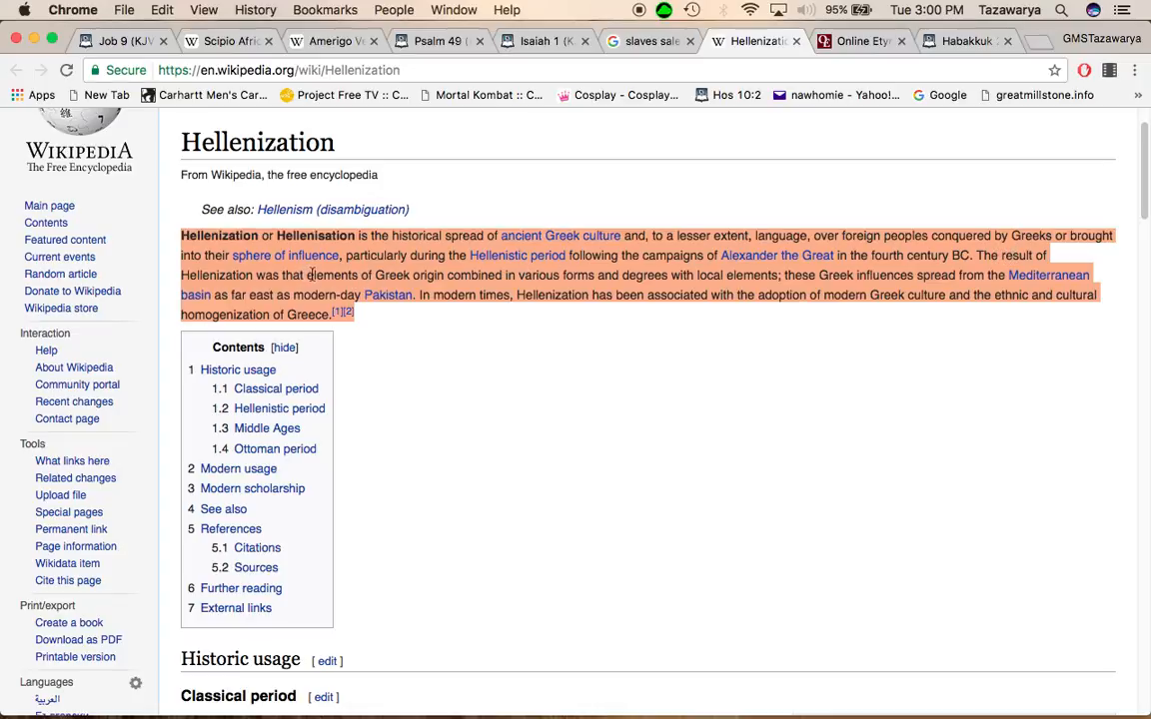
mouse_move(447, 281)
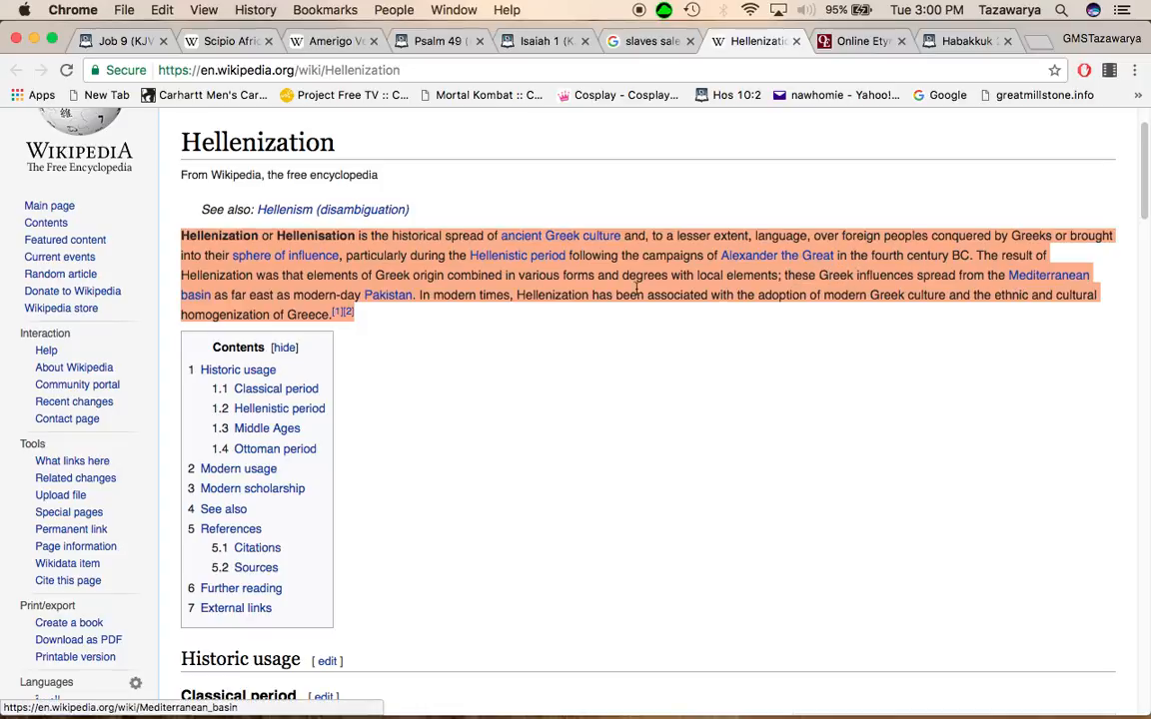
mouse_move(589, 294)
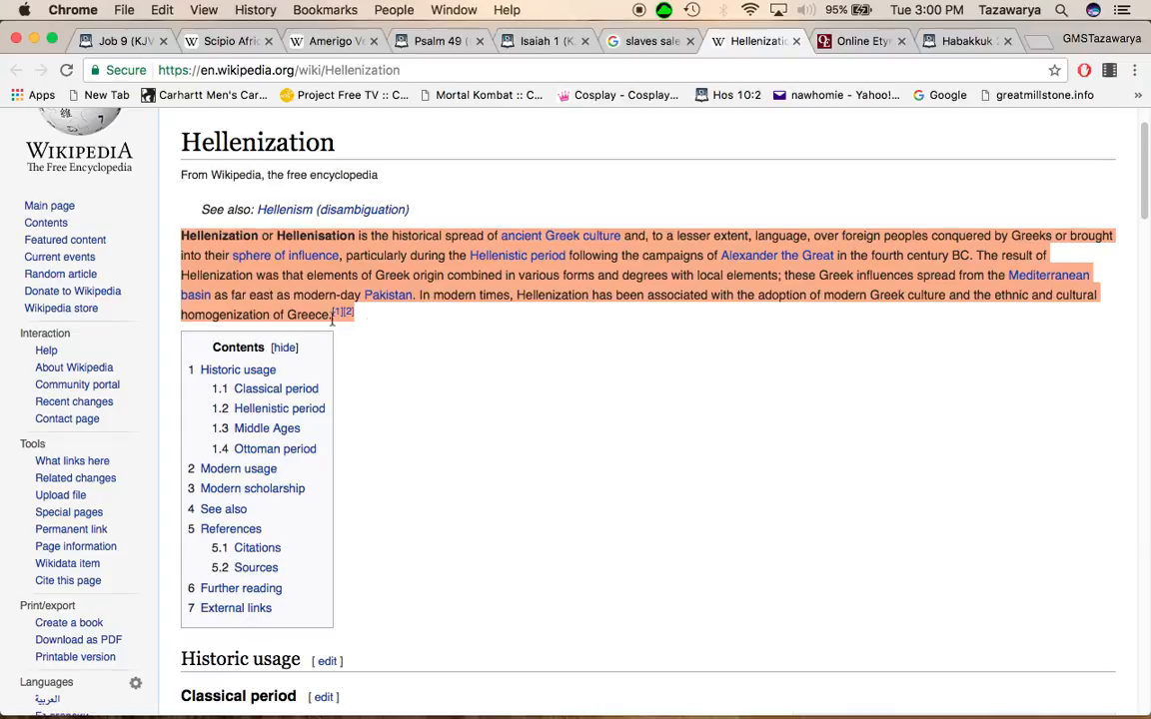
mouse_move(558, 310)
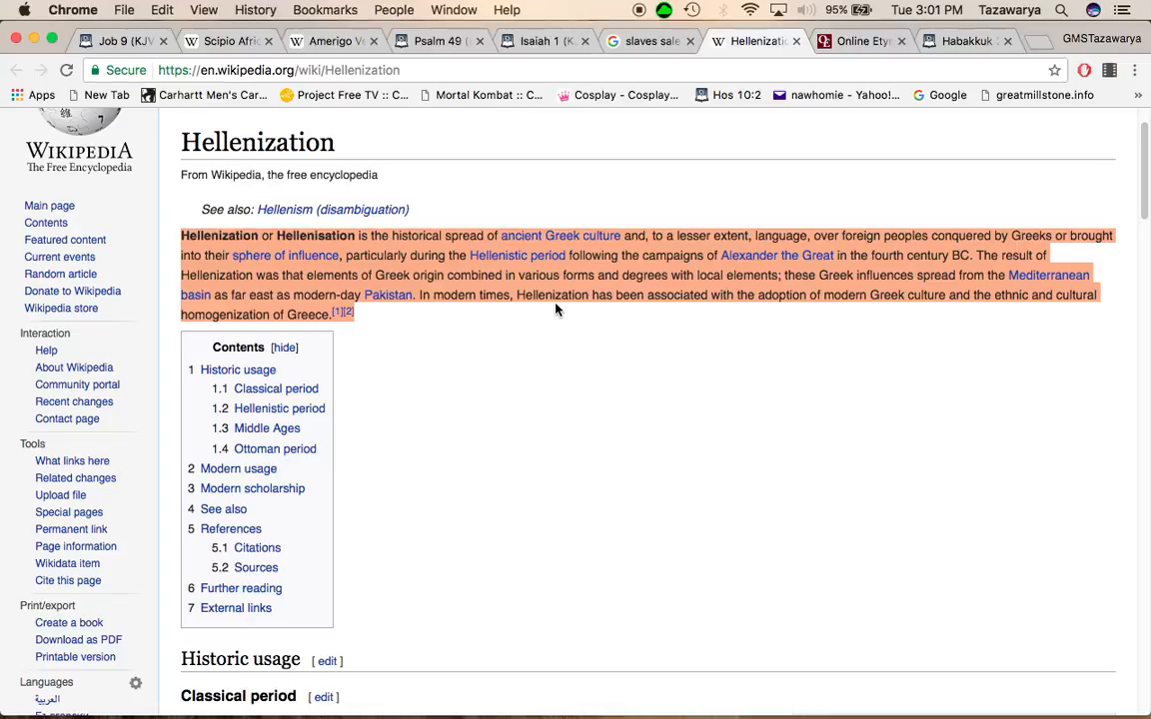
mouse_move(517, 325)
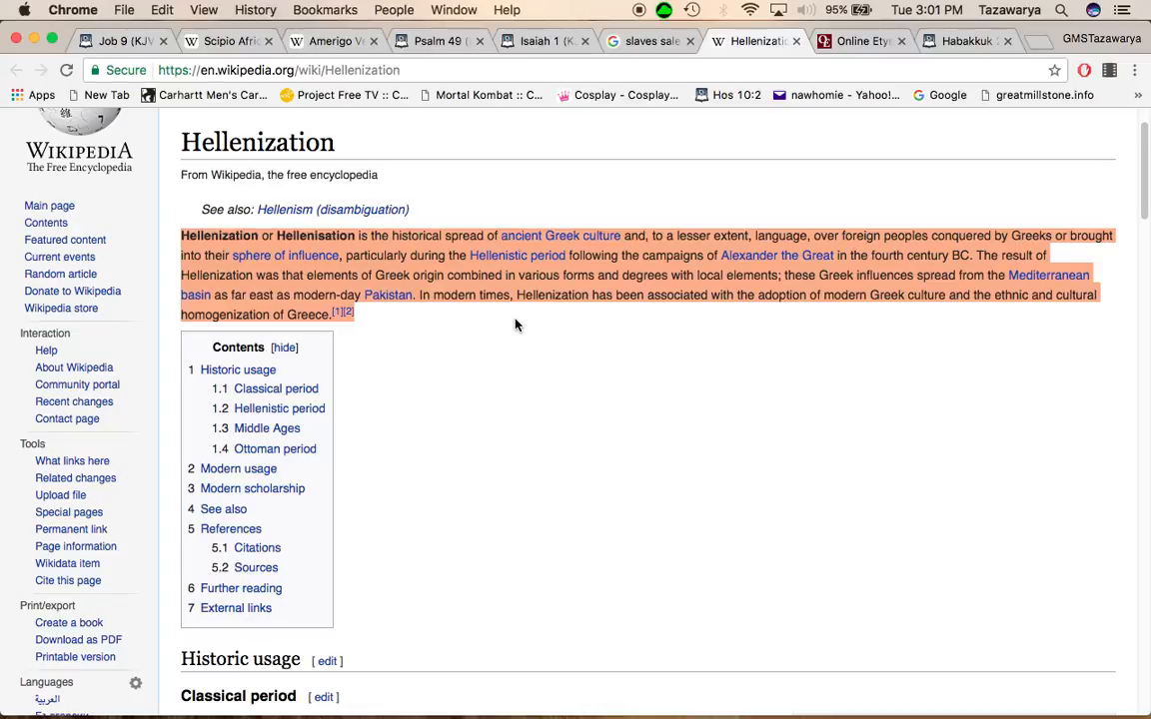
mouse_move(828, 312)
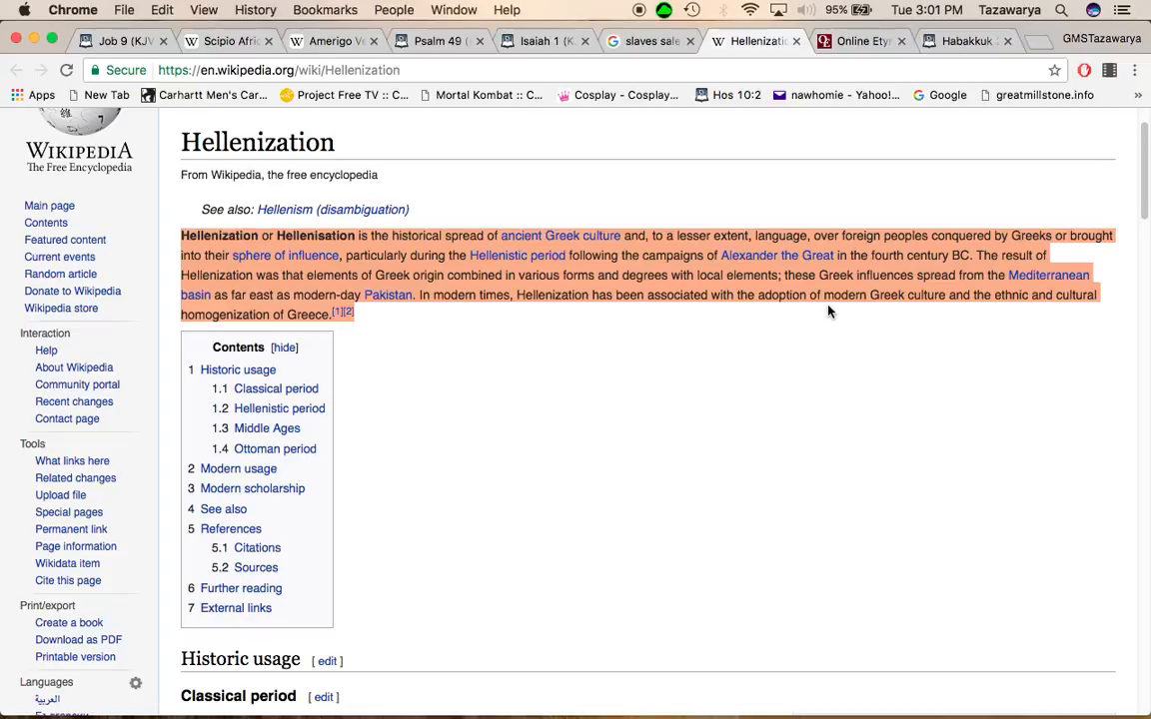
mouse_move(862, 291)
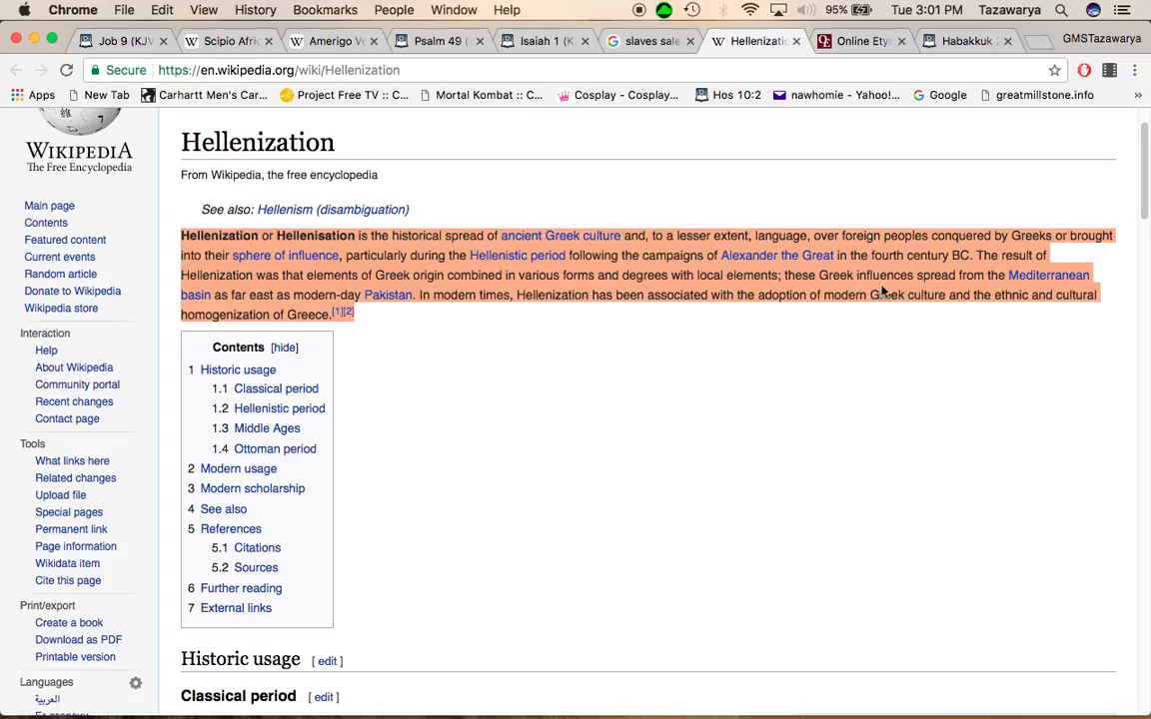
mouse_move(904, 295)
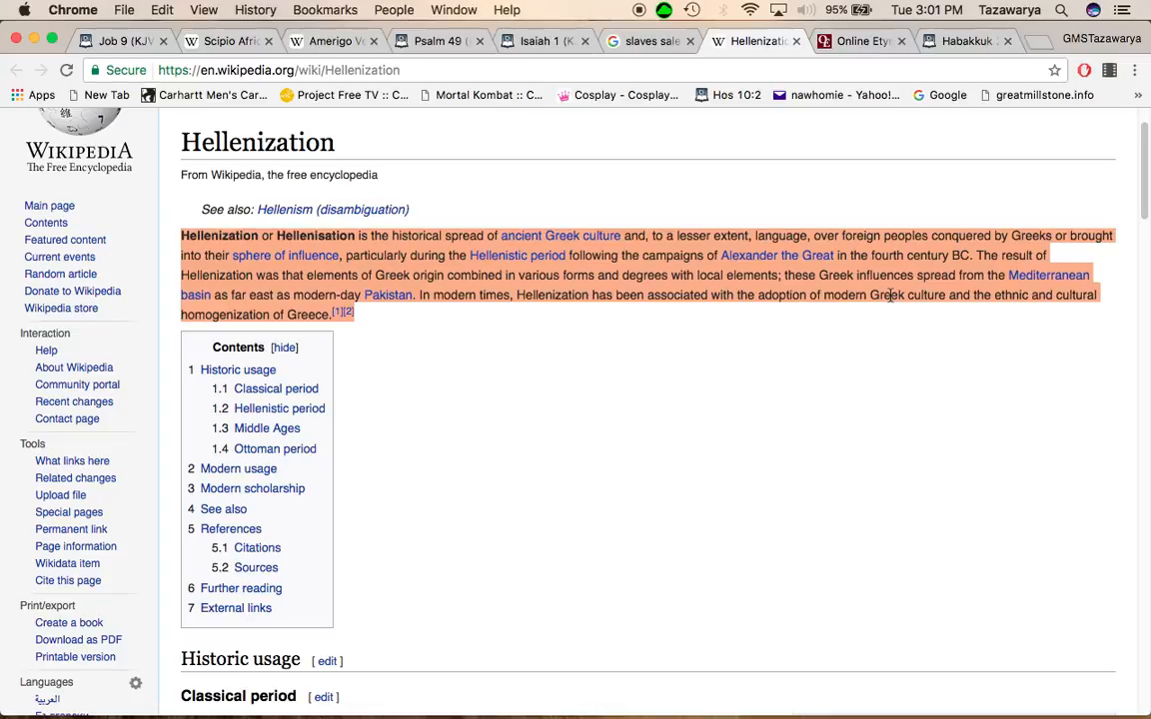
mouse_move(809, 337)
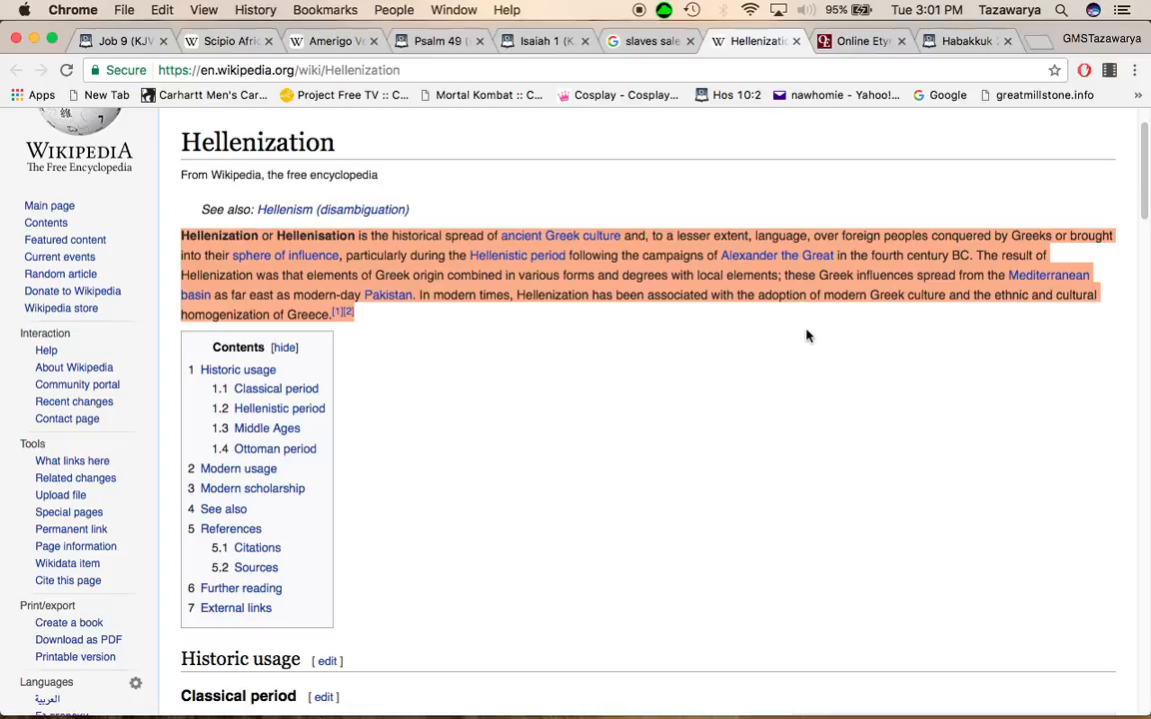
mouse_move(888, 296)
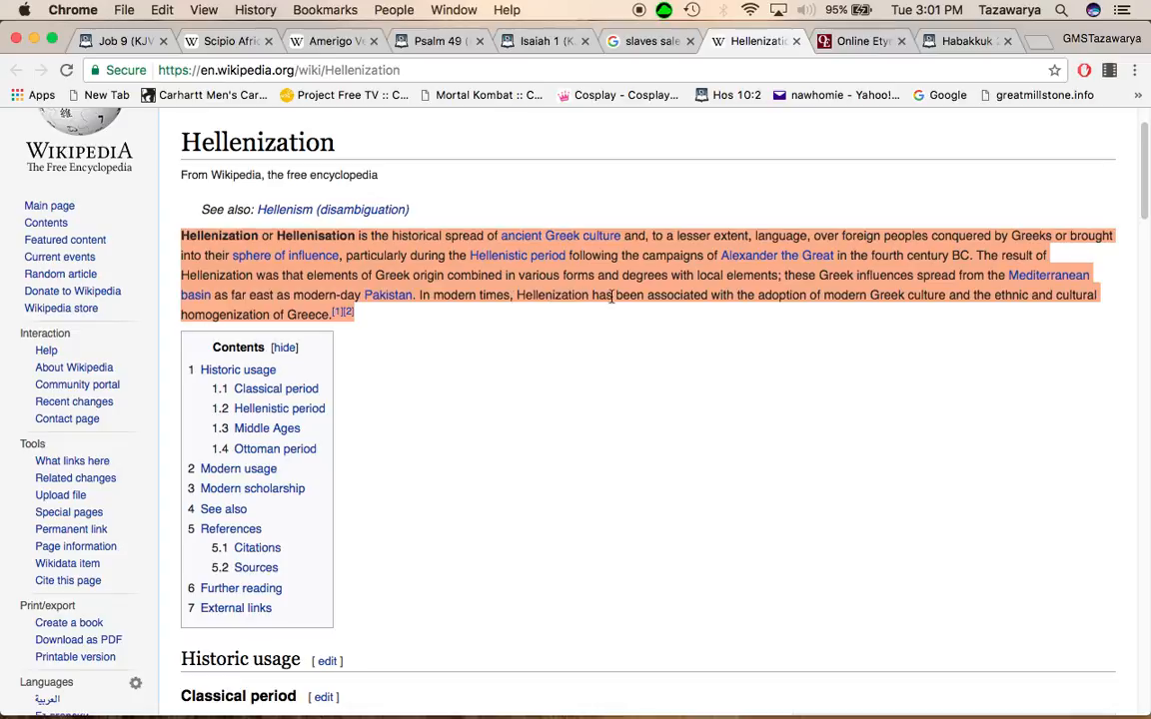
mouse_move(620, 299)
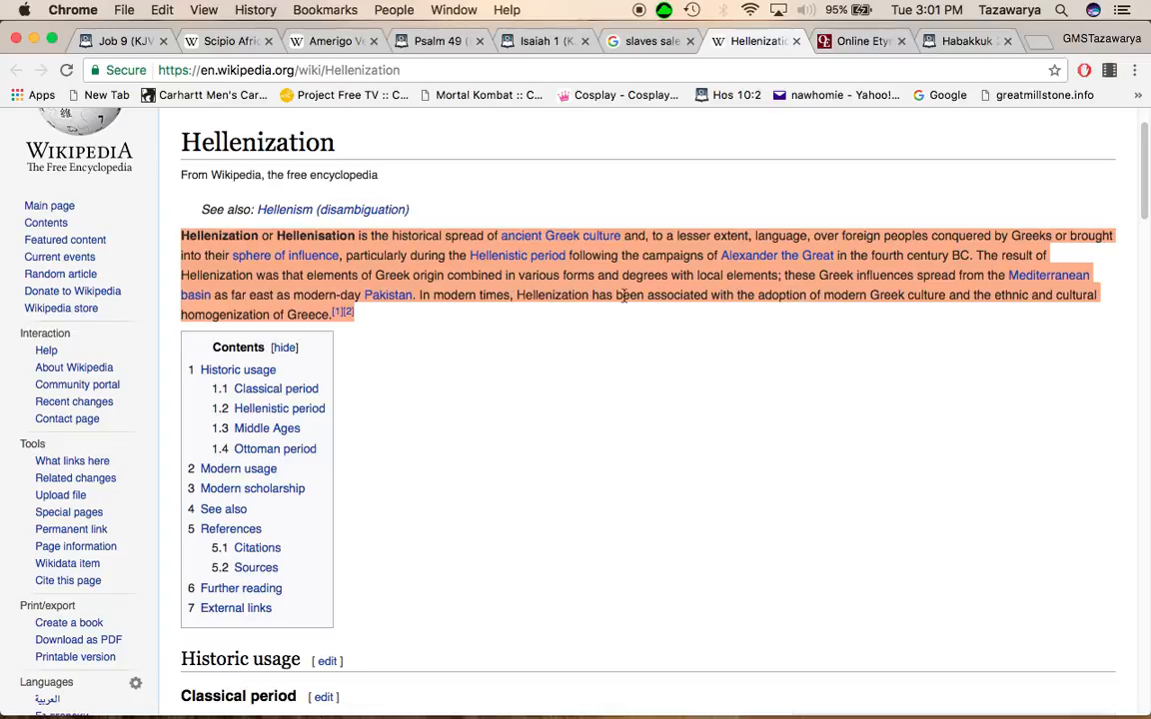
mouse_move(848, 290)
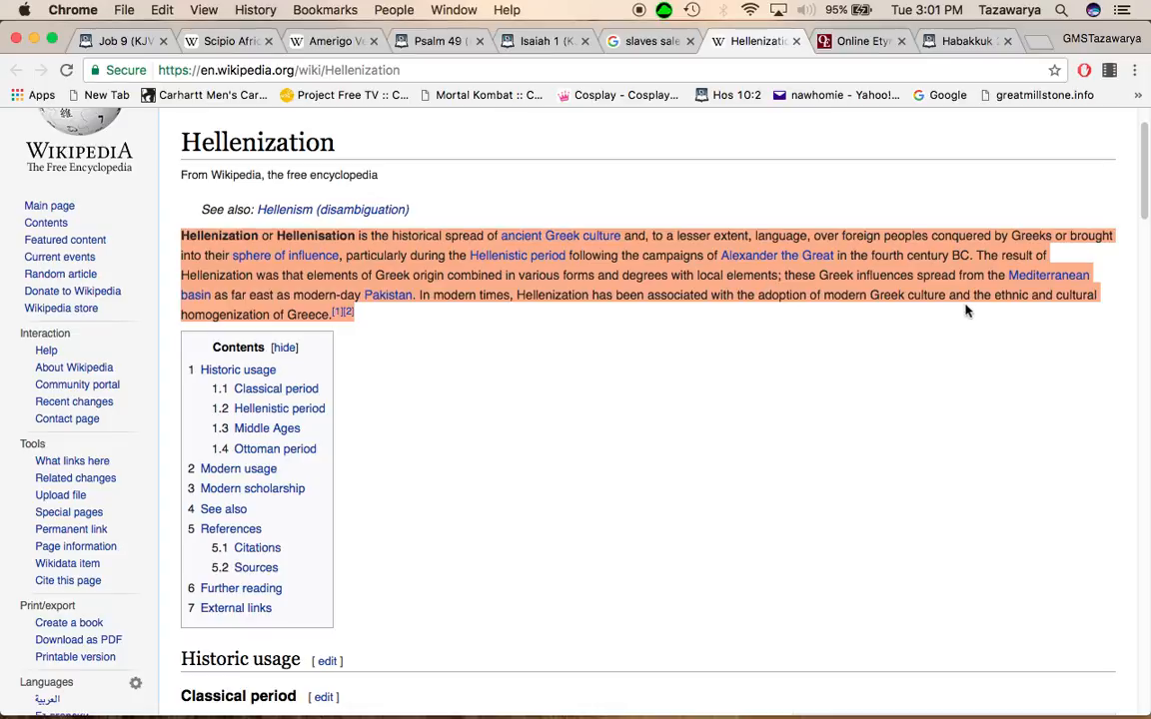
mouse_move(318, 117)
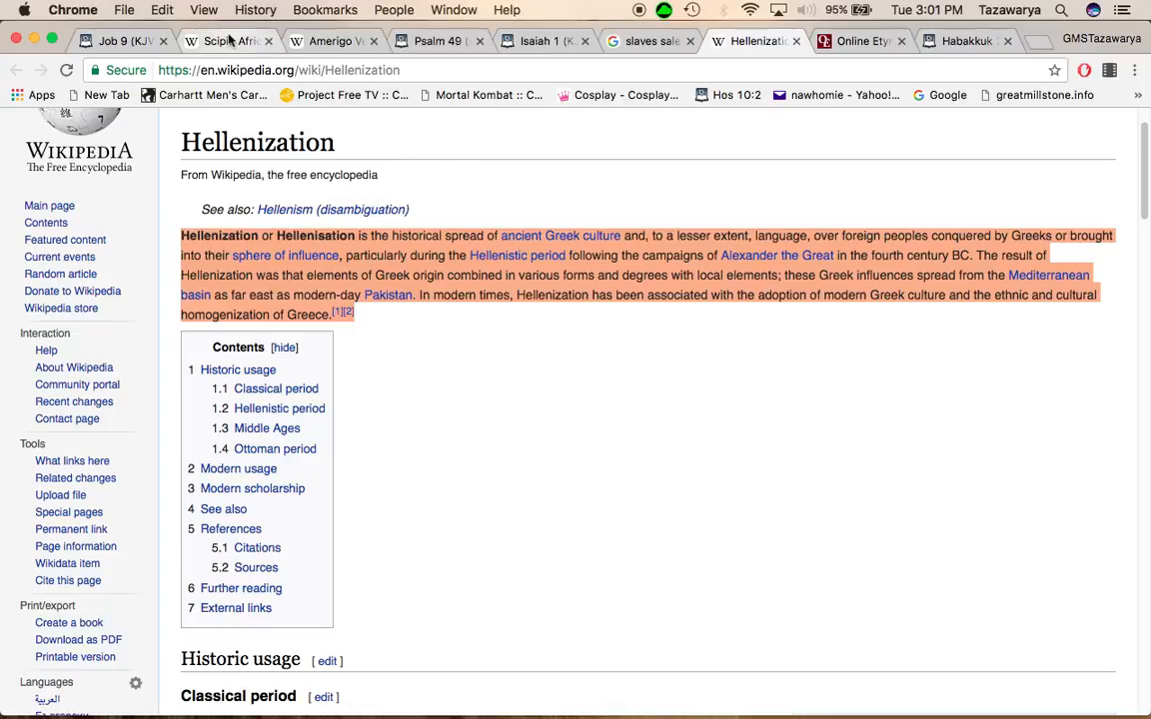
mouse_move(228, 41)
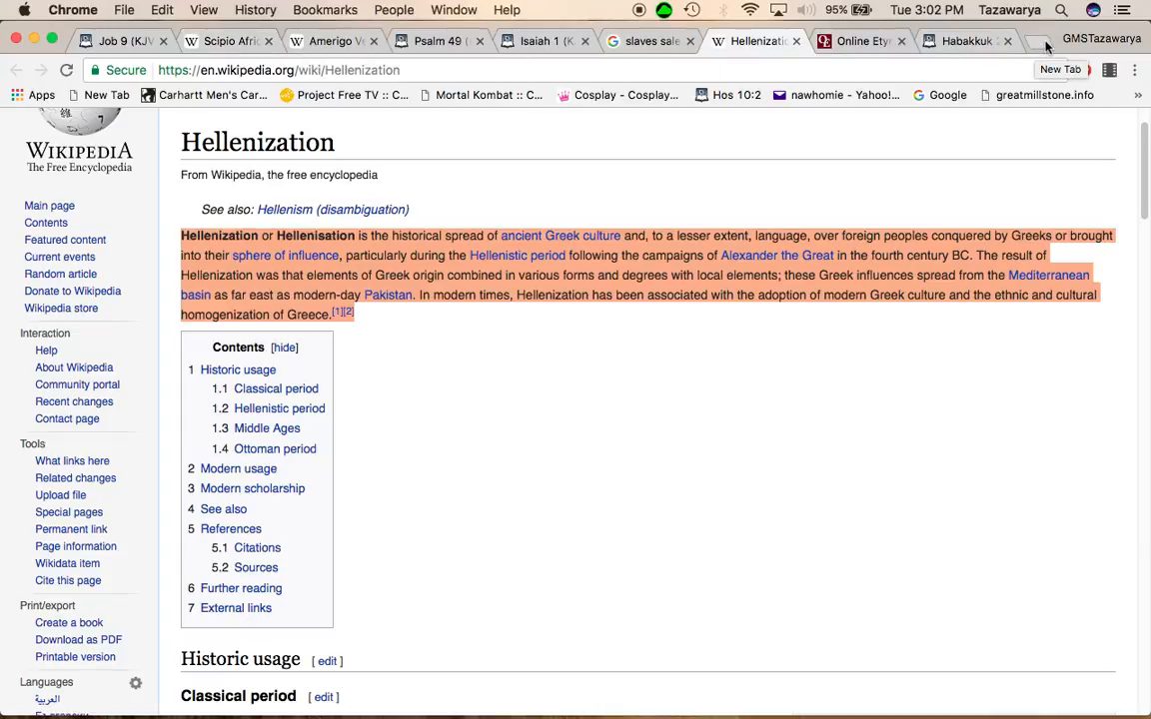
Step: Search Google for 'jesse jackson' using the omnibox suggestion
type("jessu")
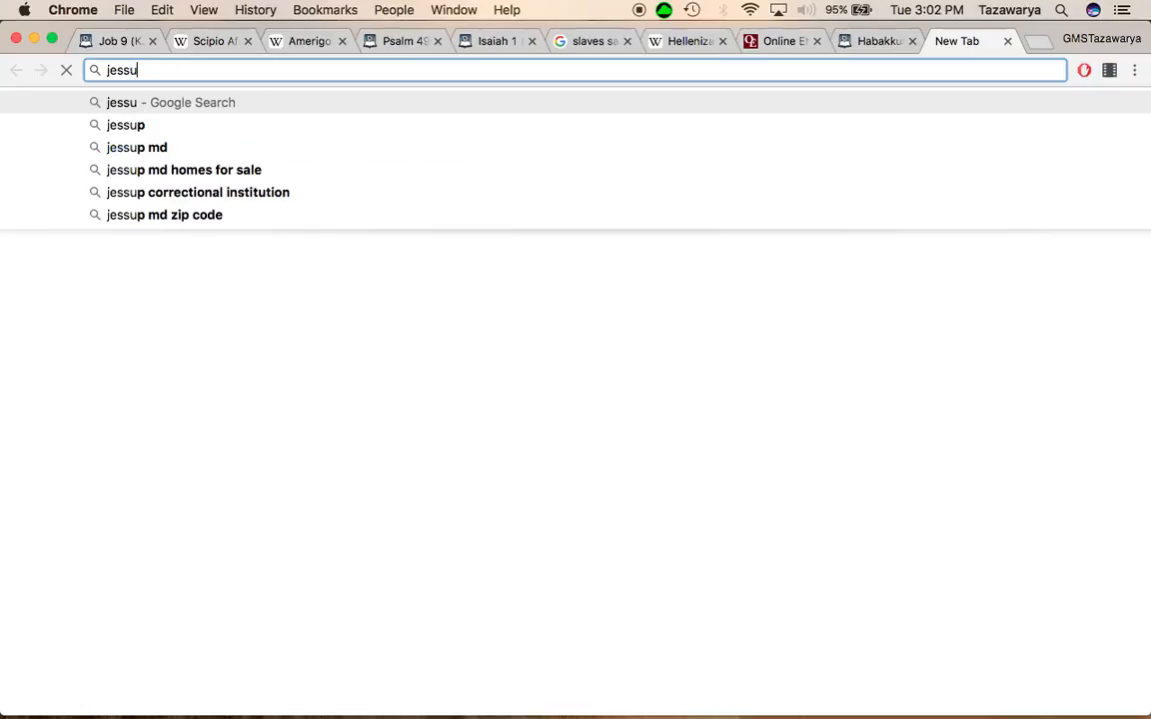
type("esse j")
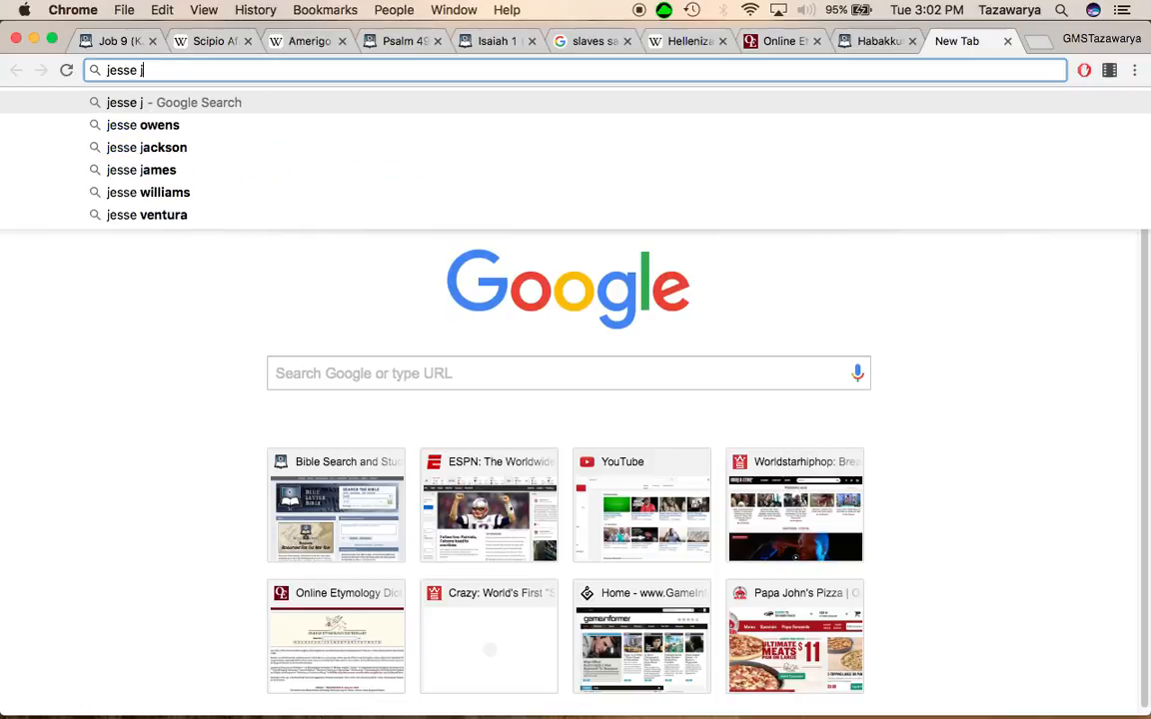
left_click(147, 147)
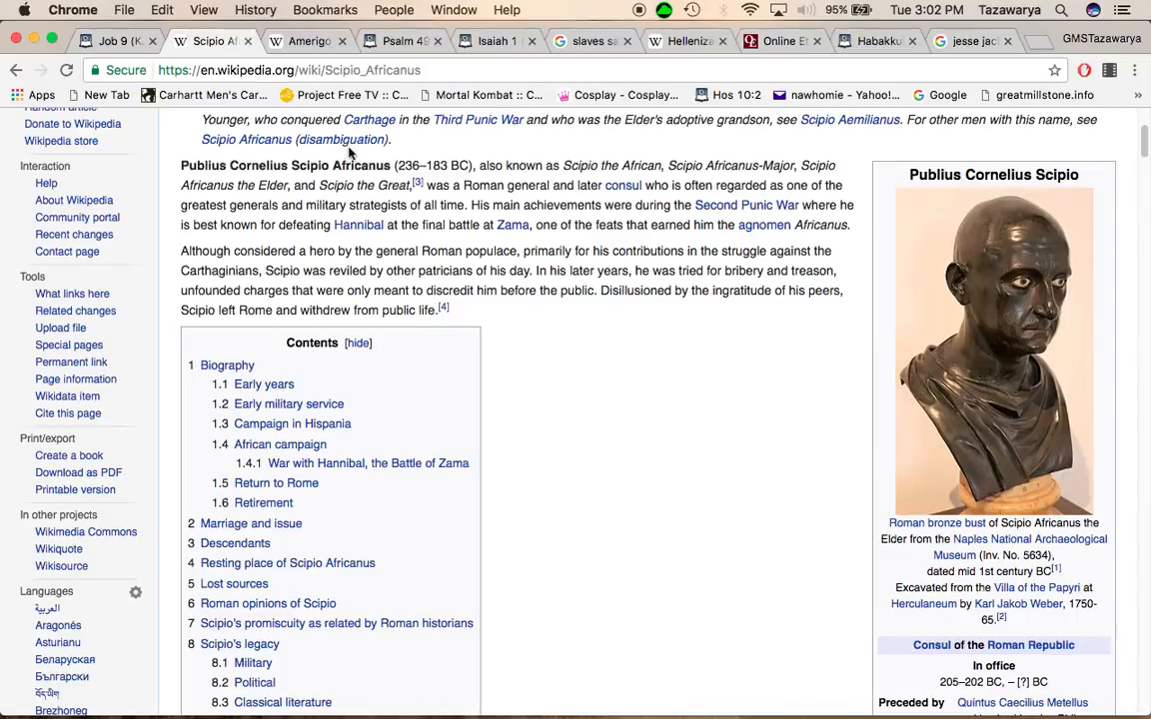
mouse_move(579, 224)
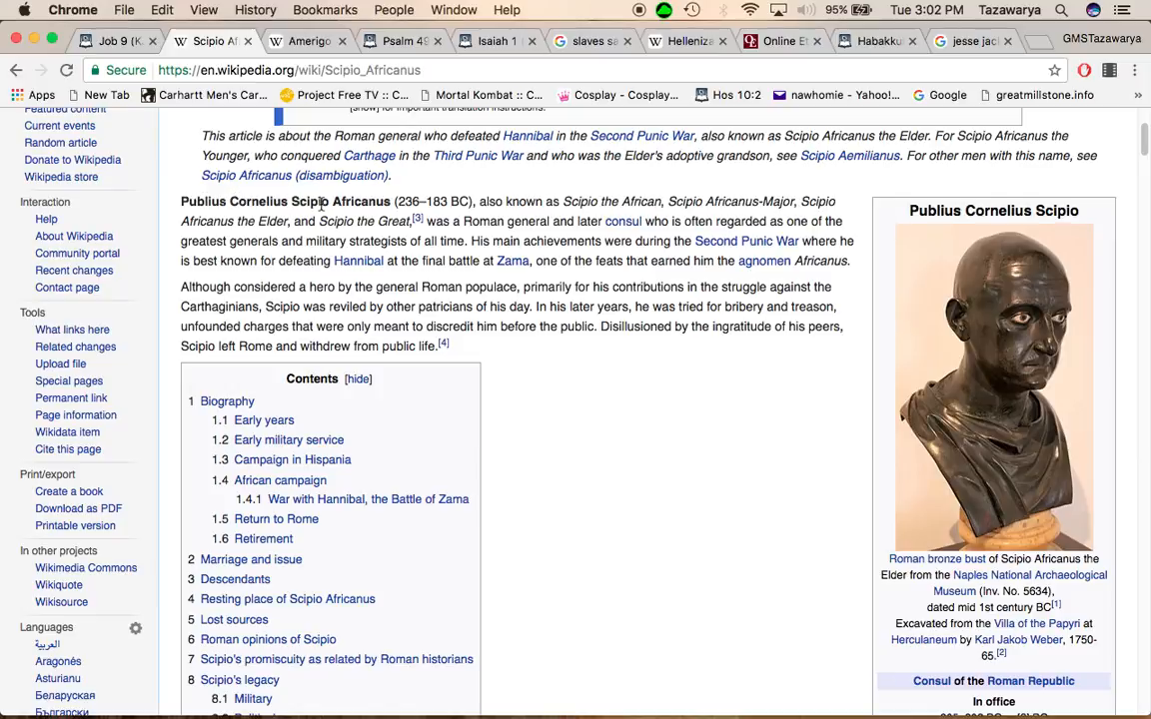
mouse_move(600, 215)
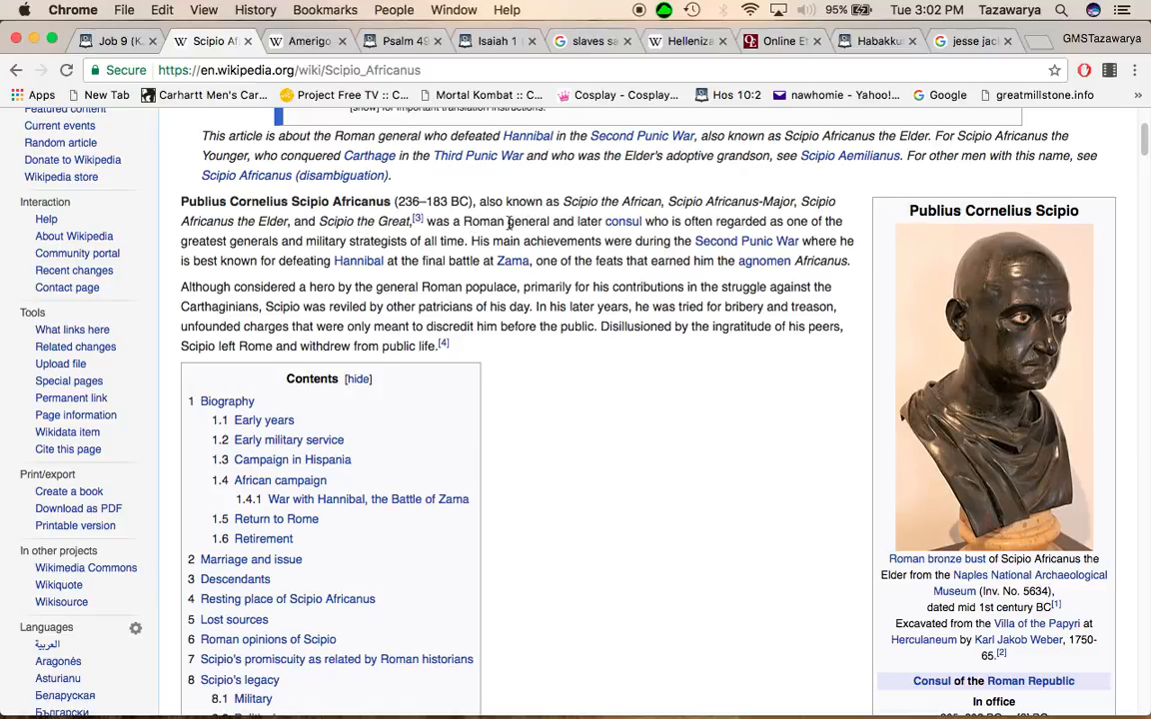
Step: Highlight Scipio's 'greatest generals' description and his defeat of Hannibal at Zama, then clear it
left_click_drag(508, 221, 671, 221)
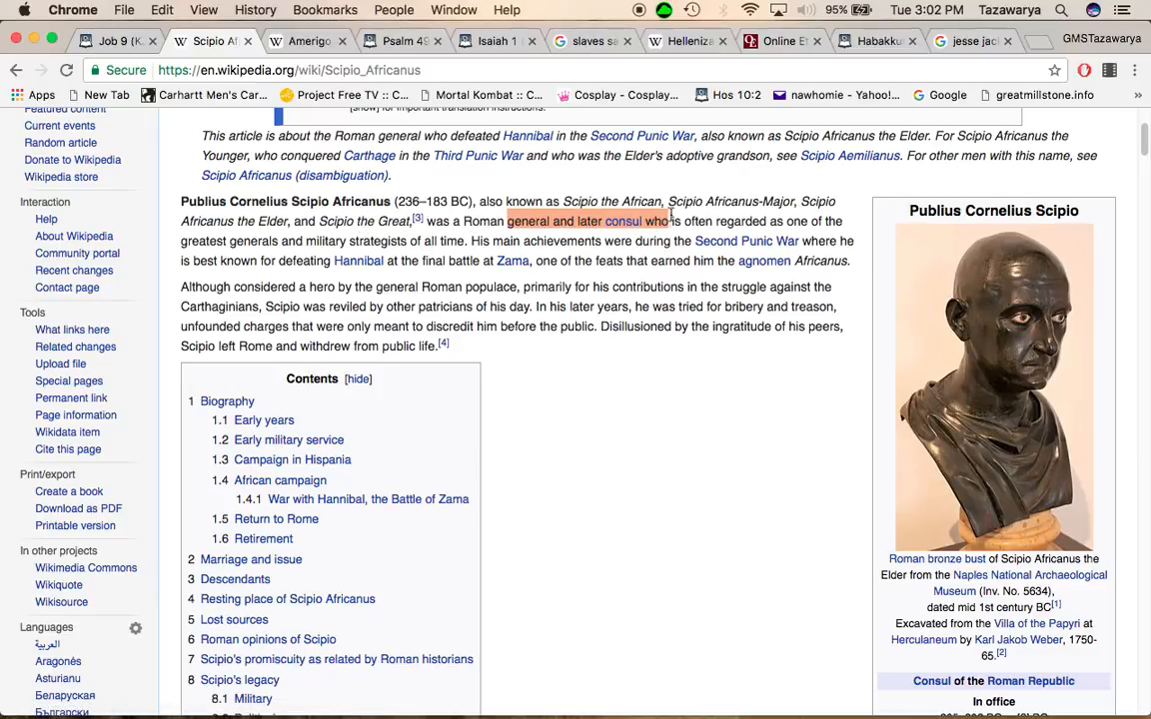
left_click_drag(669, 221, 784, 221)
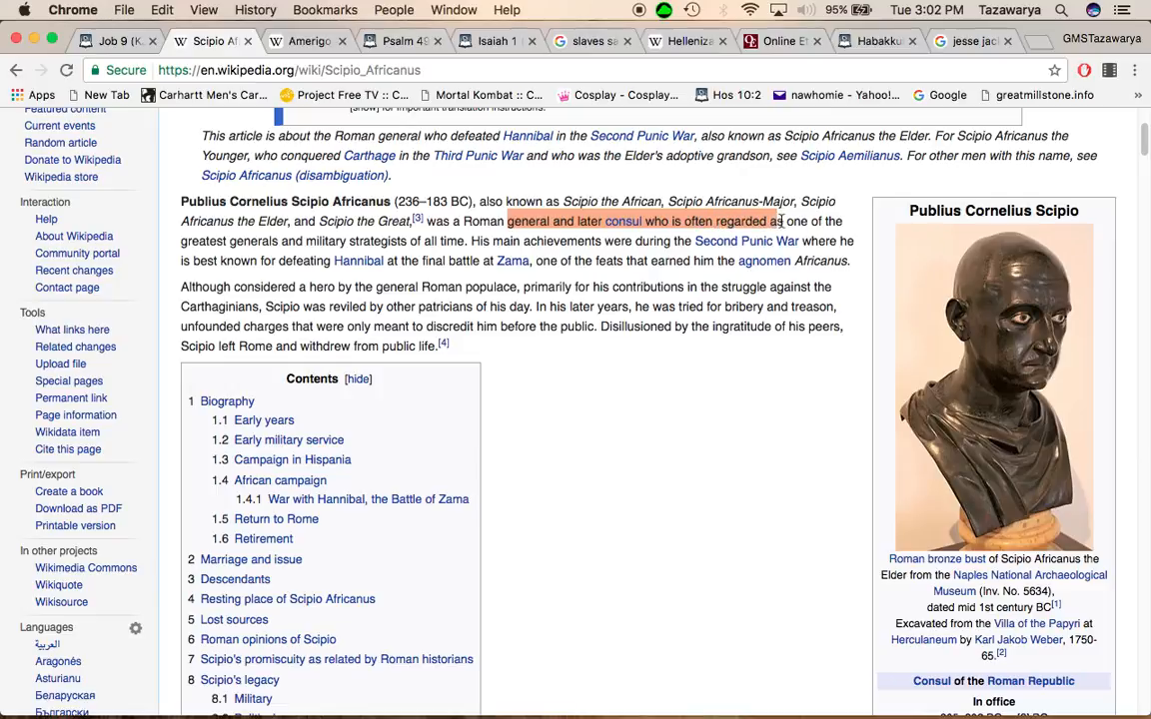
left_click_drag(780, 221, 374, 240)
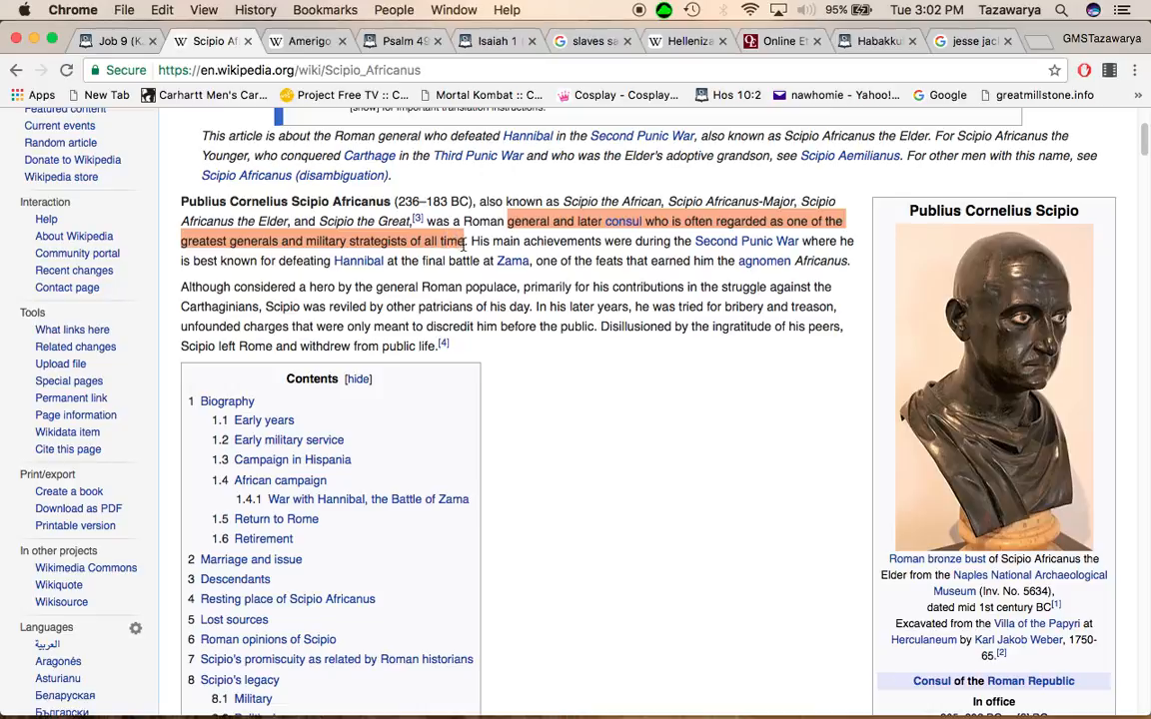
mouse_move(470, 240)
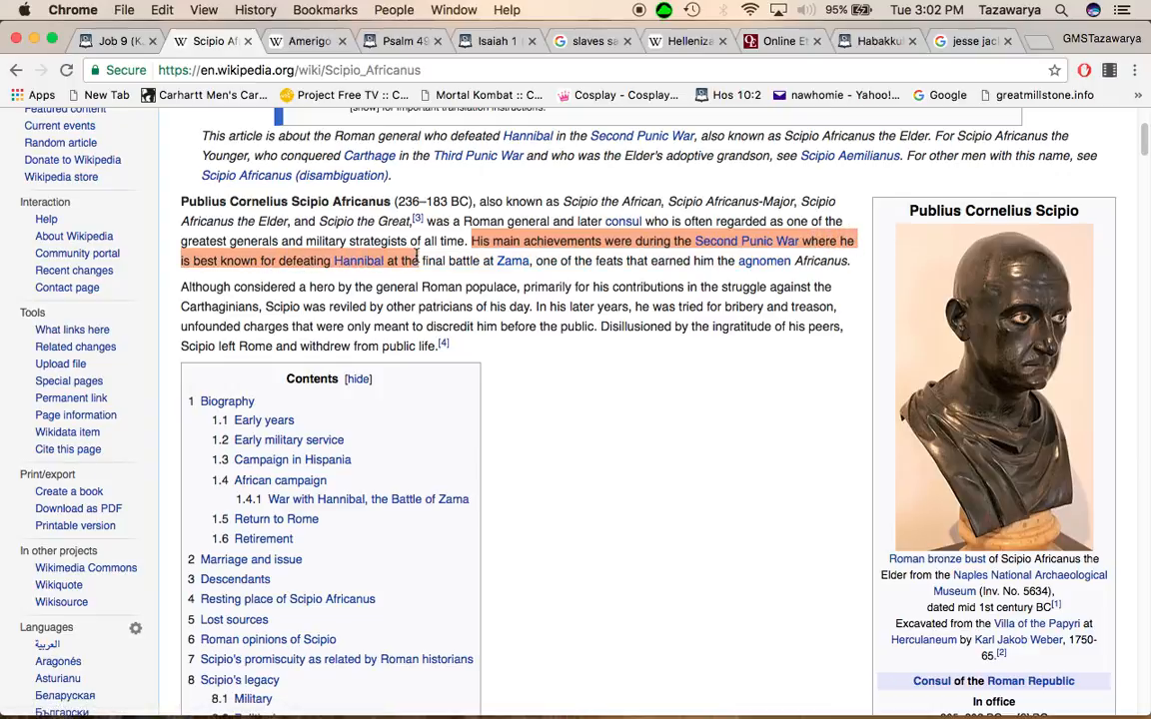
left_click_drag(418, 261, 559, 261)
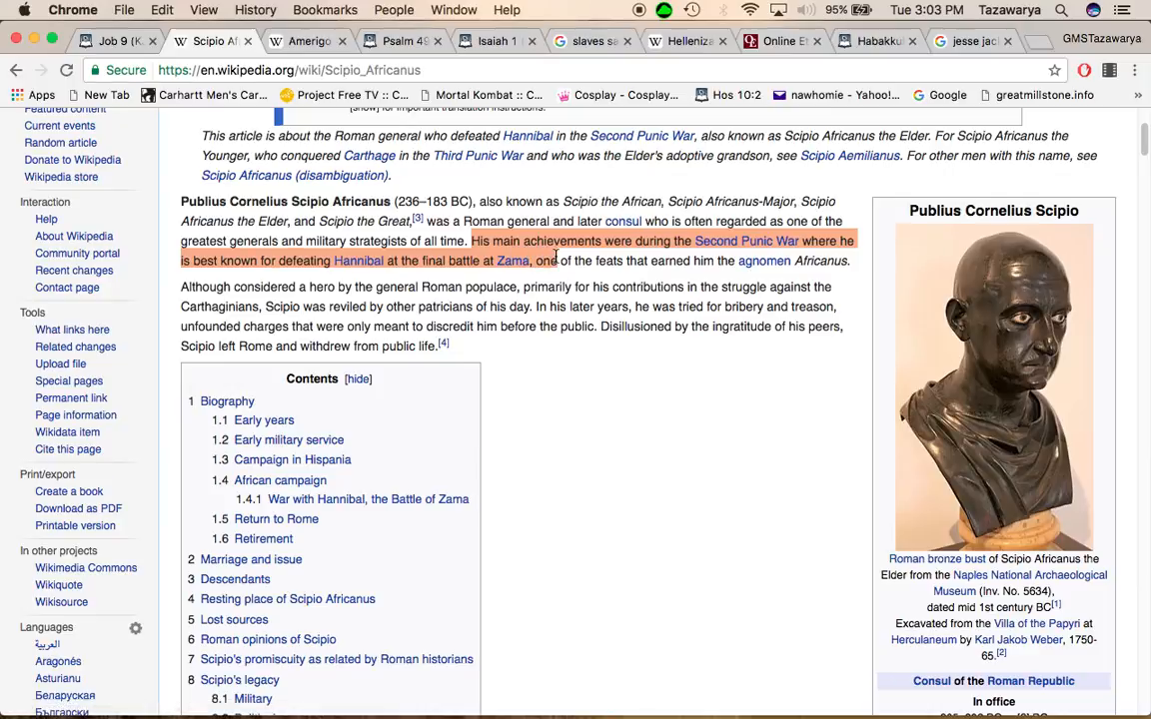
left_click_drag(557, 261, 625, 261)
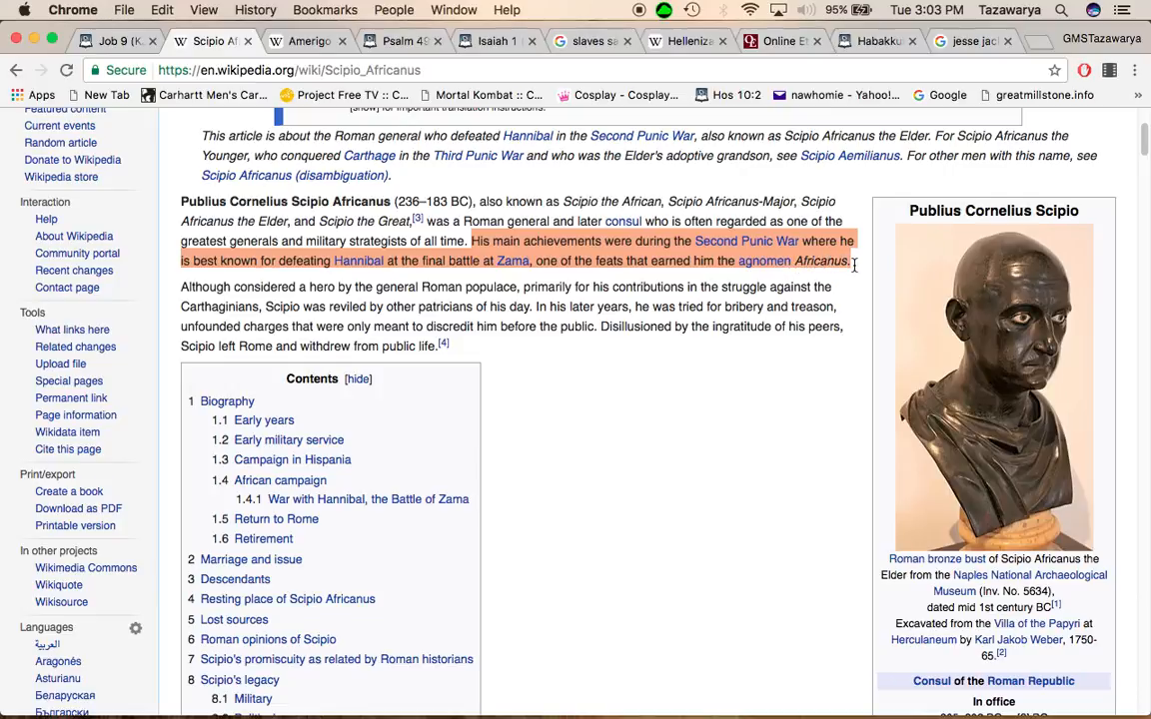
left_click(587, 330)
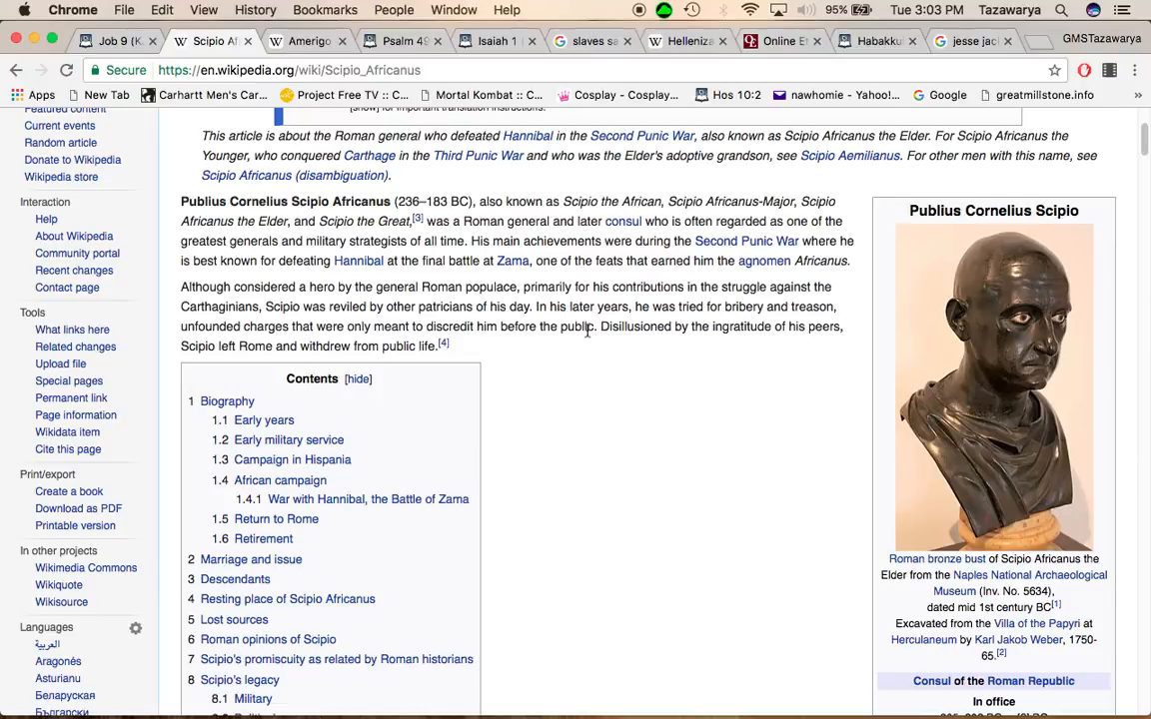
mouse_move(541, 290)
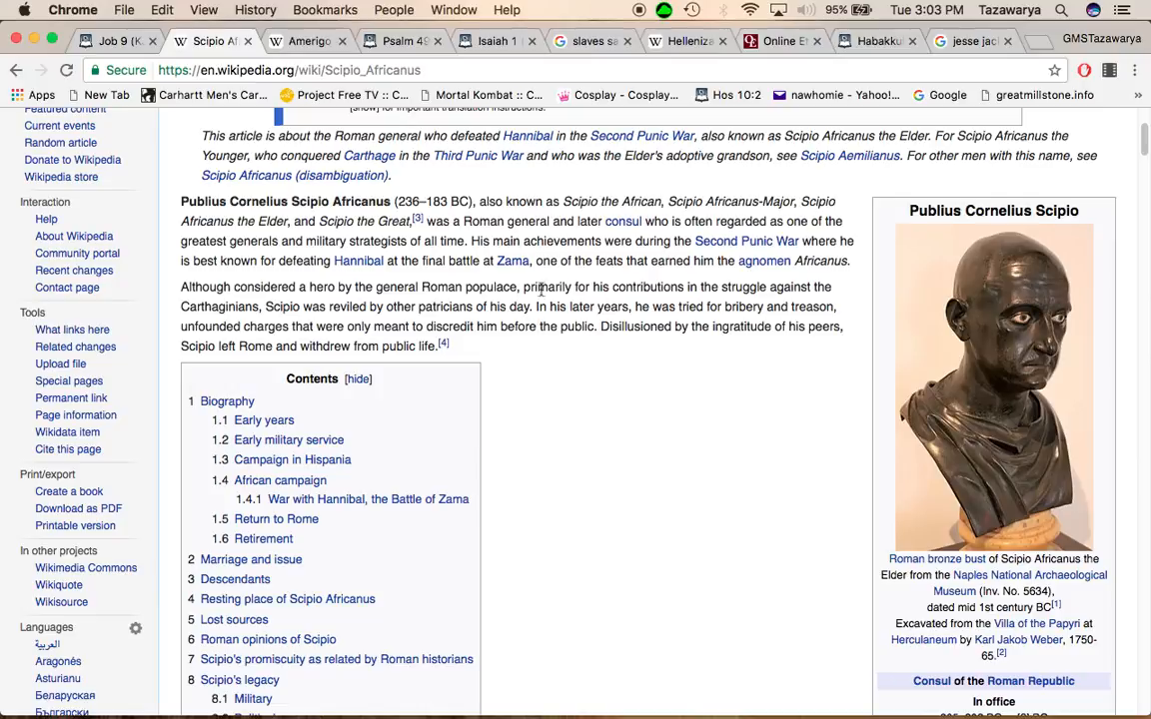
mouse_move(540, 300)
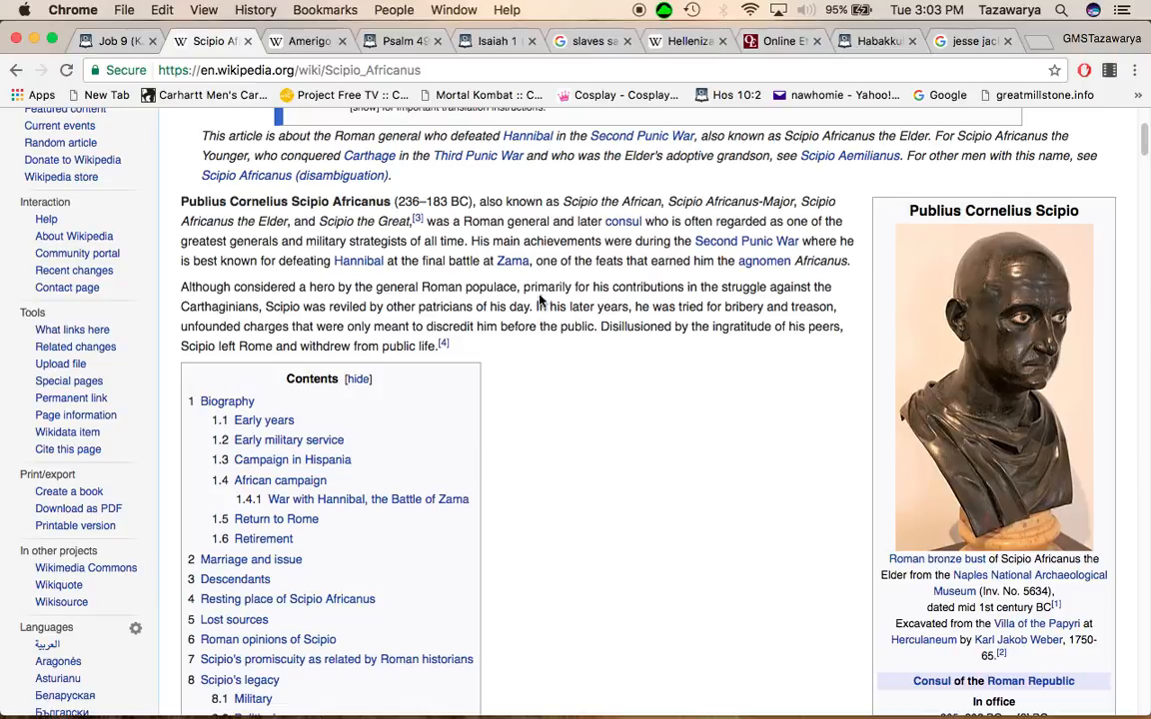
mouse_move(574, 240)
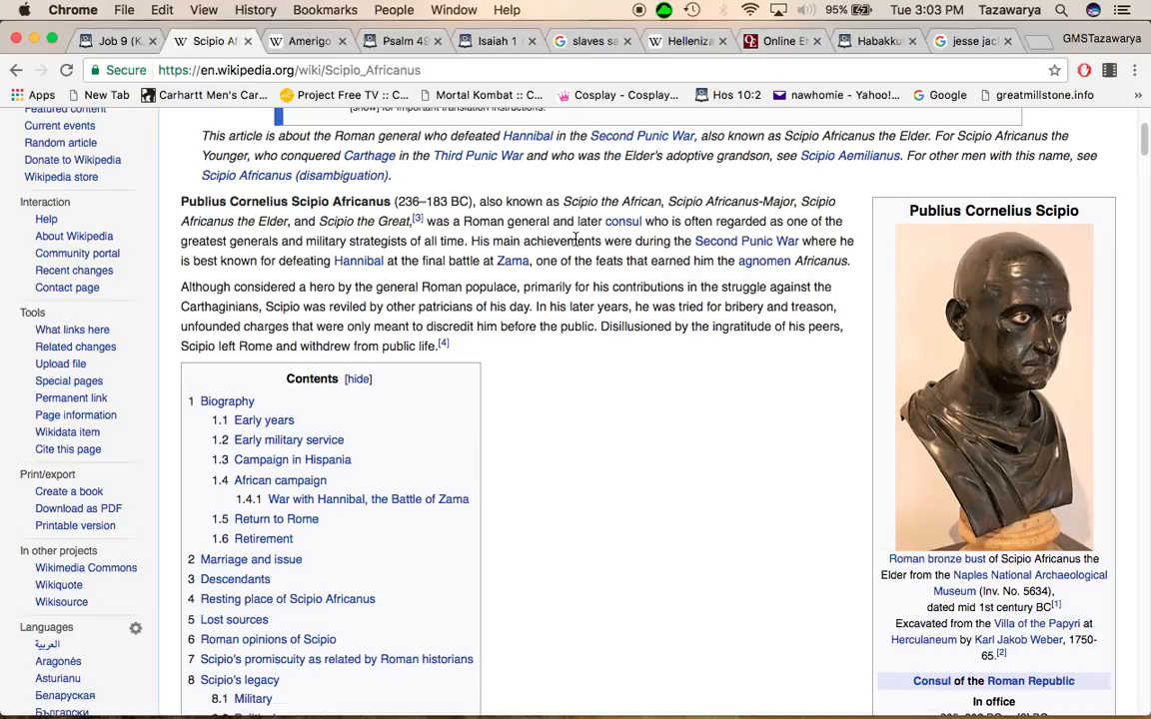
Step: Highlight 'generals and military strategists' and scroll down to the Contents box
scroll("down", 3)
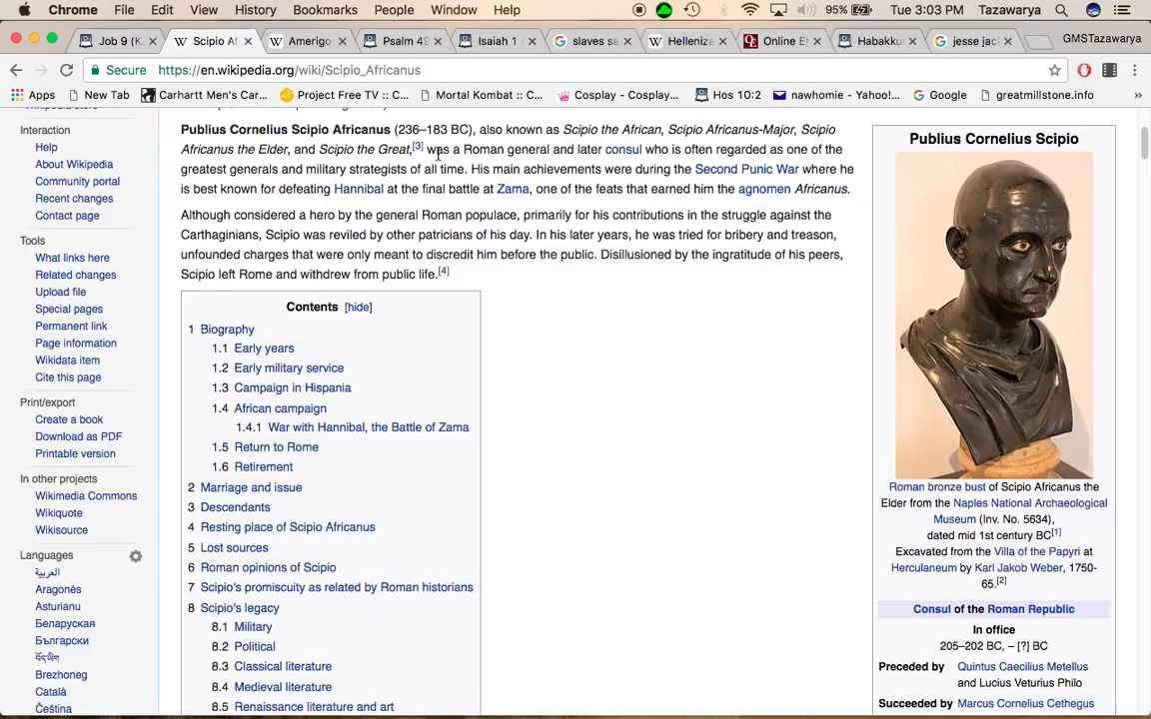
left_click_drag(220, 169, 410, 169)
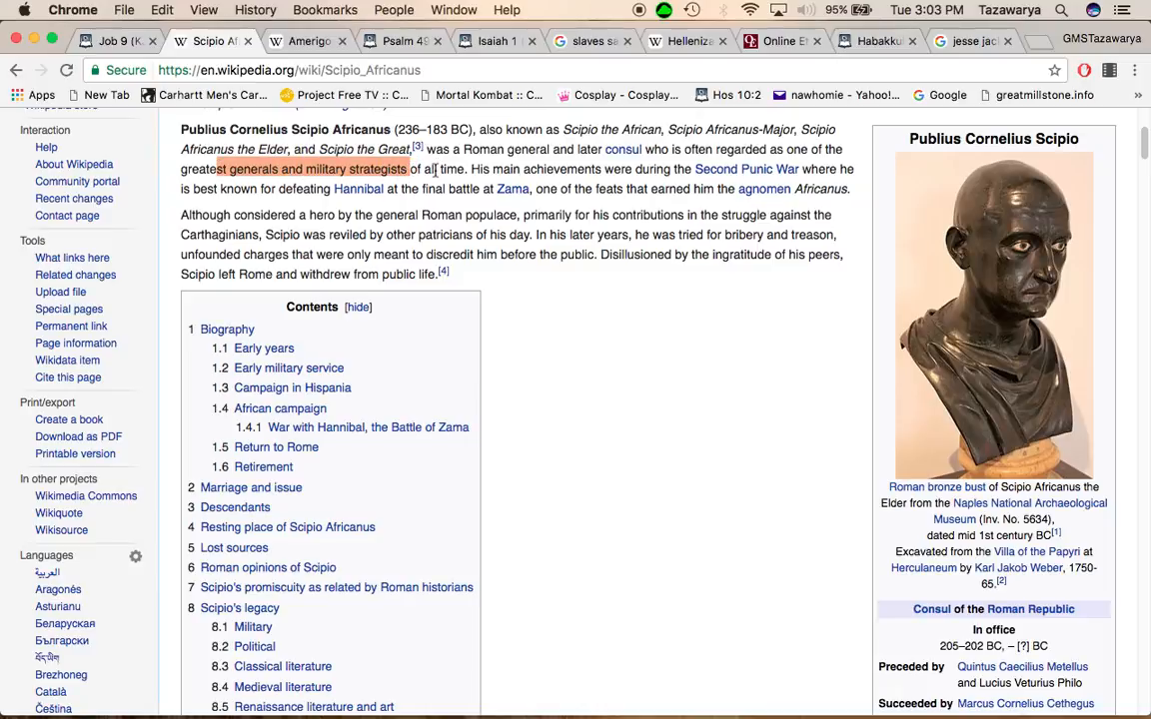
scroll("down", 3)
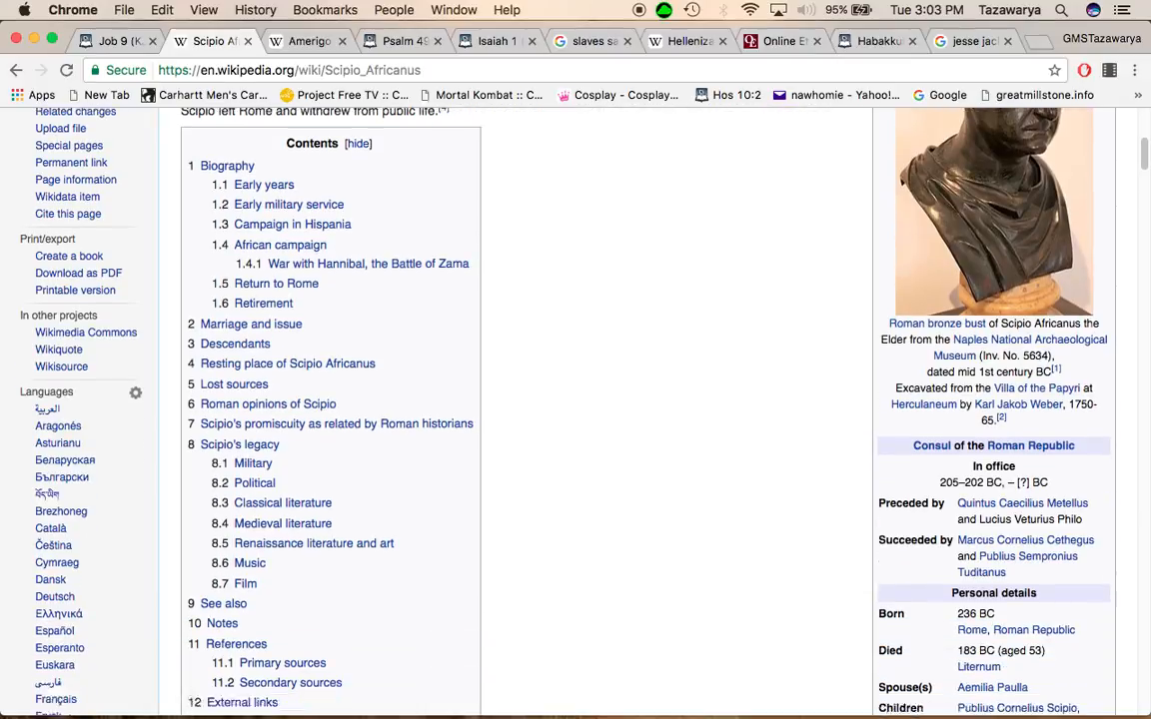
scroll("down", 3)
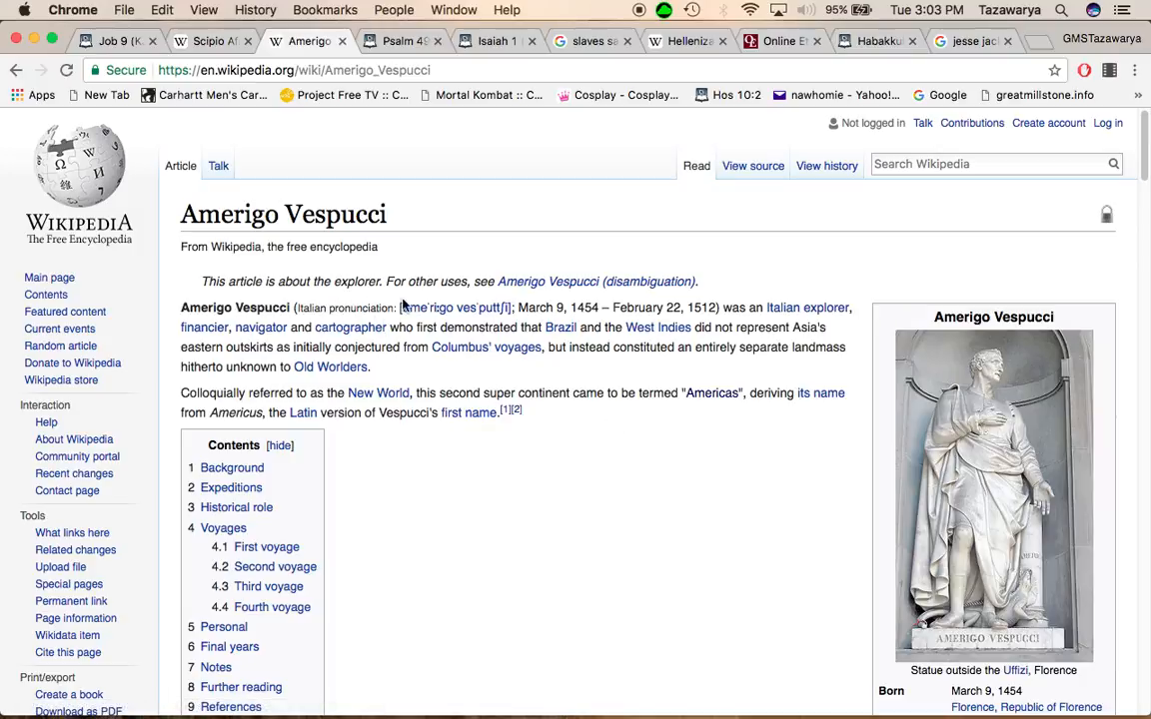
mouse_move(287, 302)
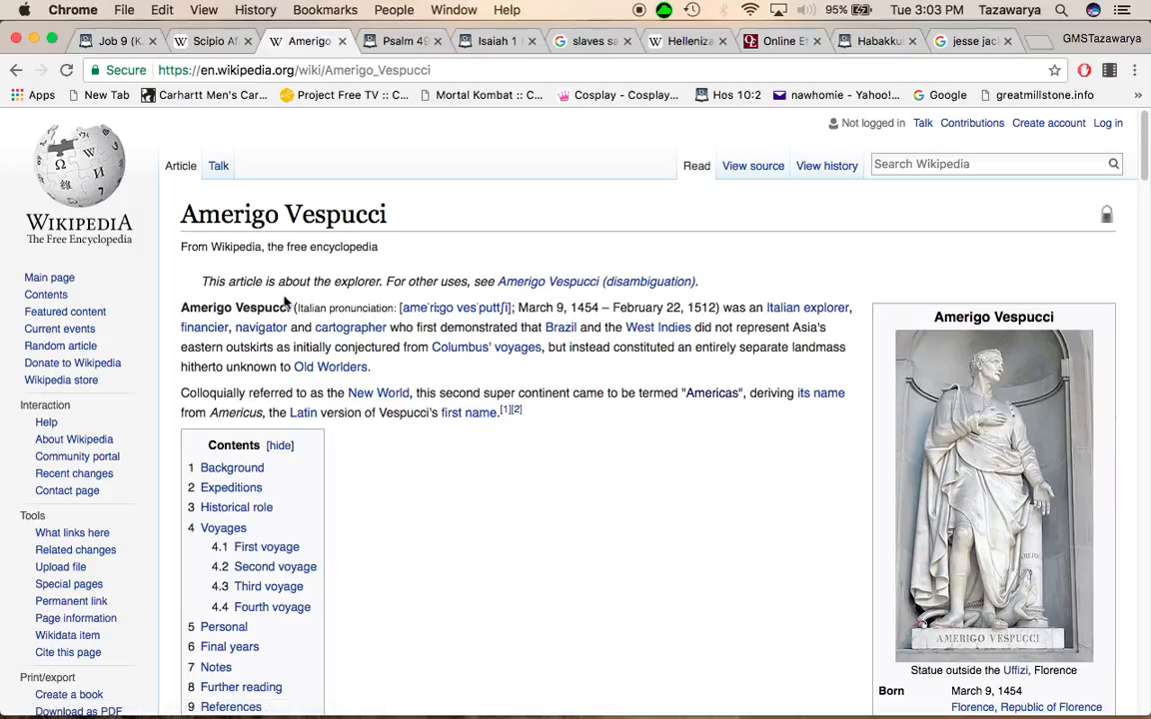
Step: Highlight 'Vespucci', the New World naming sentence and 'Amerigo Vespucci', then switch to the Scipio tab
double_click(263, 308)
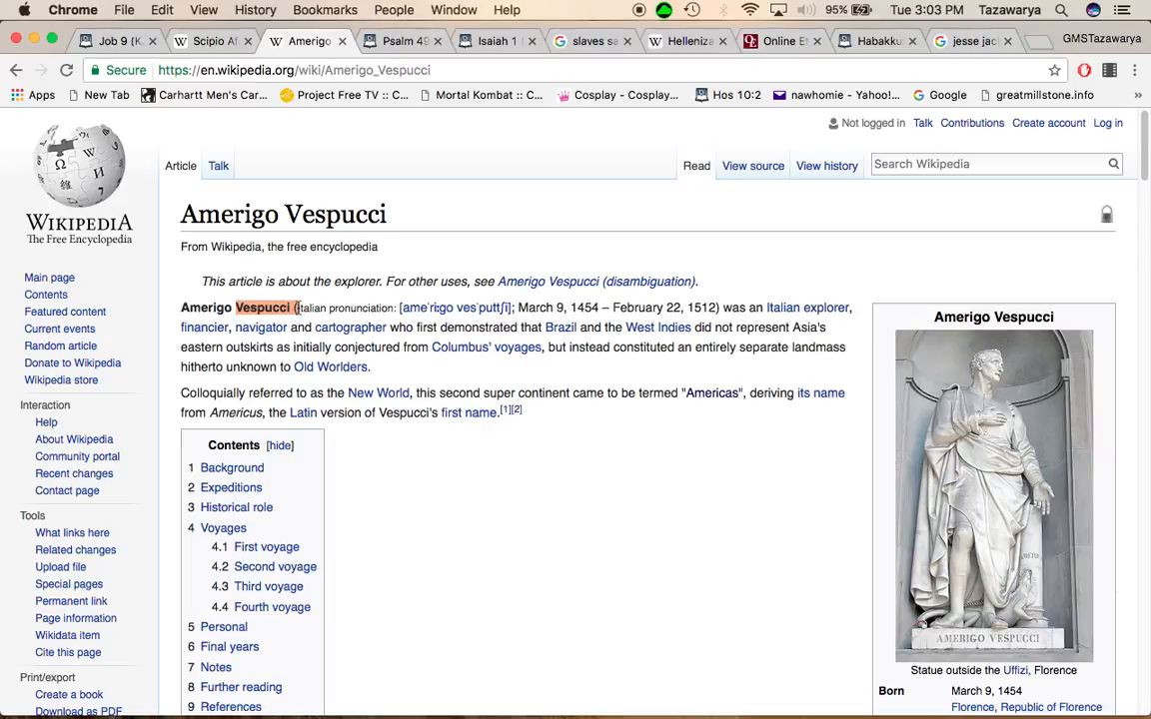
mouse_move(486, 347)
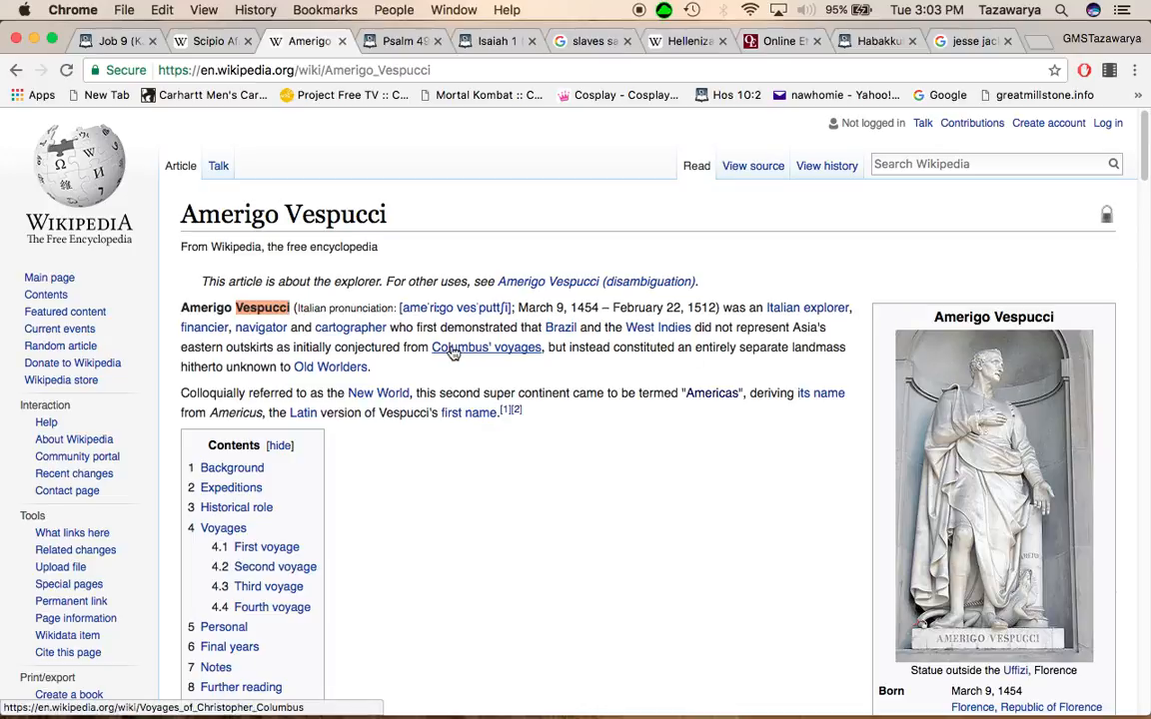
mouse_move(486, 347)
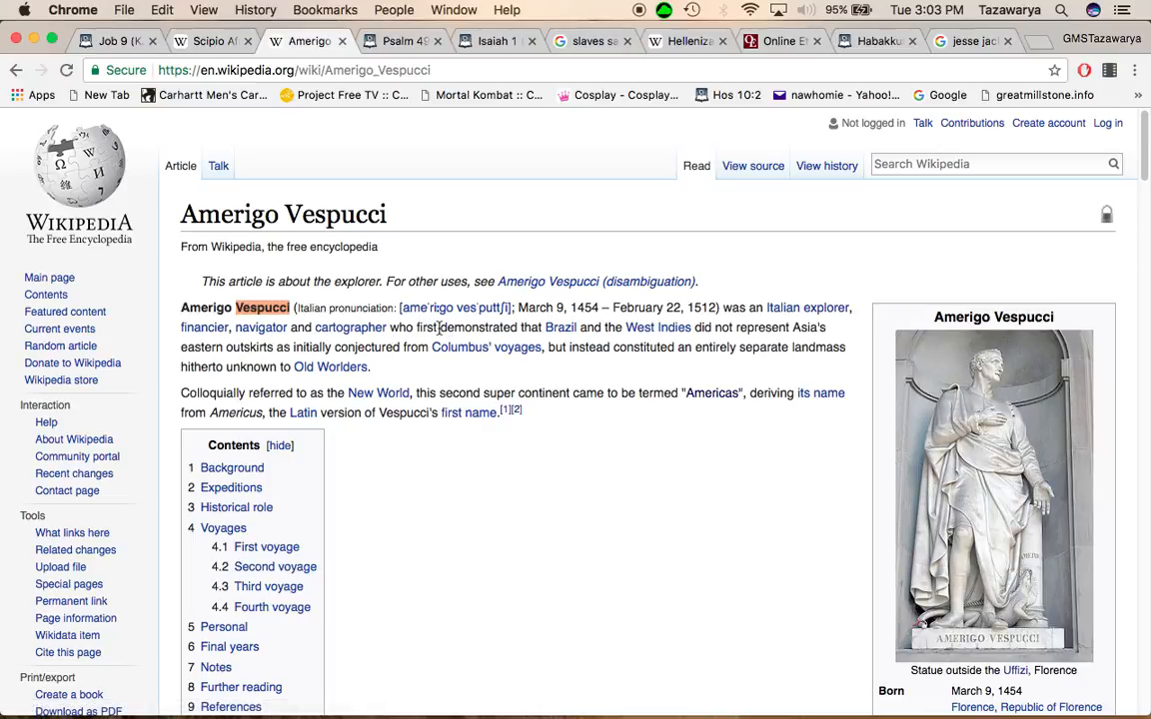
left_click_drag(437, 326, 744, 326)
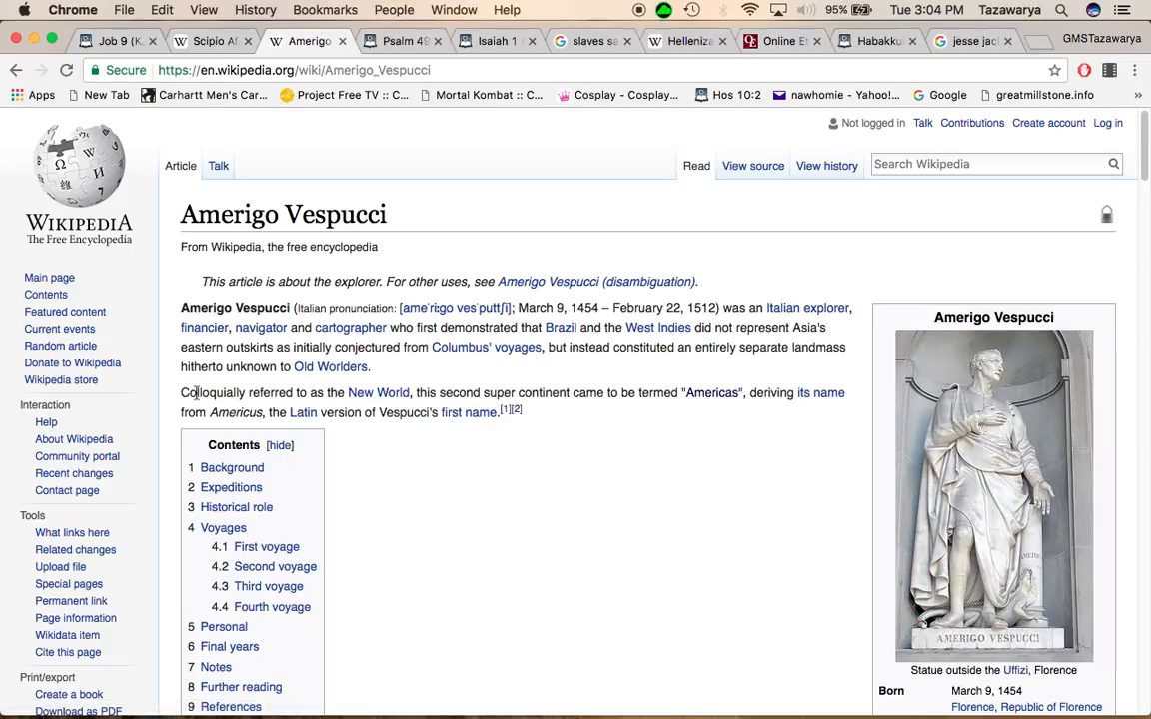
left_click_drag(180, 392, 407, 393)
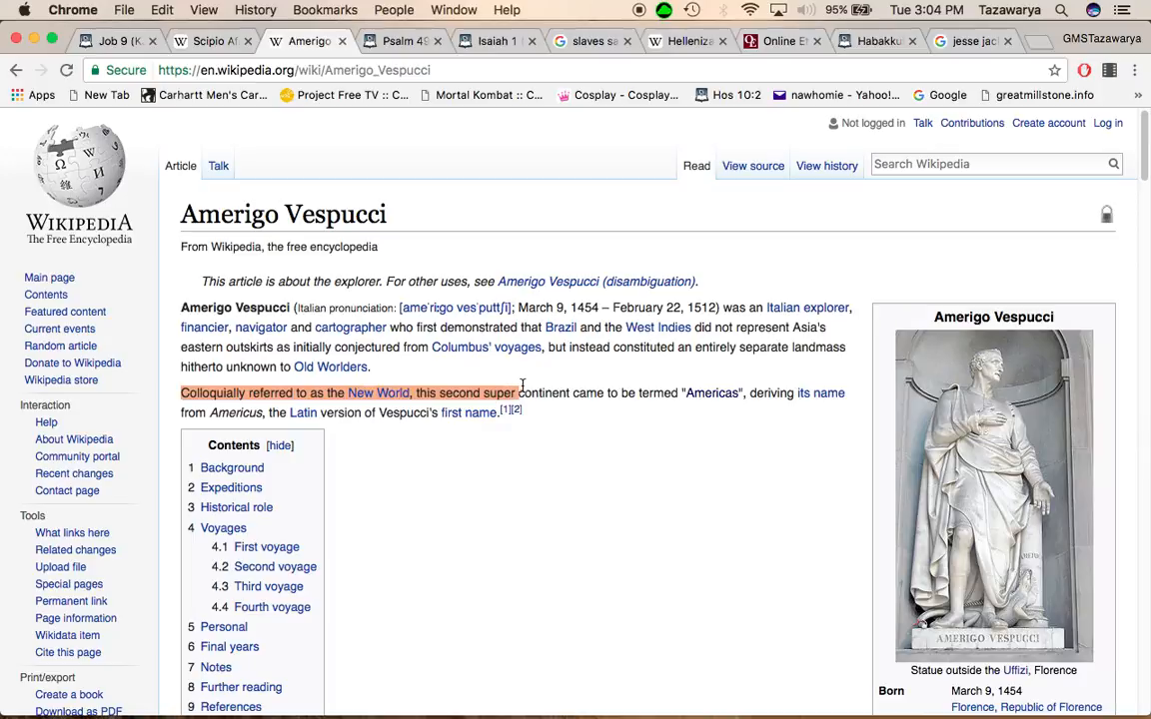
double_click(542, 393)
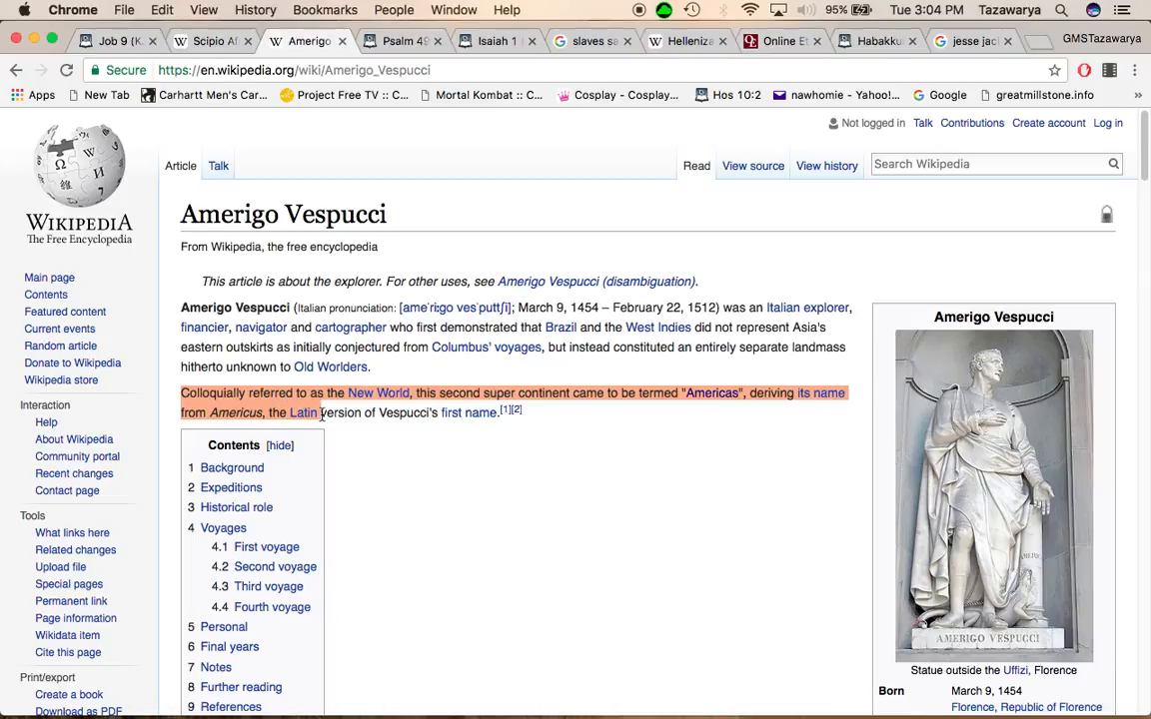
left_click_drag(322, 413, 423, 412)
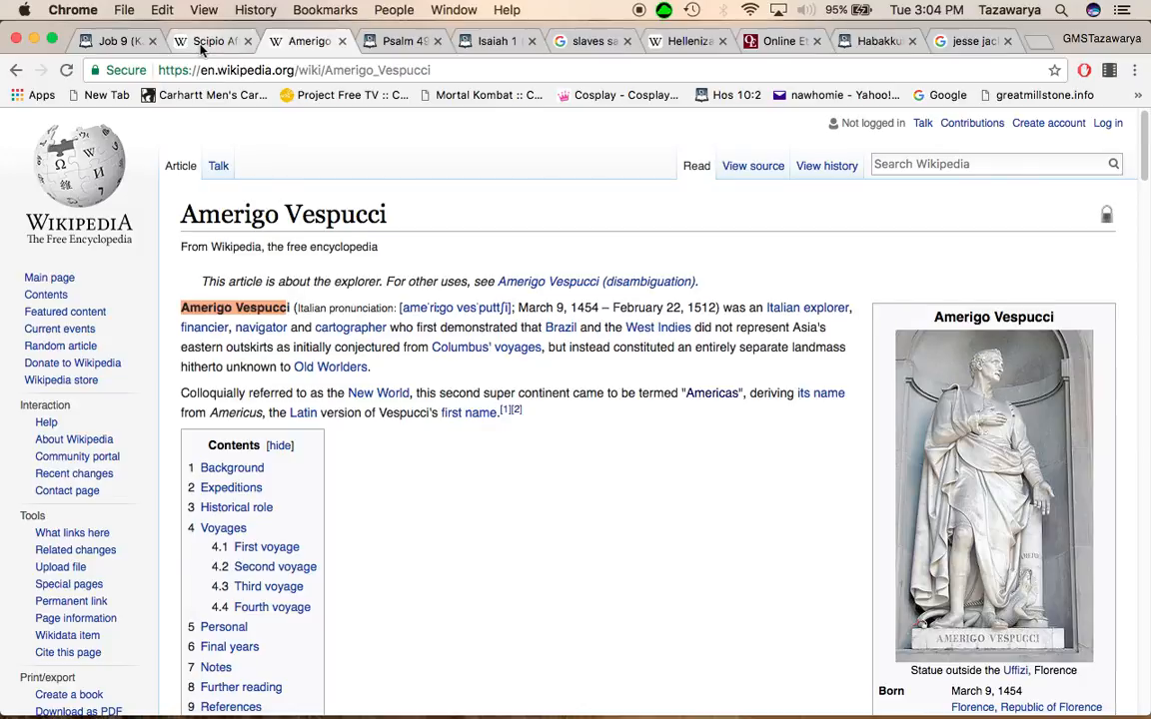
left_click(210, 41)
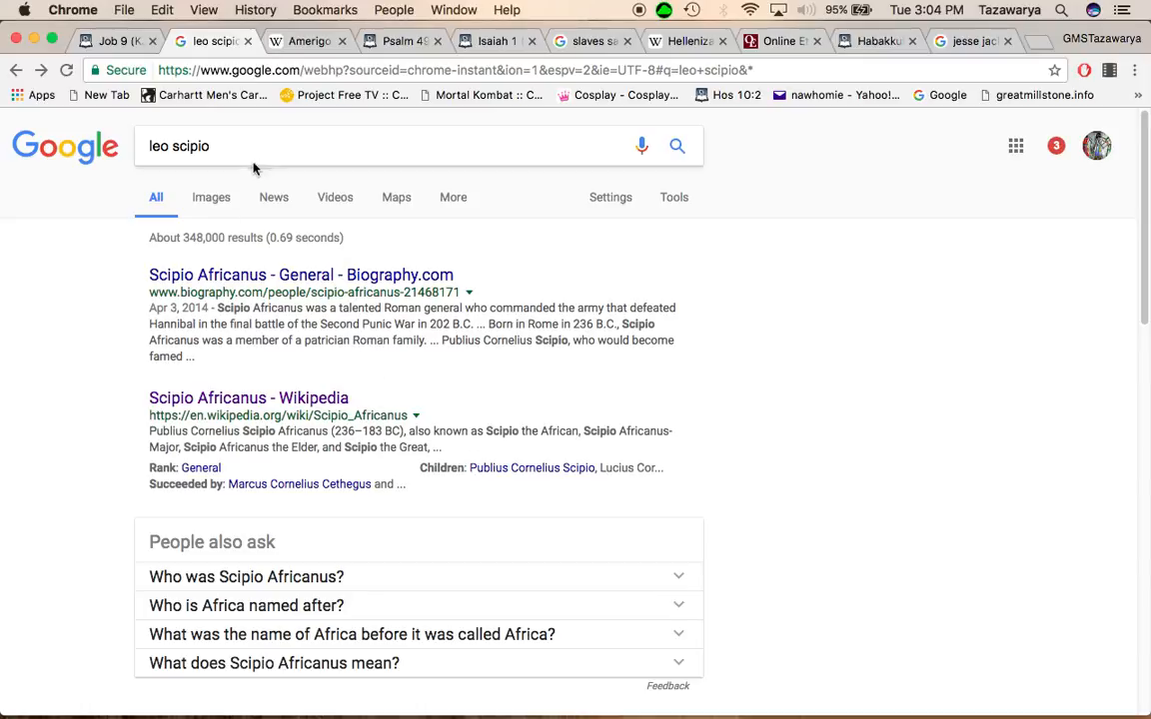
mouse_move(211, 197)
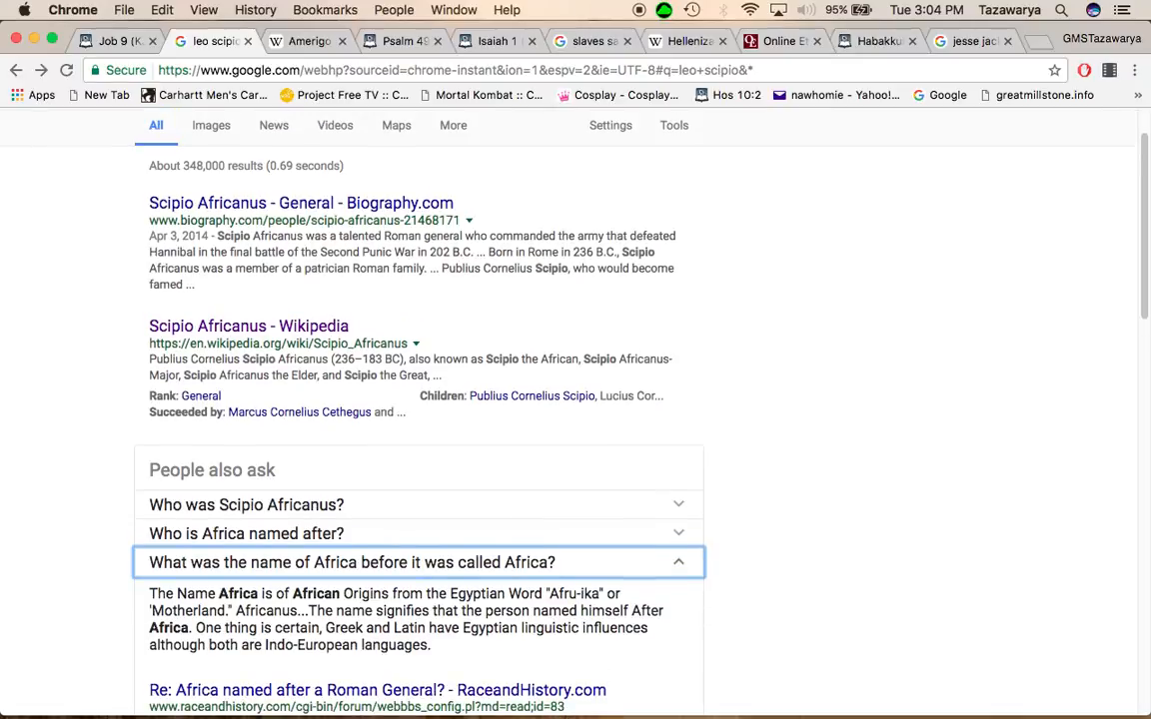
mouse_move(385, 212)
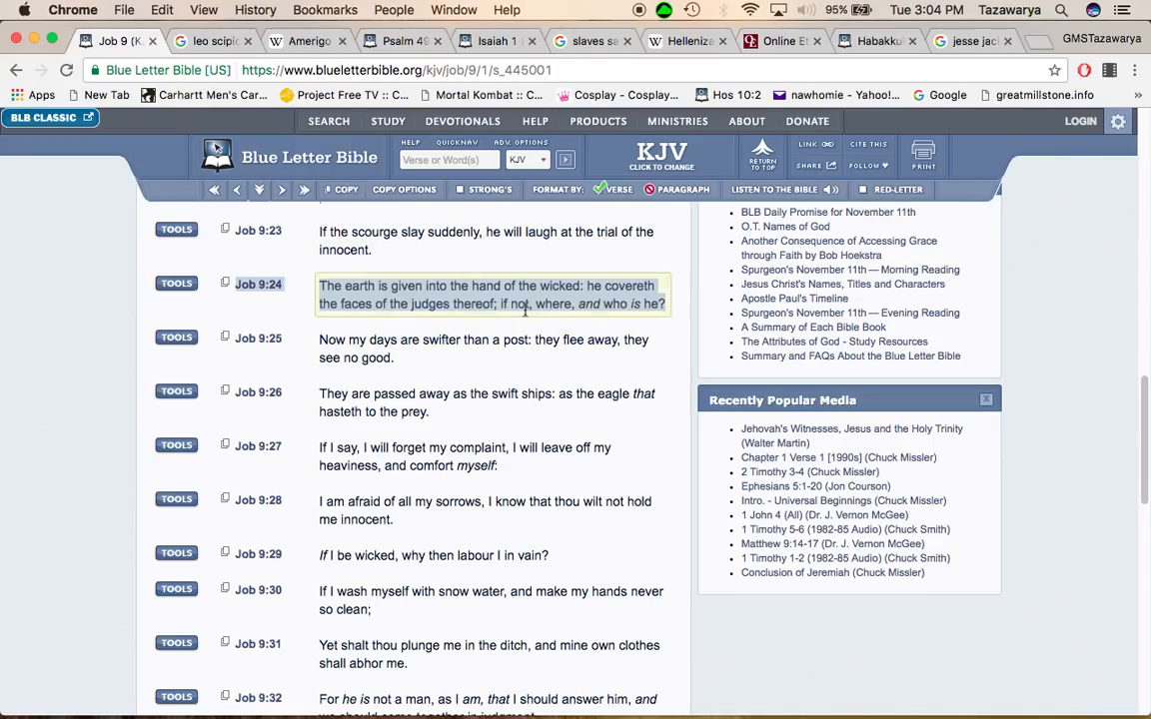
mouse_move(462, 121)
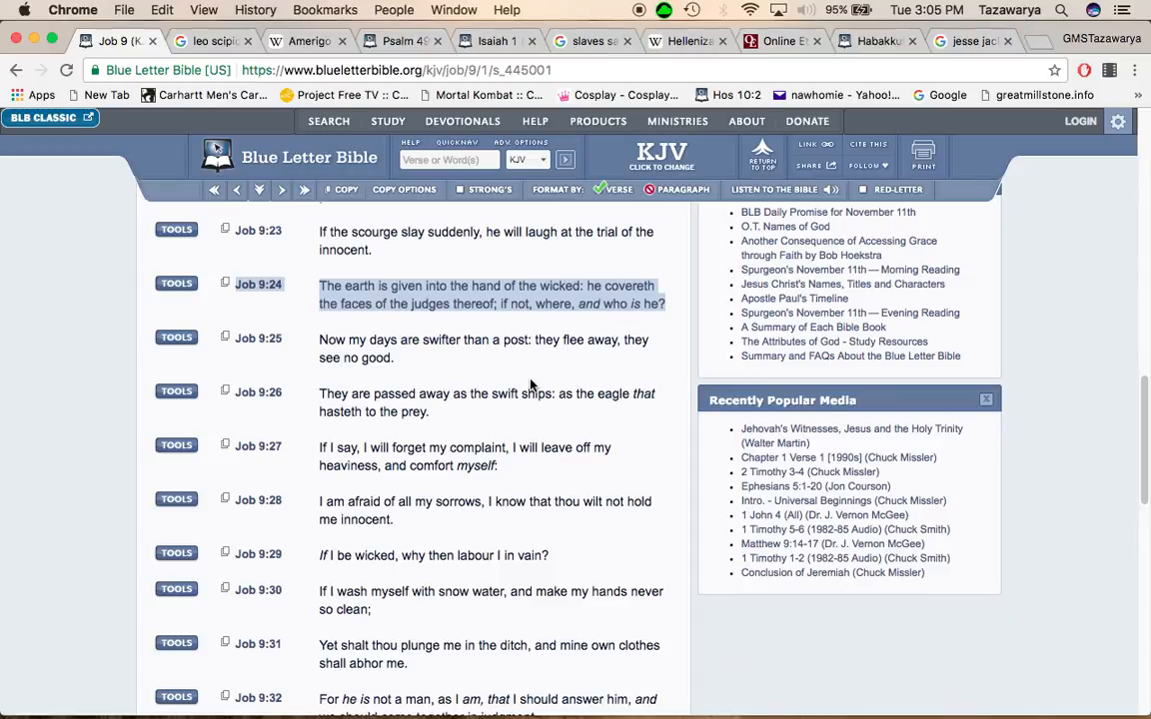
mouse_move(402, 55)
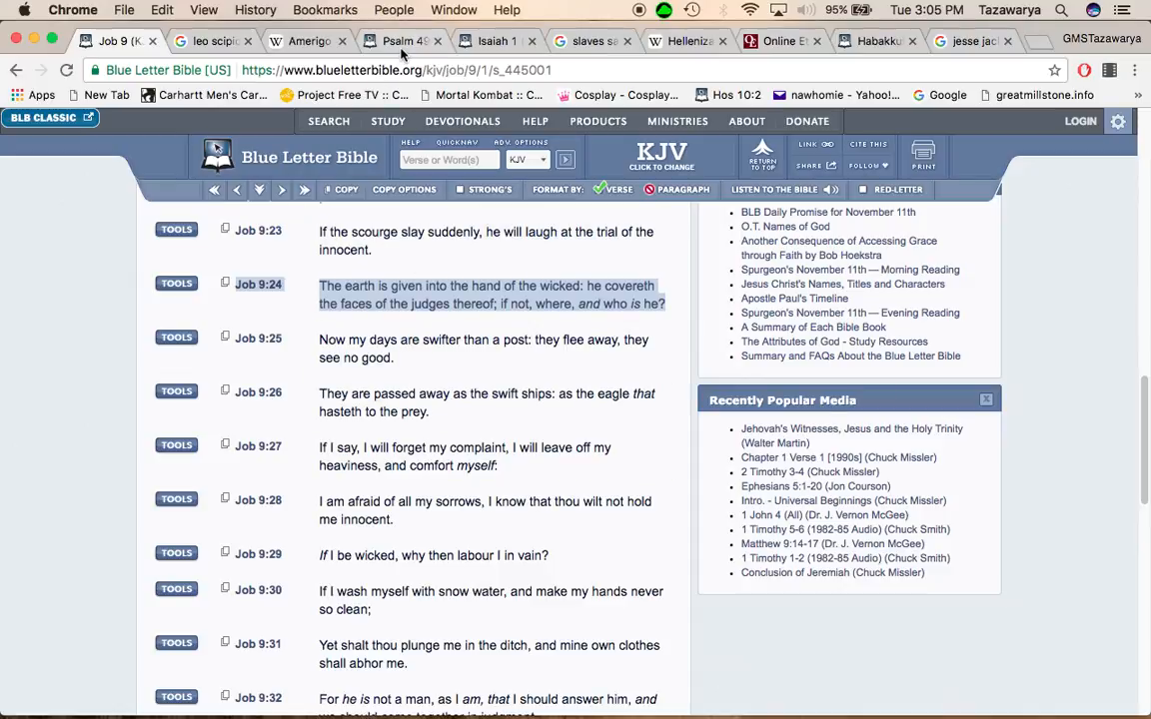
Step: Switch to the Psalm 49 tab and select the Psa 49:11 cross-reference text
left_click(400, 41)
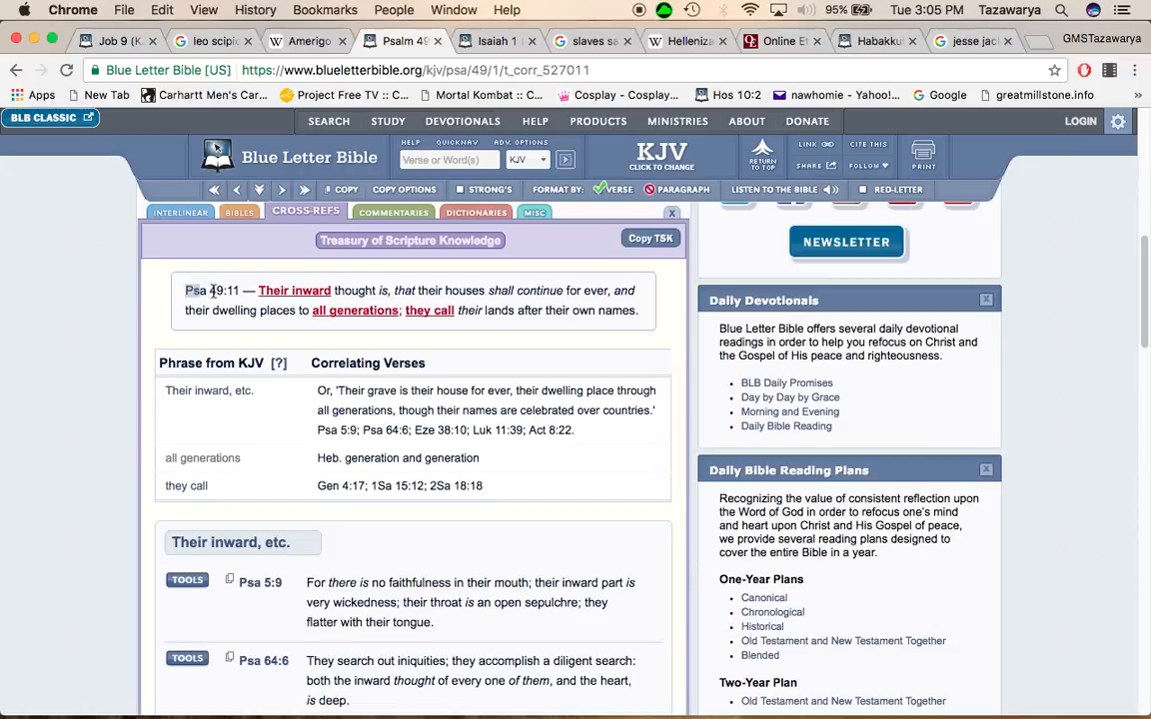
left_click_drag(185, 289, 385, 291)
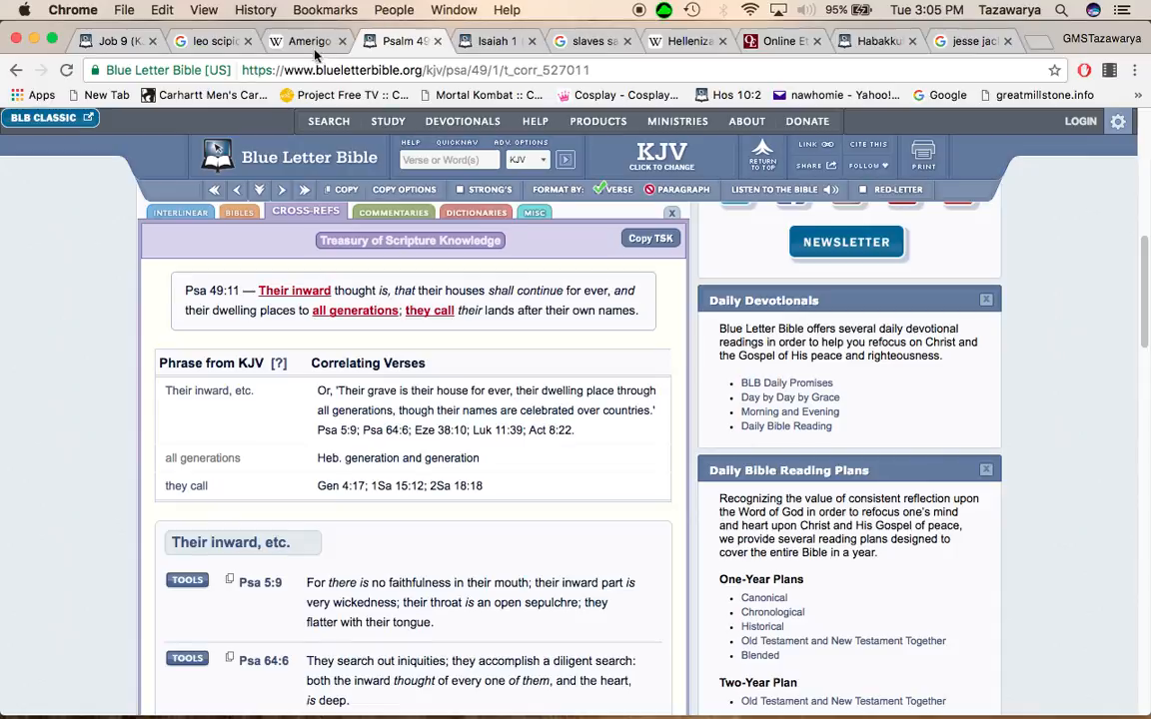
Step: Revisit the Amerigo Vespucci article, then go back to the Psalm 49 chapter
left_click(307, 41)
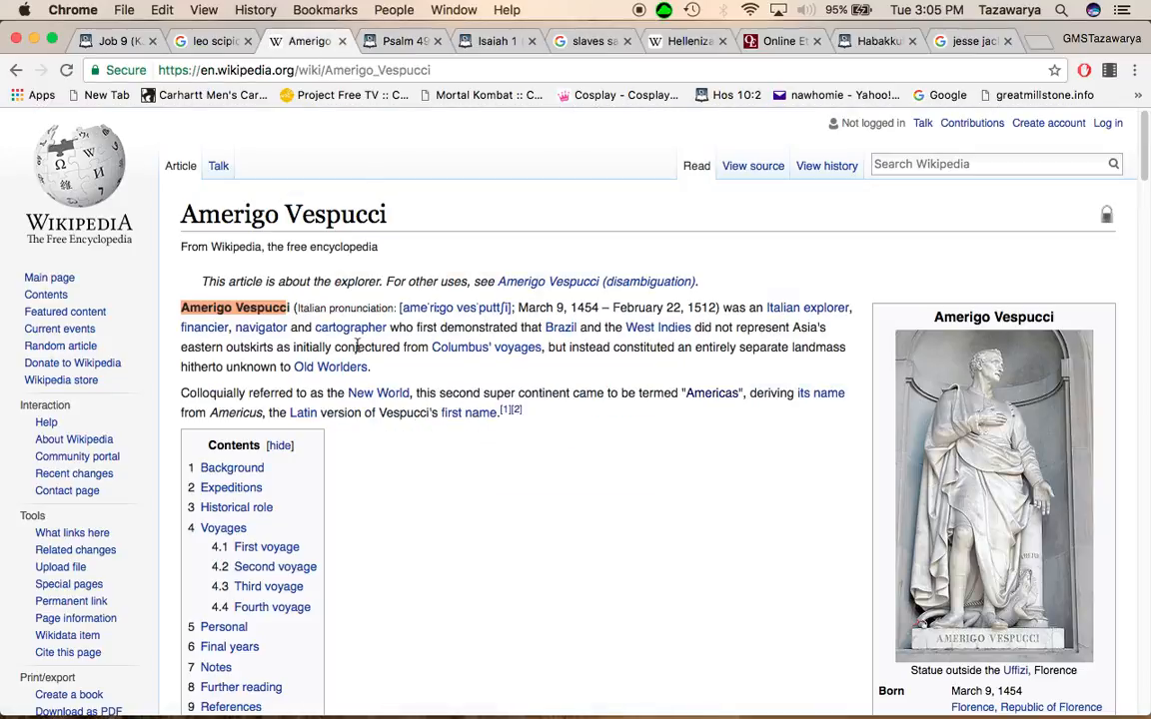
mouse_move(412, 326)
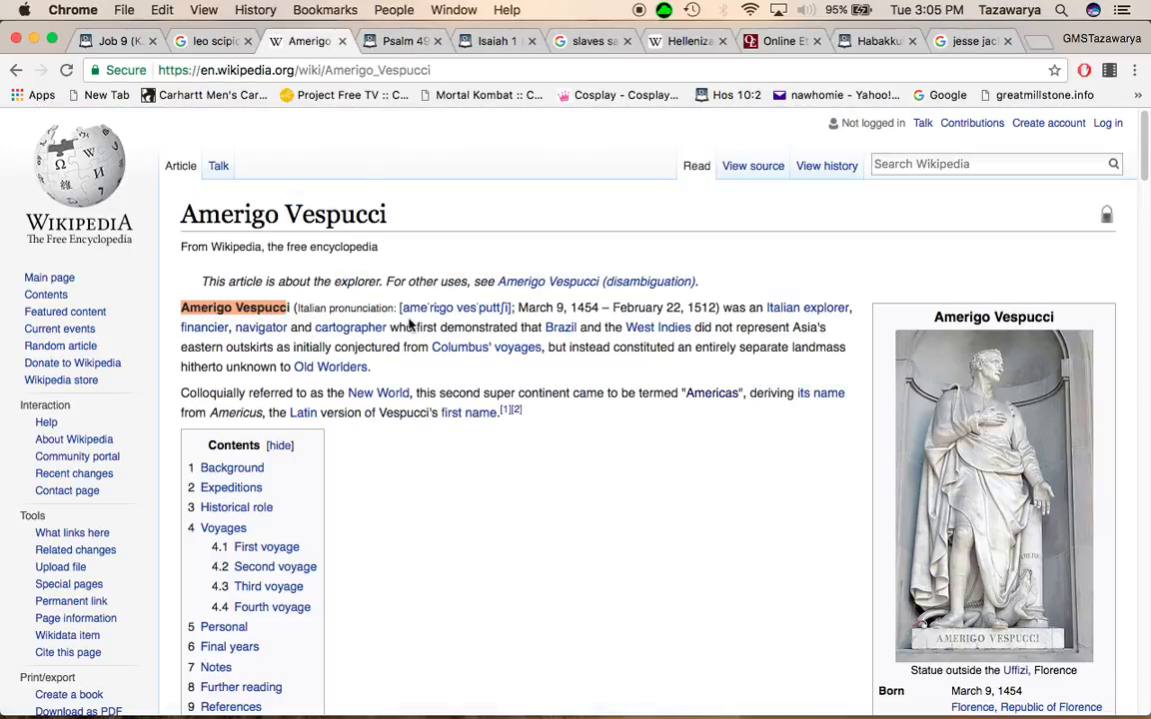
mouse_move(592, 433)
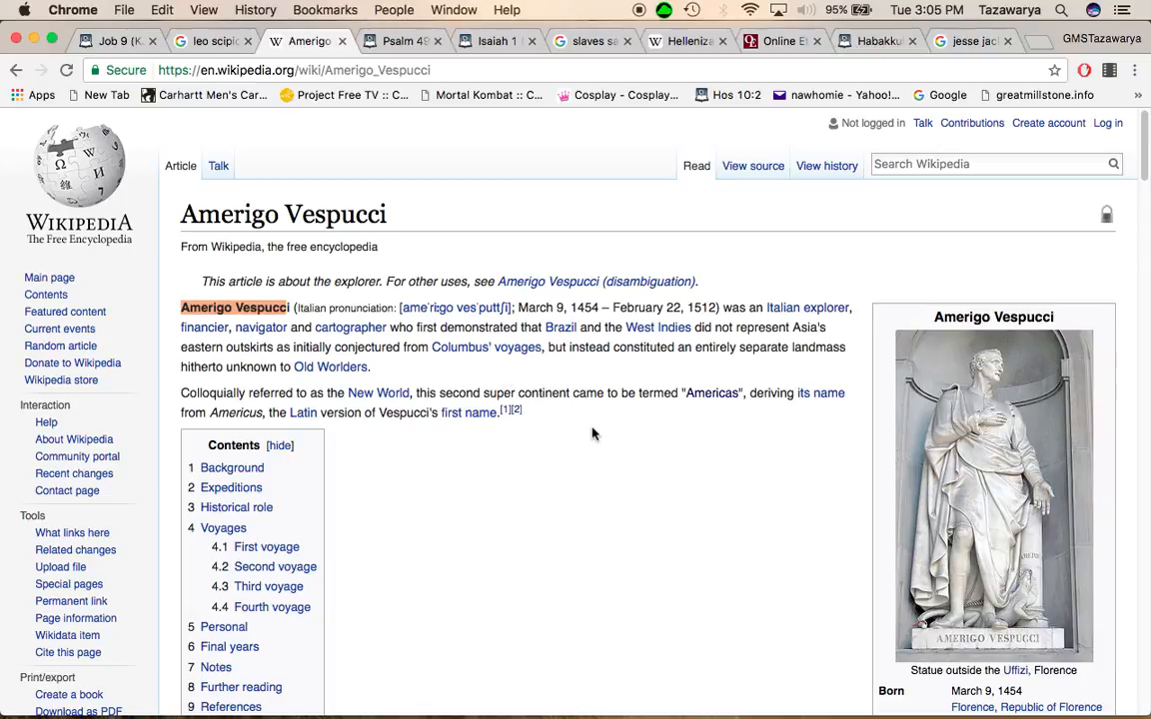
mouse_move(589, 427)
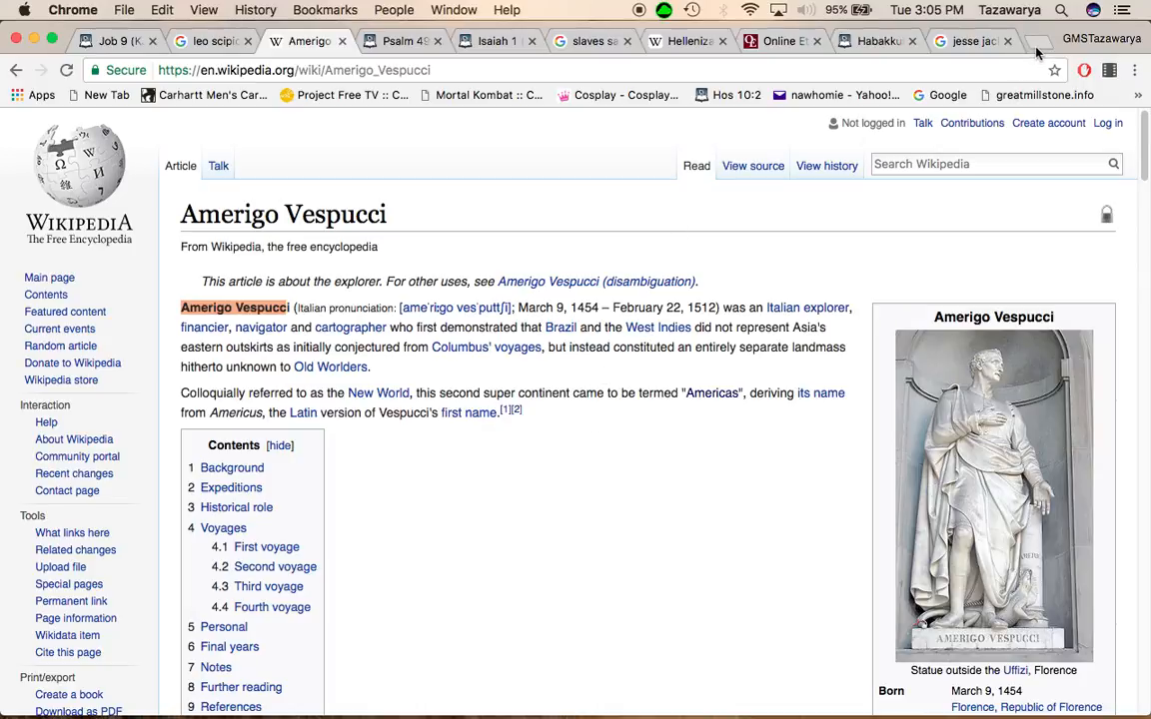
mouse_move(618, 422)
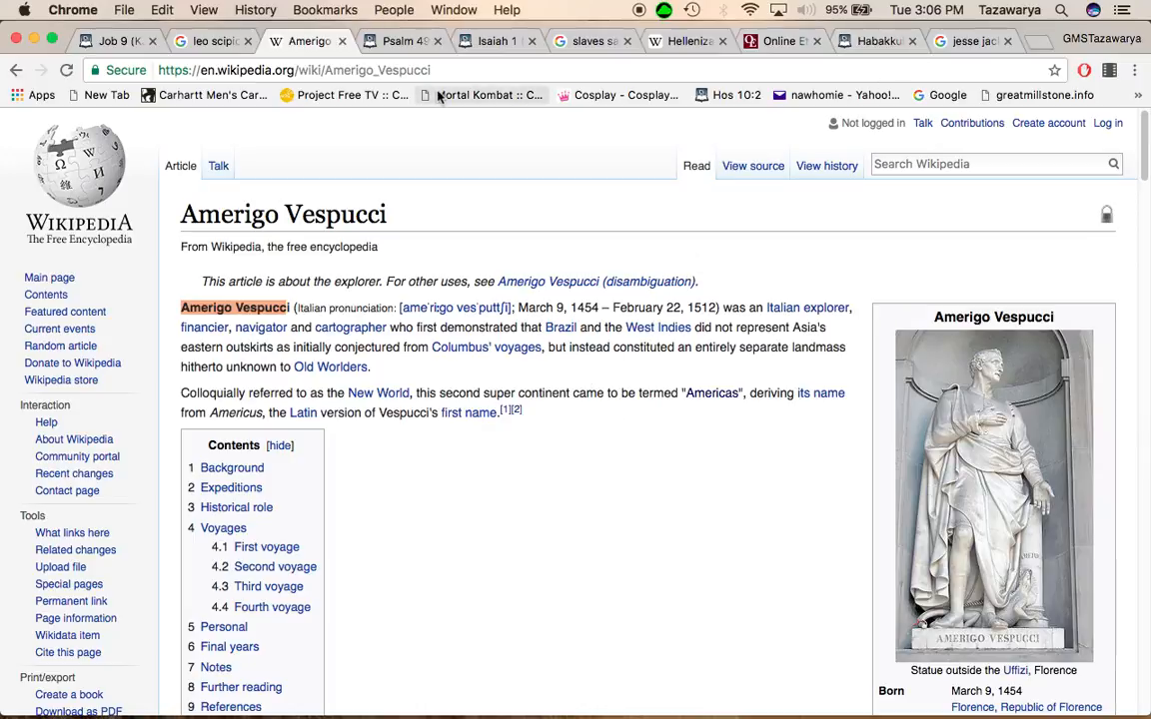
mouse_move(528, 170)
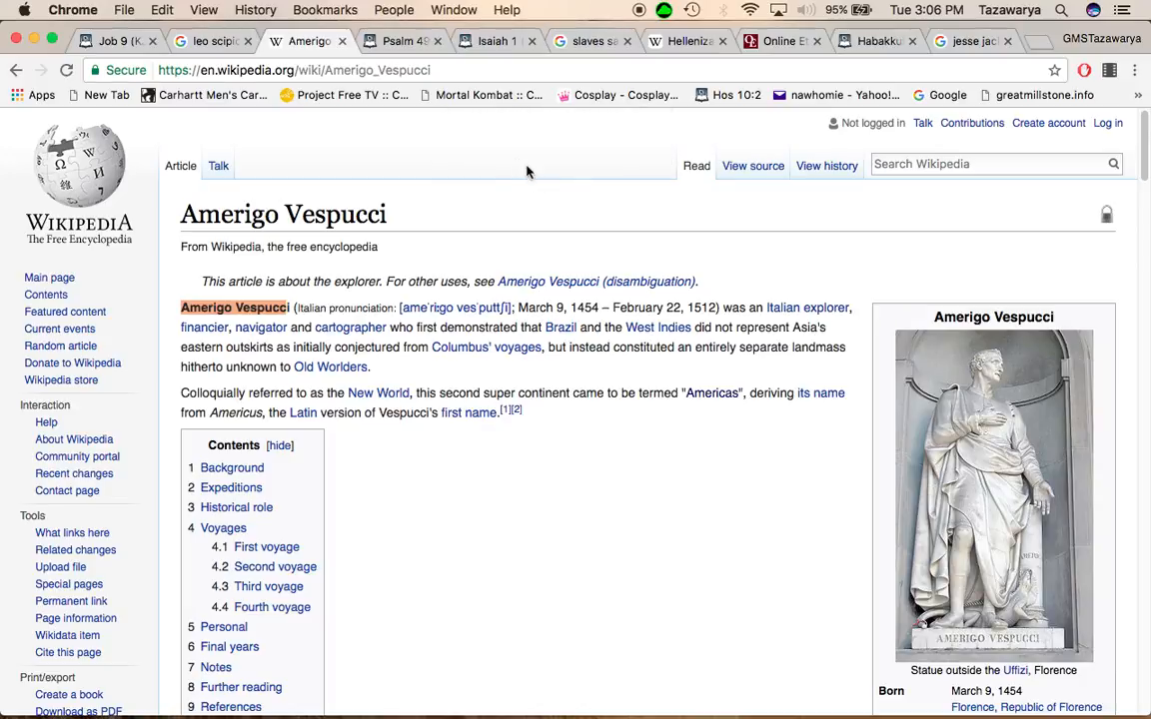
mouse_move(419, 65)
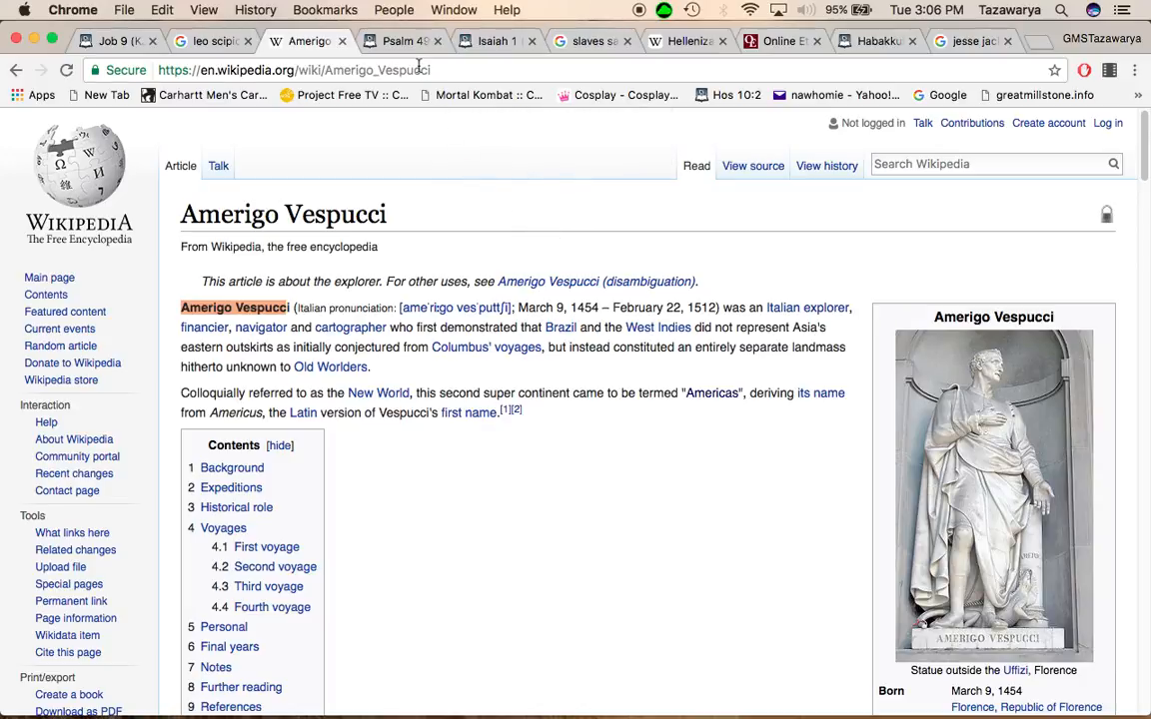
left_click(496, 41)
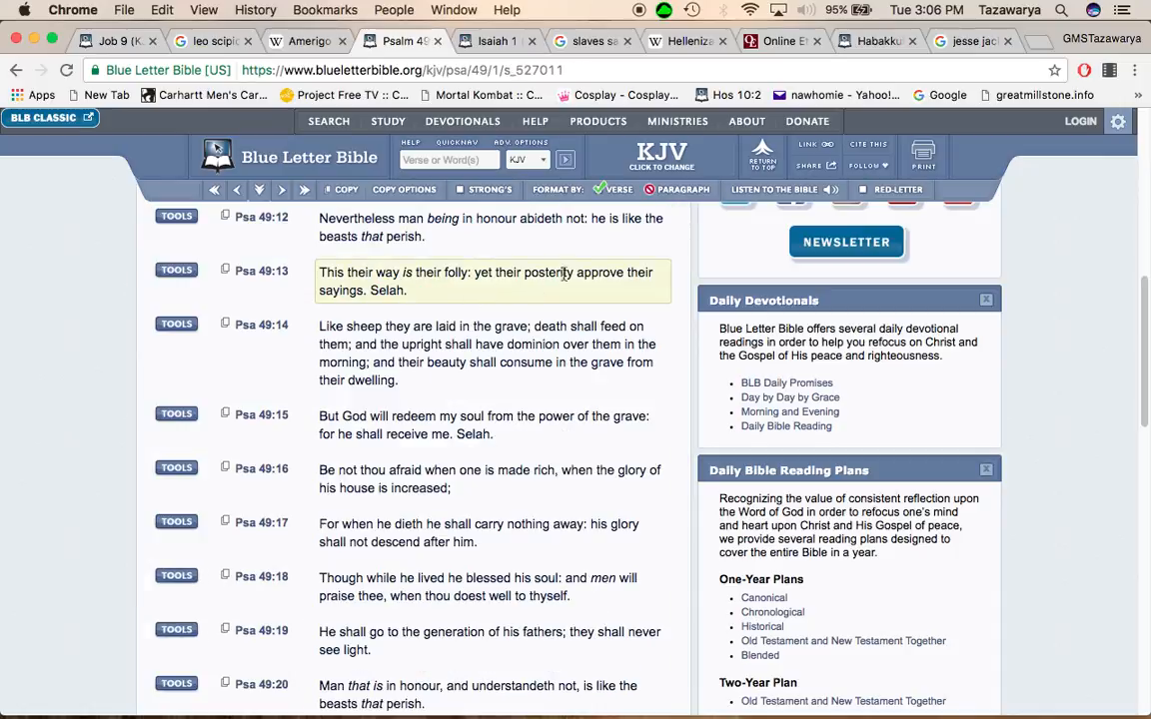
scroll("down", 3)
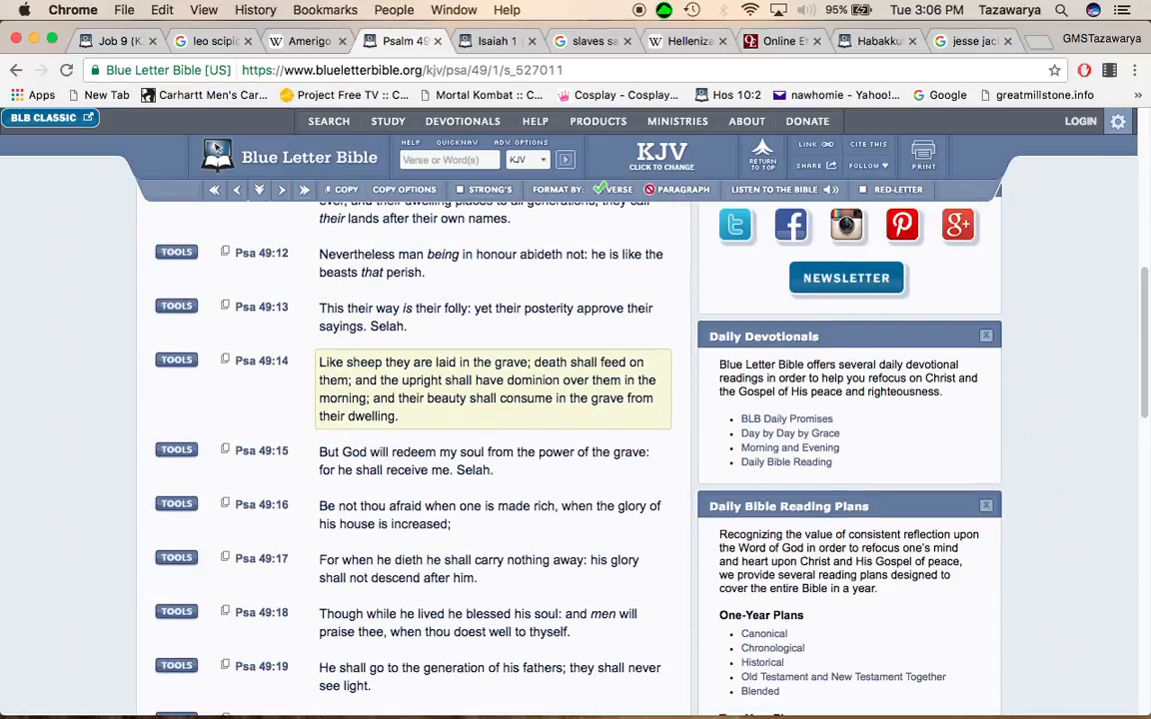
scroll("down", 3)
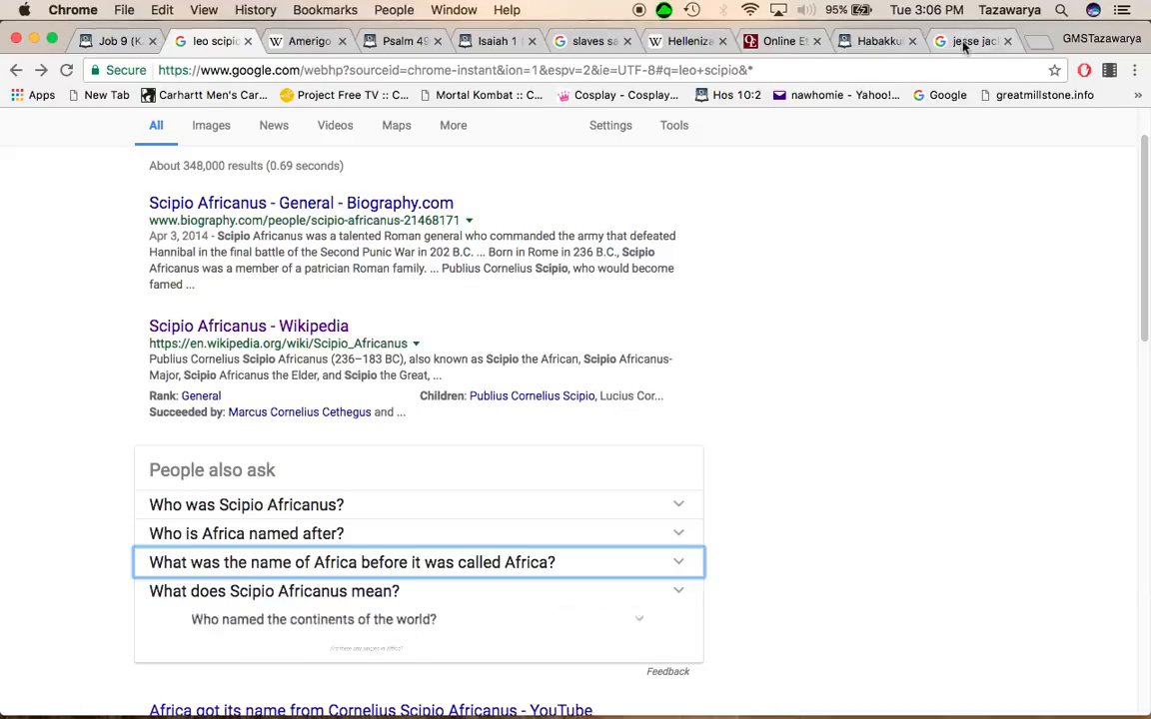
Step: Open the Jesse Jackson Wikipedia article from the results and scroll down through it
left_click(969, 41)
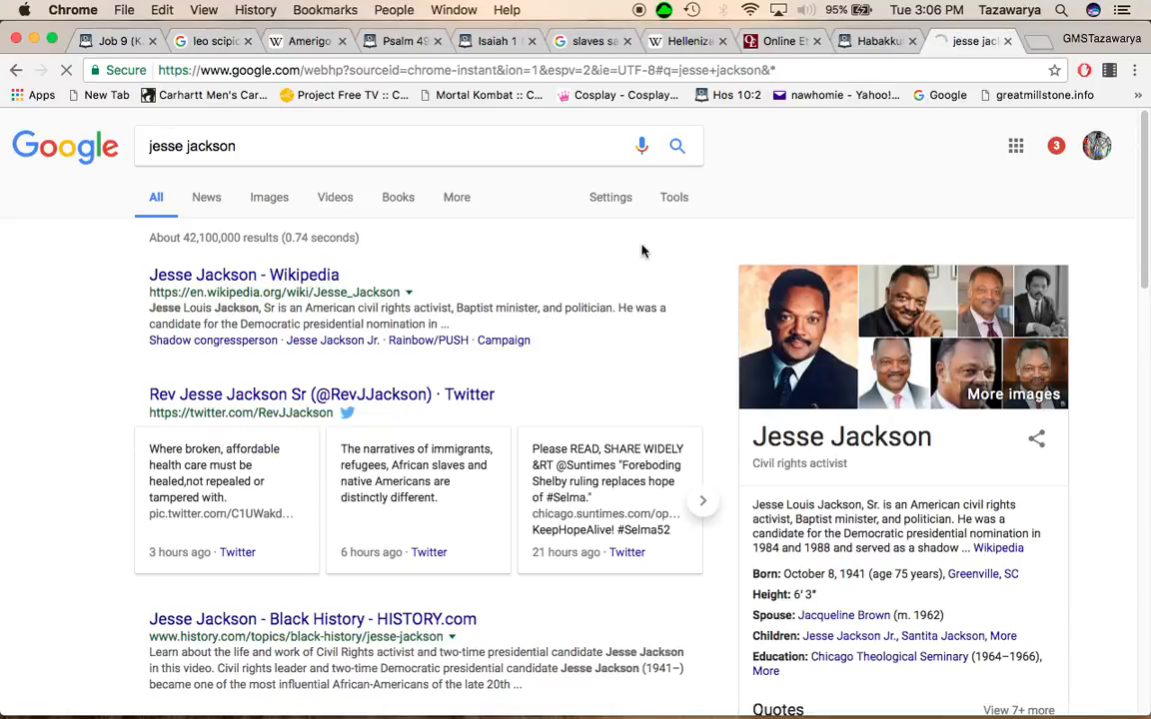
left_click(243, 275)
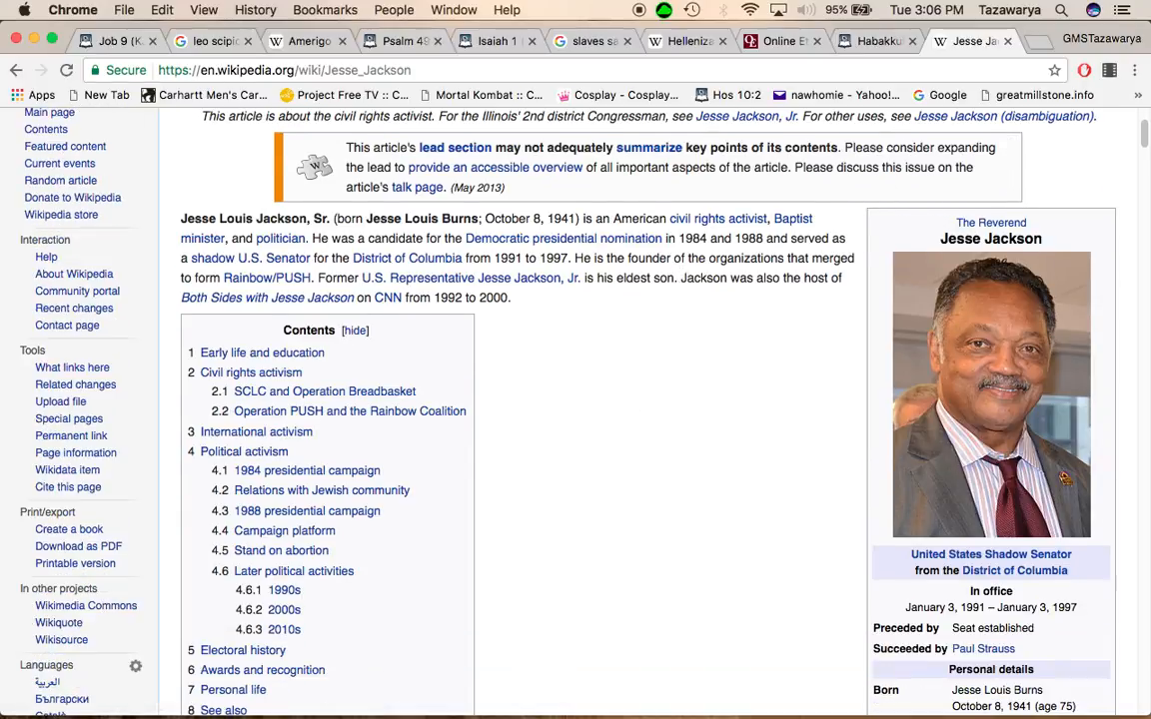
scroll("down", 3)
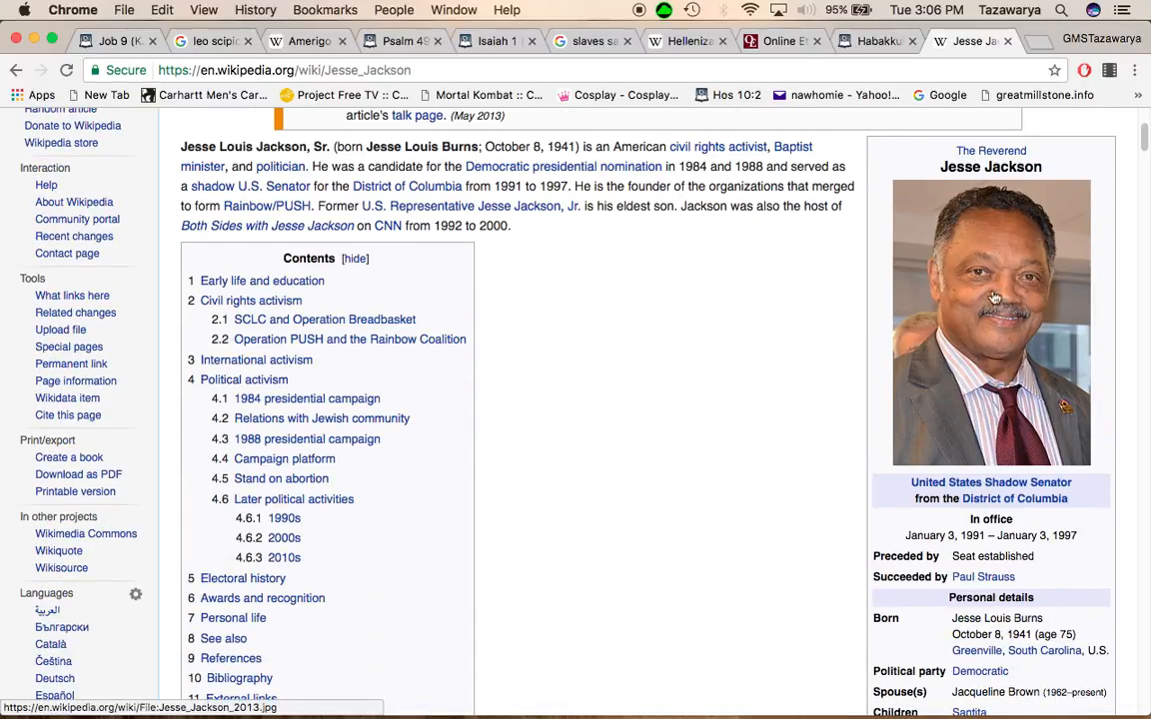
mouse_move(600, 394)
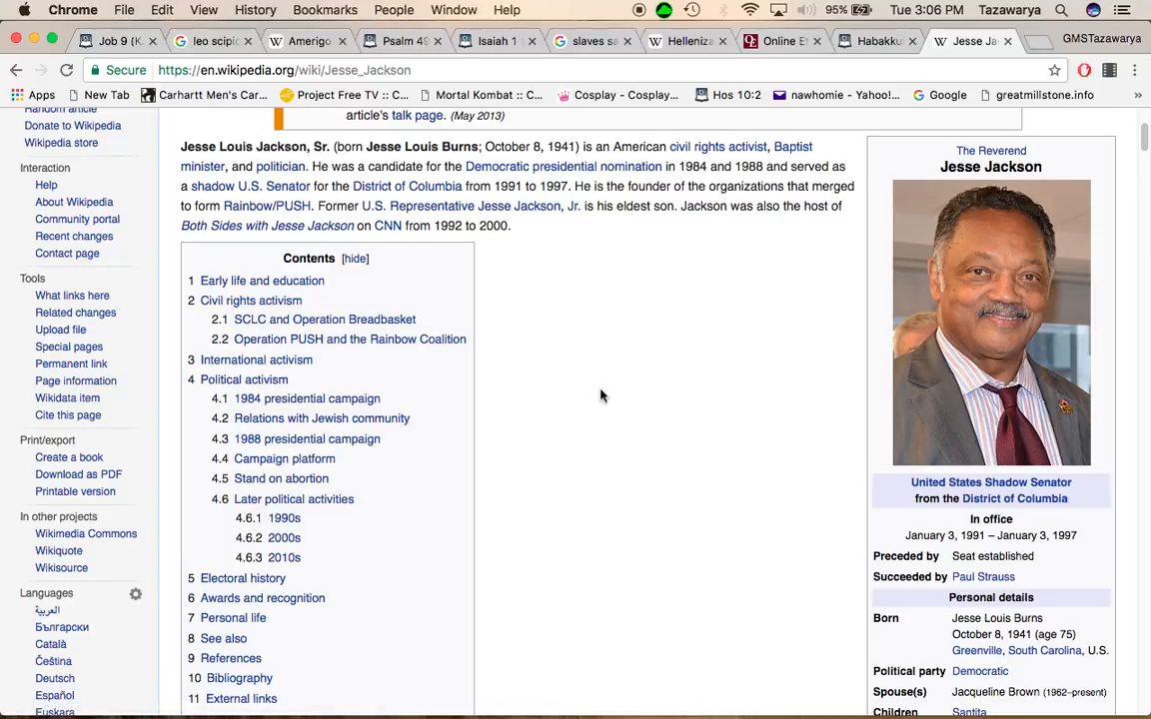
scroll("down", 3)
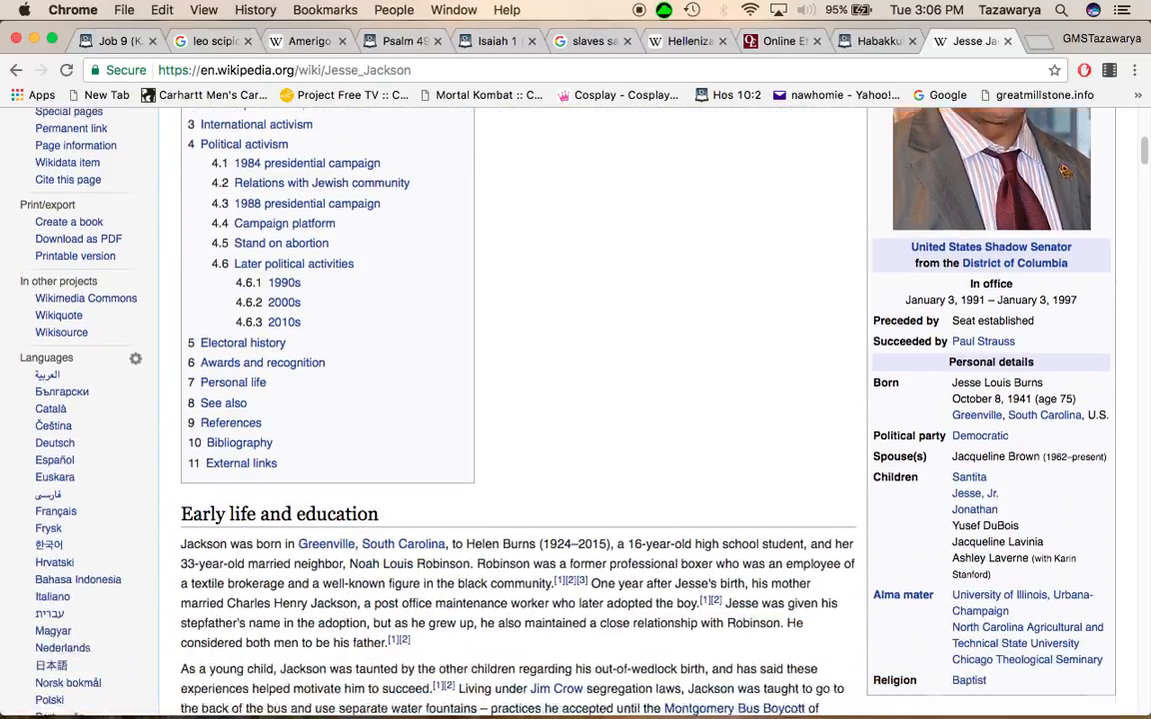
scroll("down", 3)
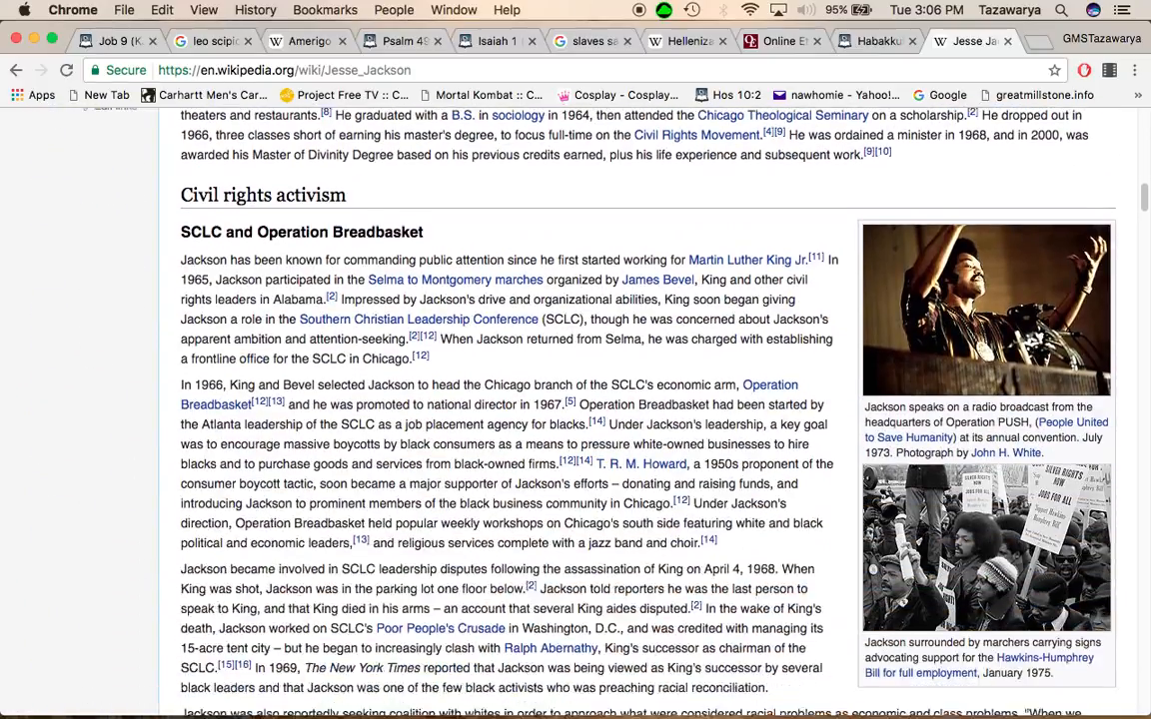
scroll("down", 3)
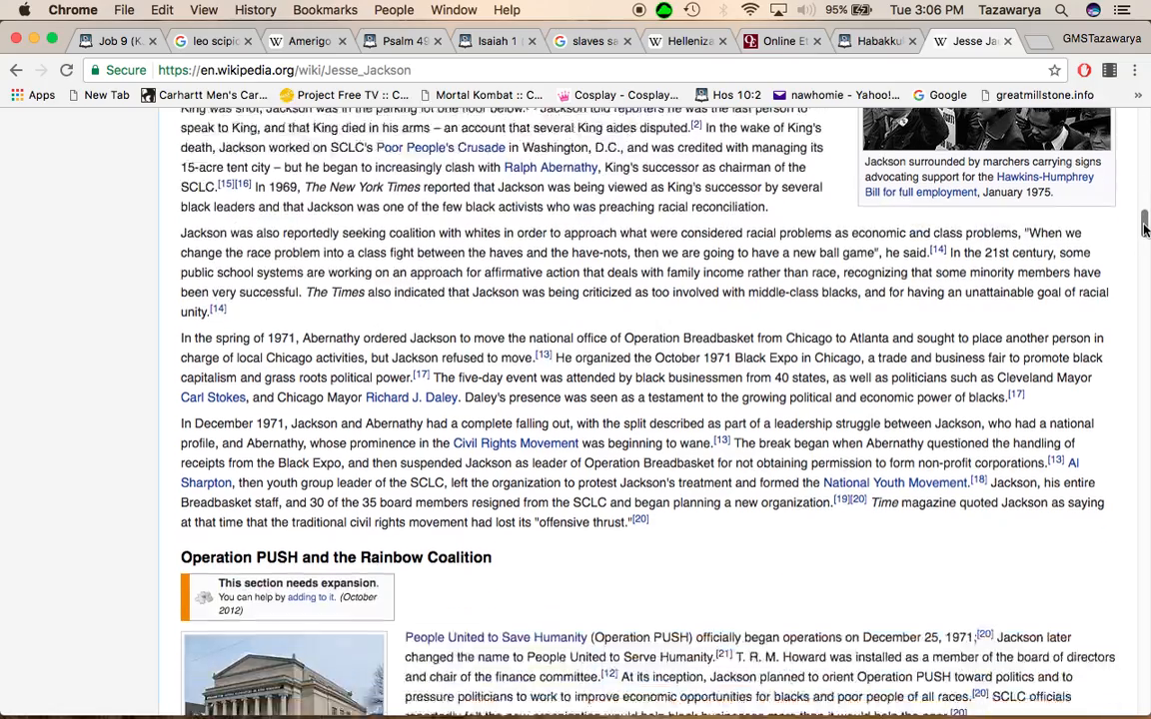
scroll("down", 3)
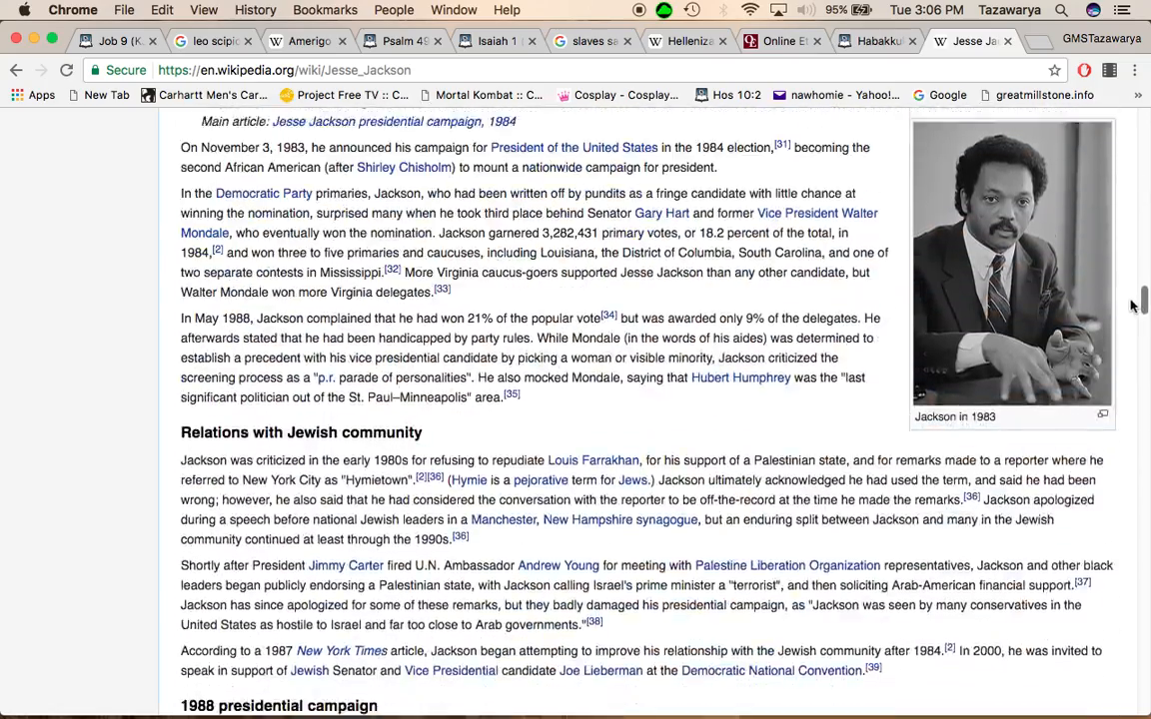
scroll("down", 3)
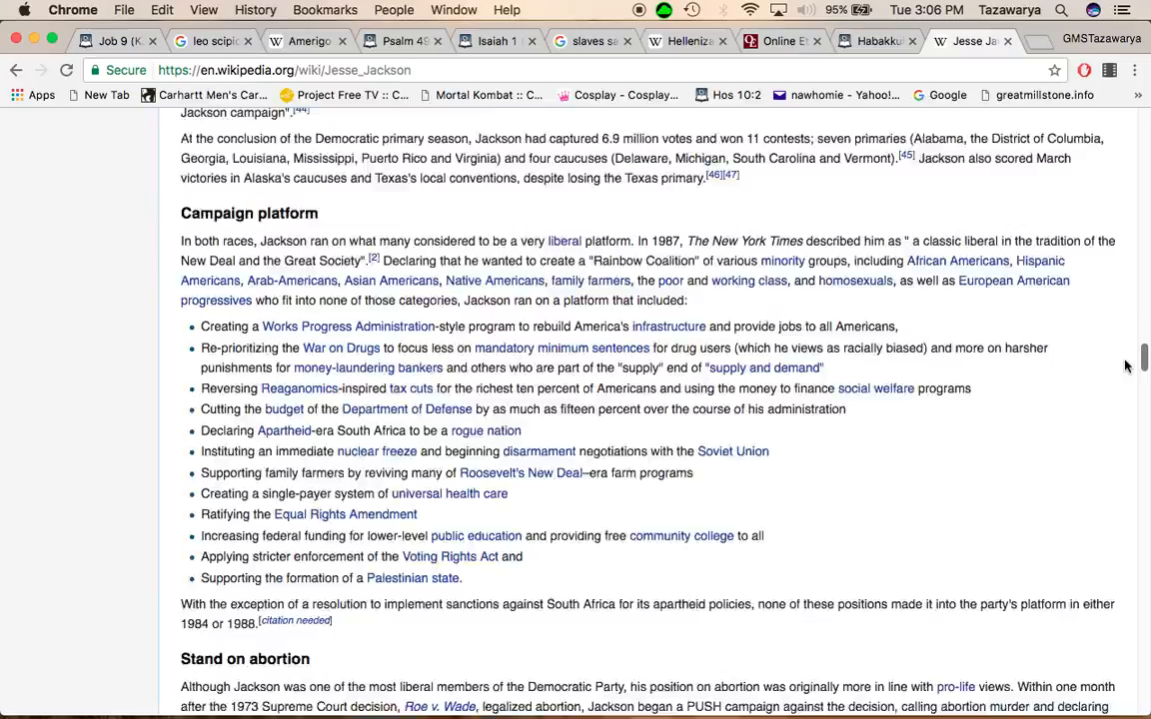
scroll("down", 3)
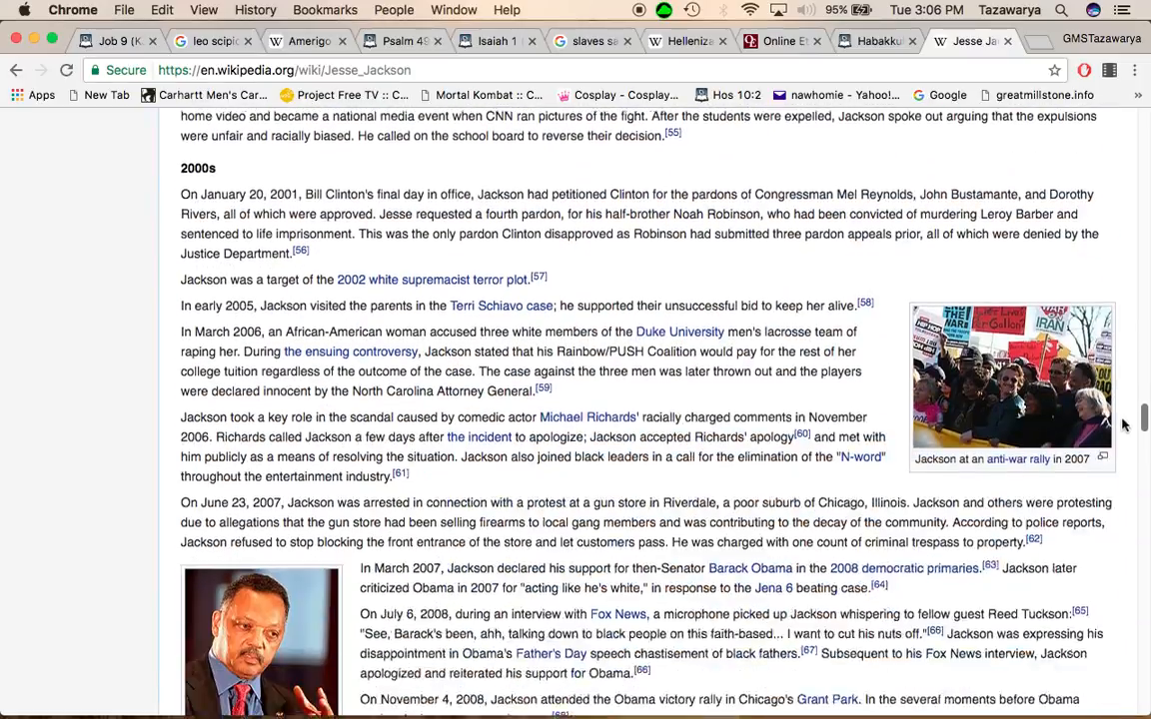
scroll("down", 3)
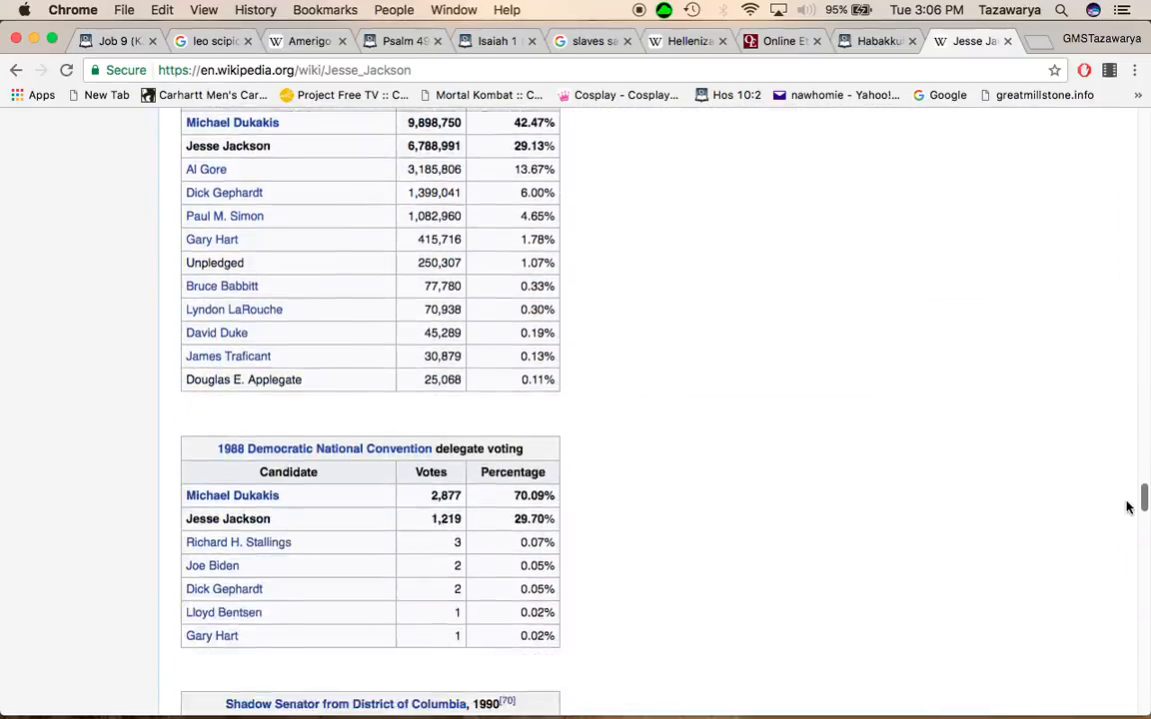
scroll("down", 3)
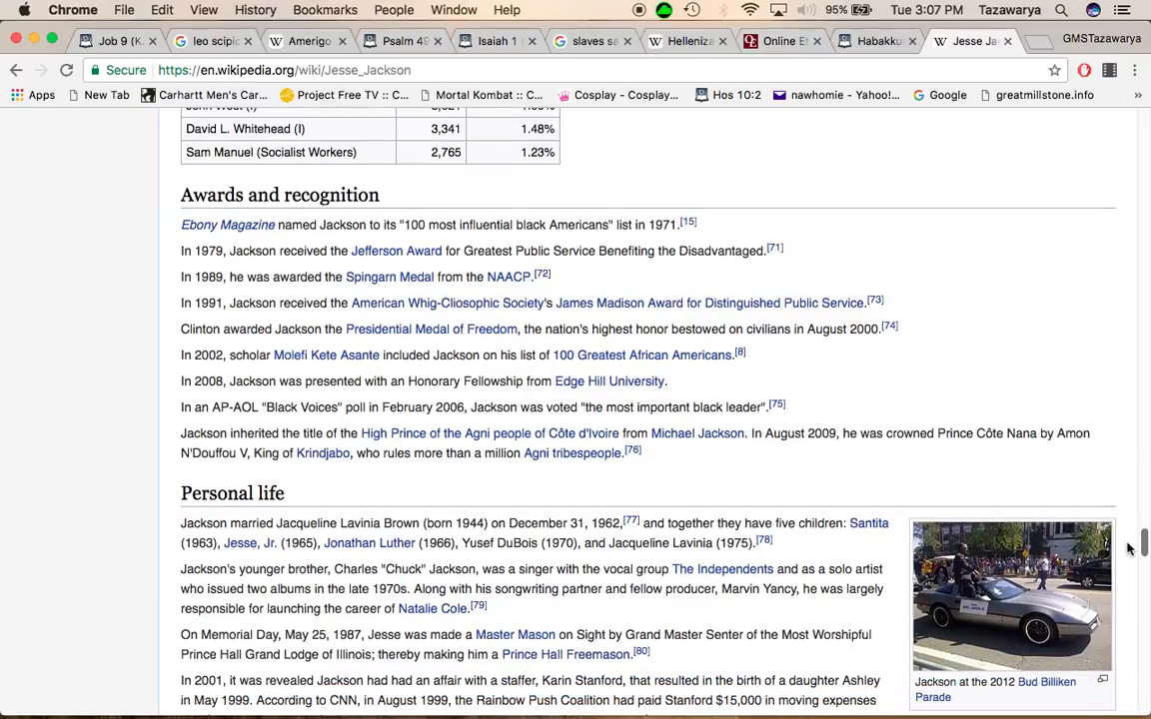
scroll("down", 3)
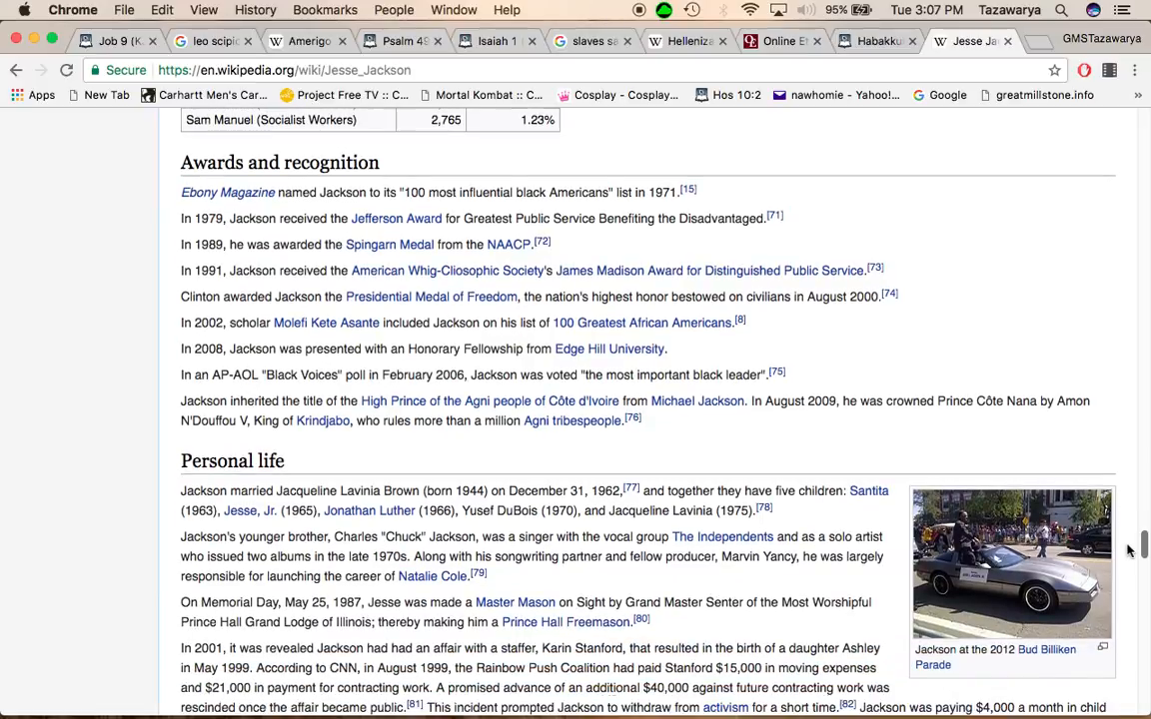
scroll("down", 3)
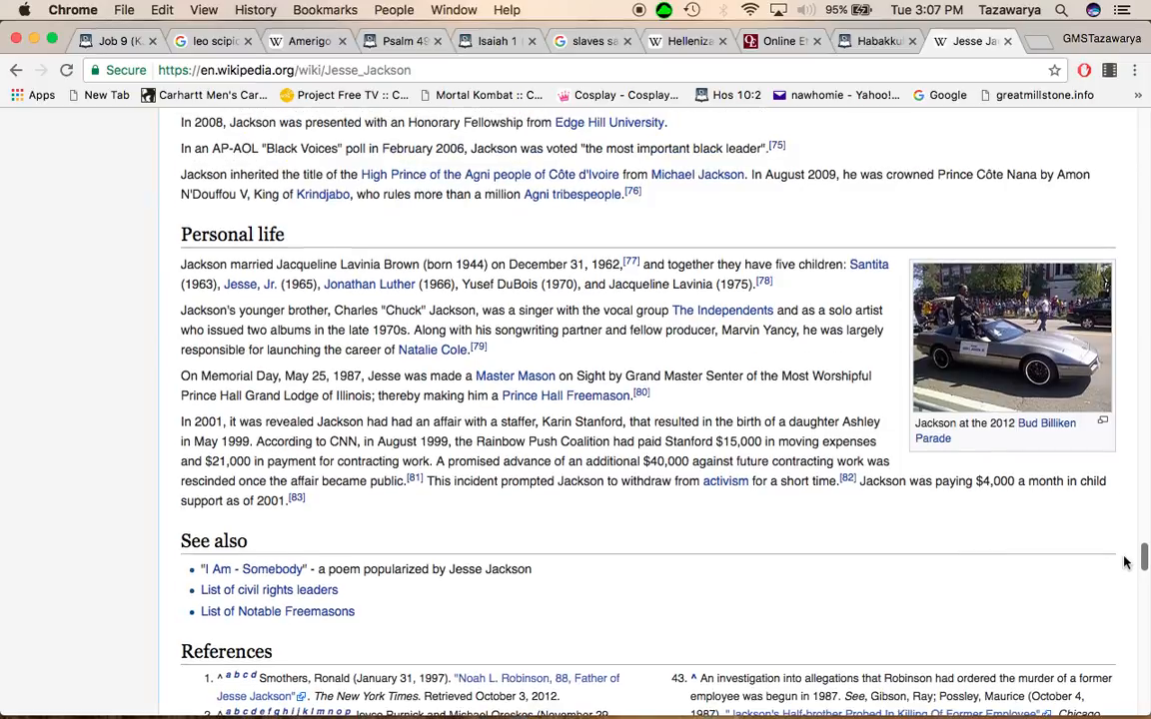
Step: Scroll back up to the 1984 presidential campaign section
scroll("up", 3)
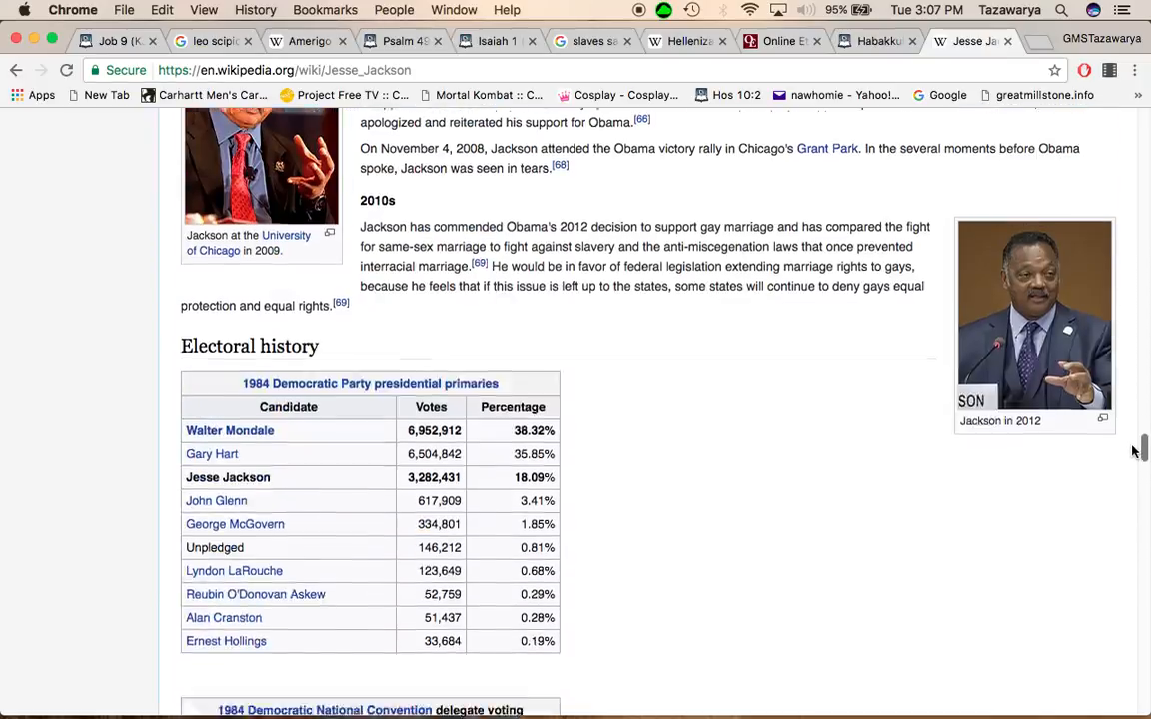
scroll("up", 3)
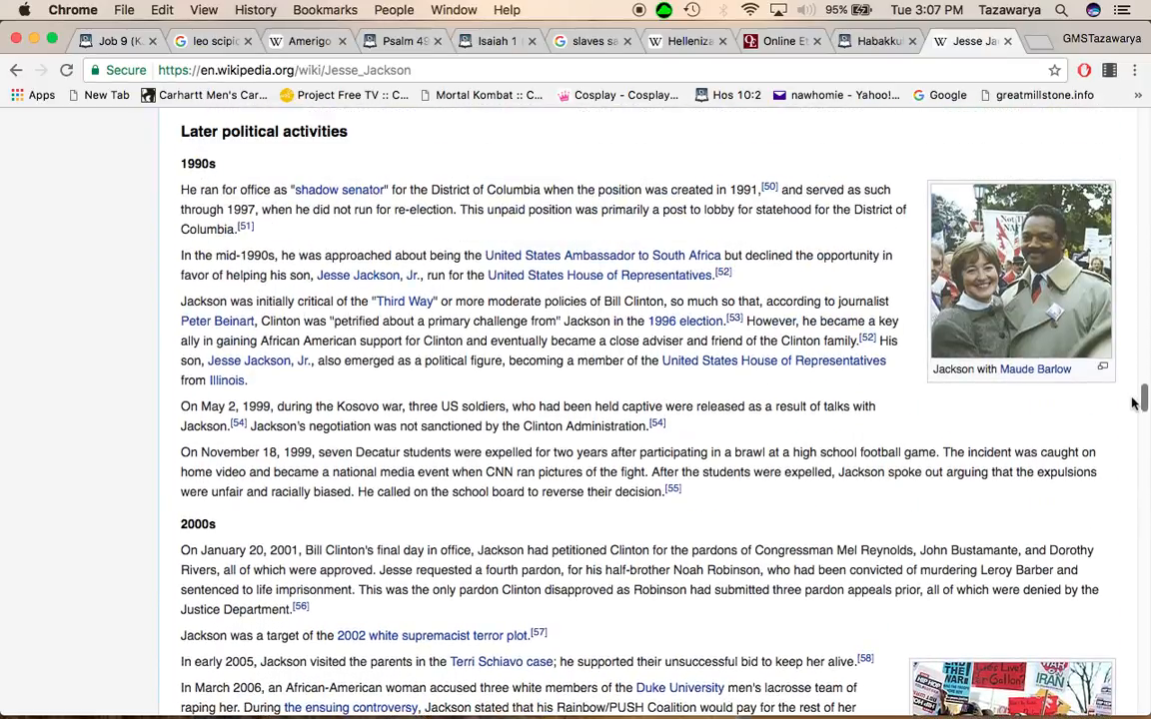
scroll("up", 3)
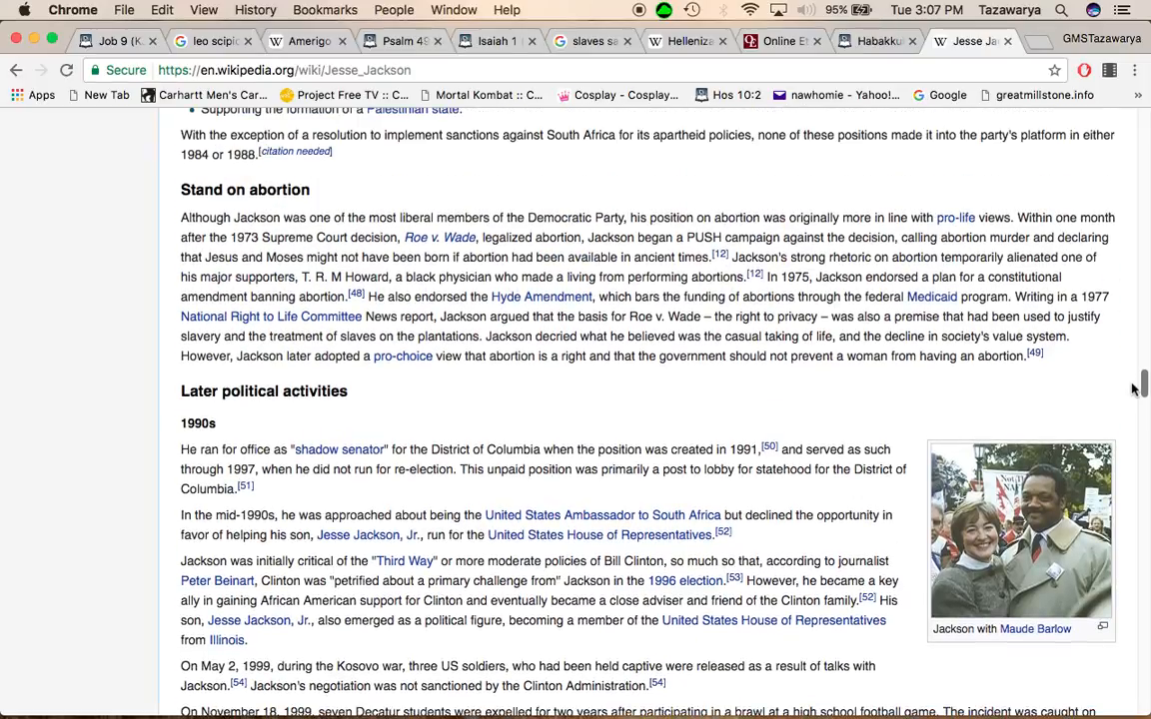
scroll("up", 3)
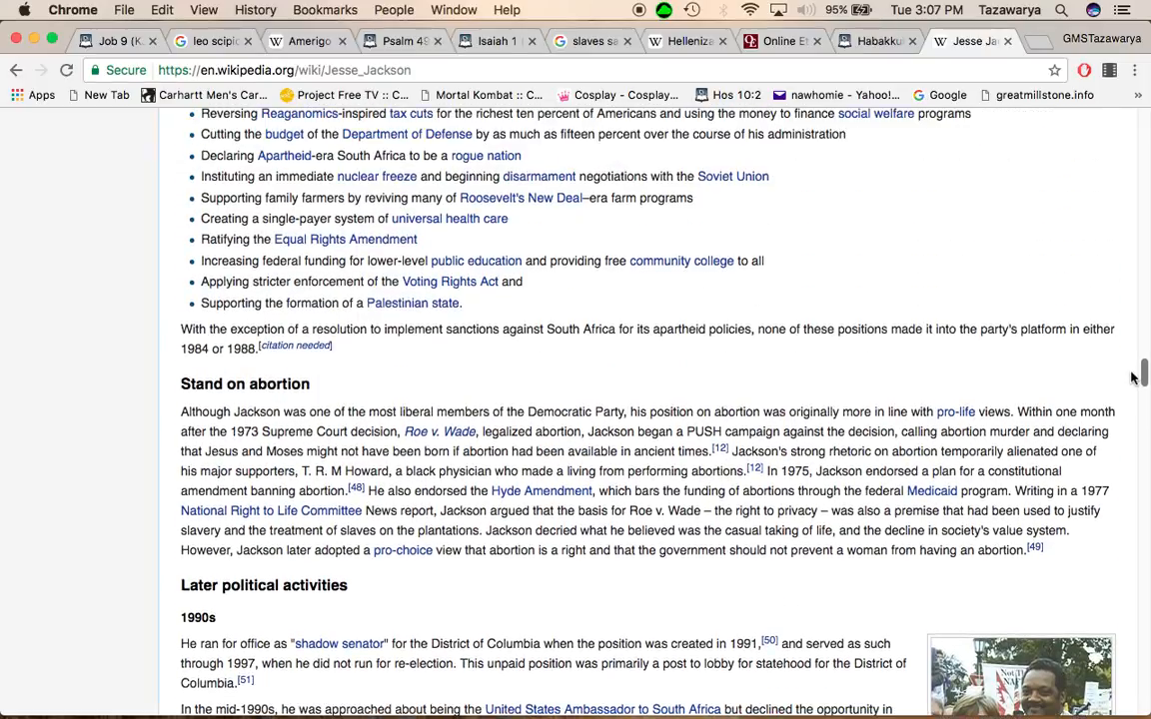
scroll("up", 3)
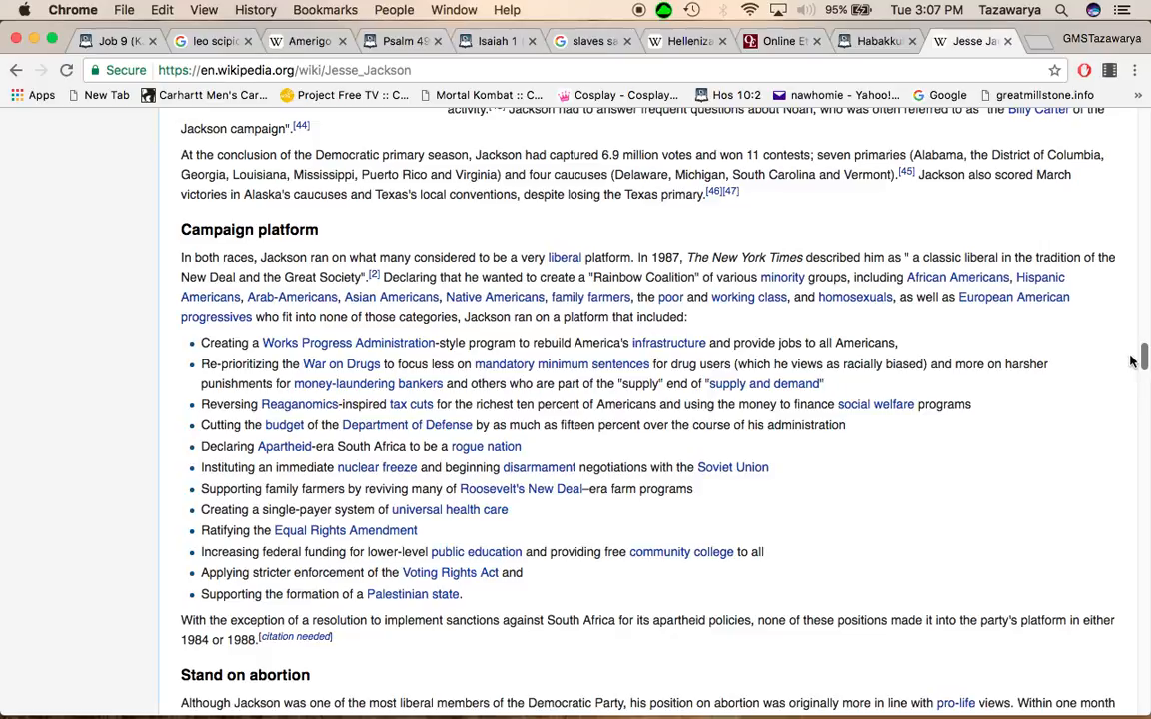
scroll("up", 3)
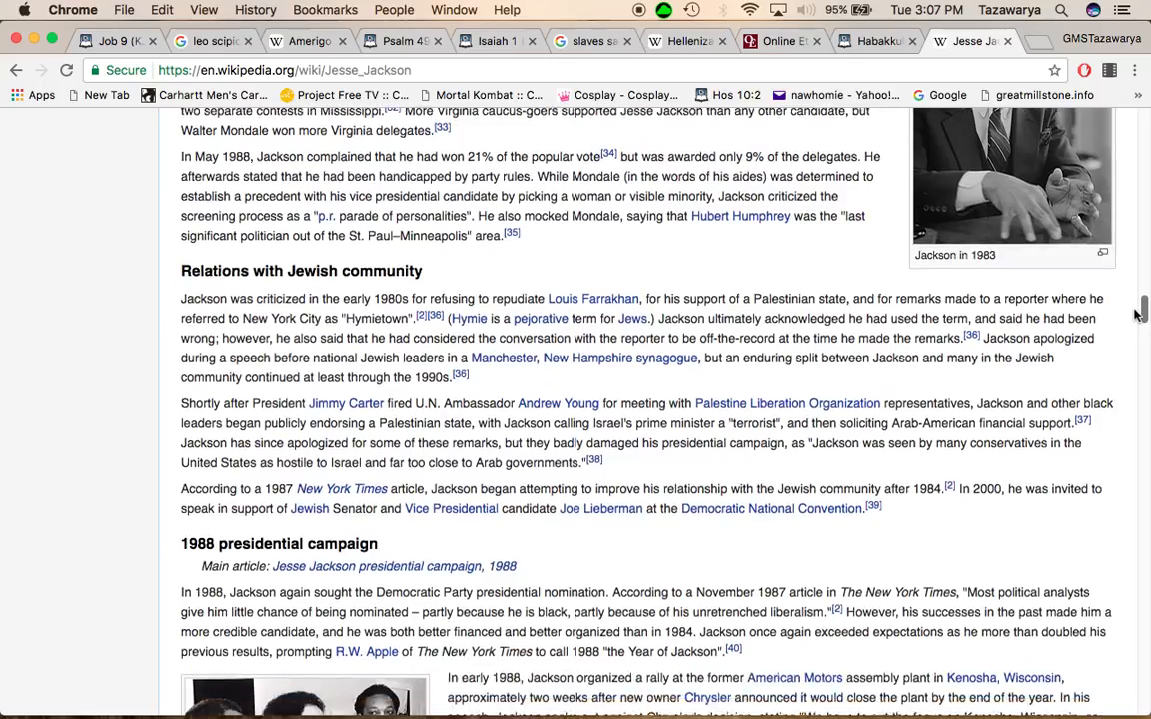
scroll("down", 3)
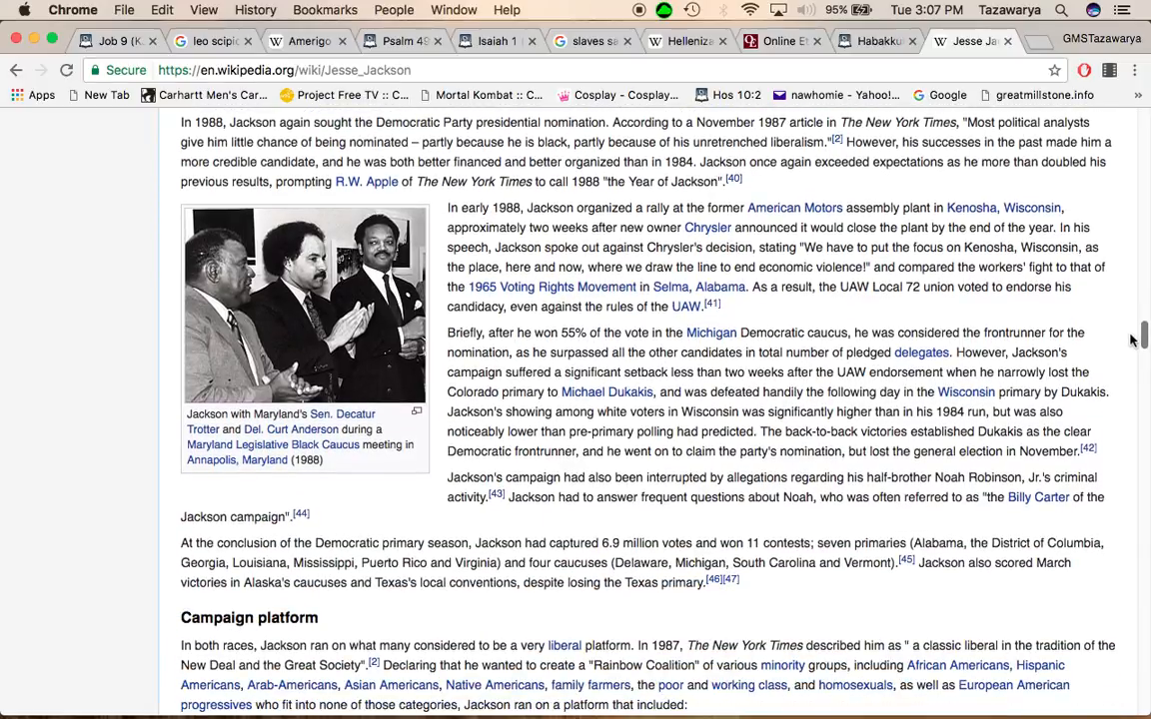
scroll("up", 3)
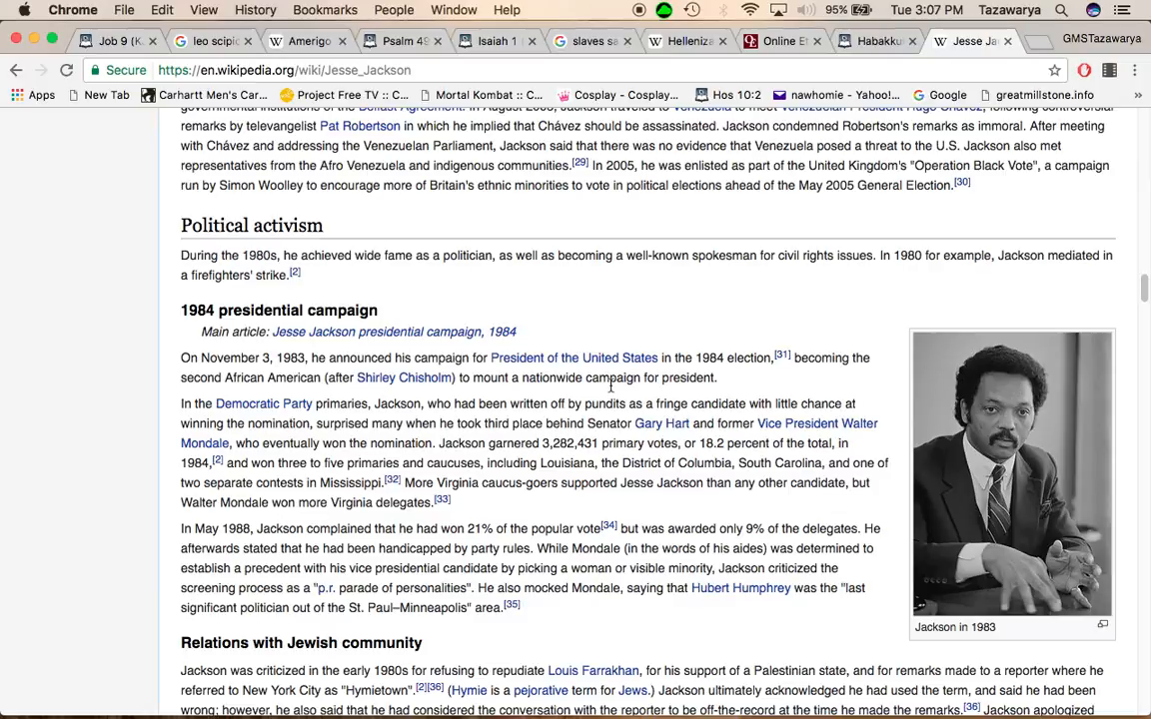
mouse_move(689, 377)
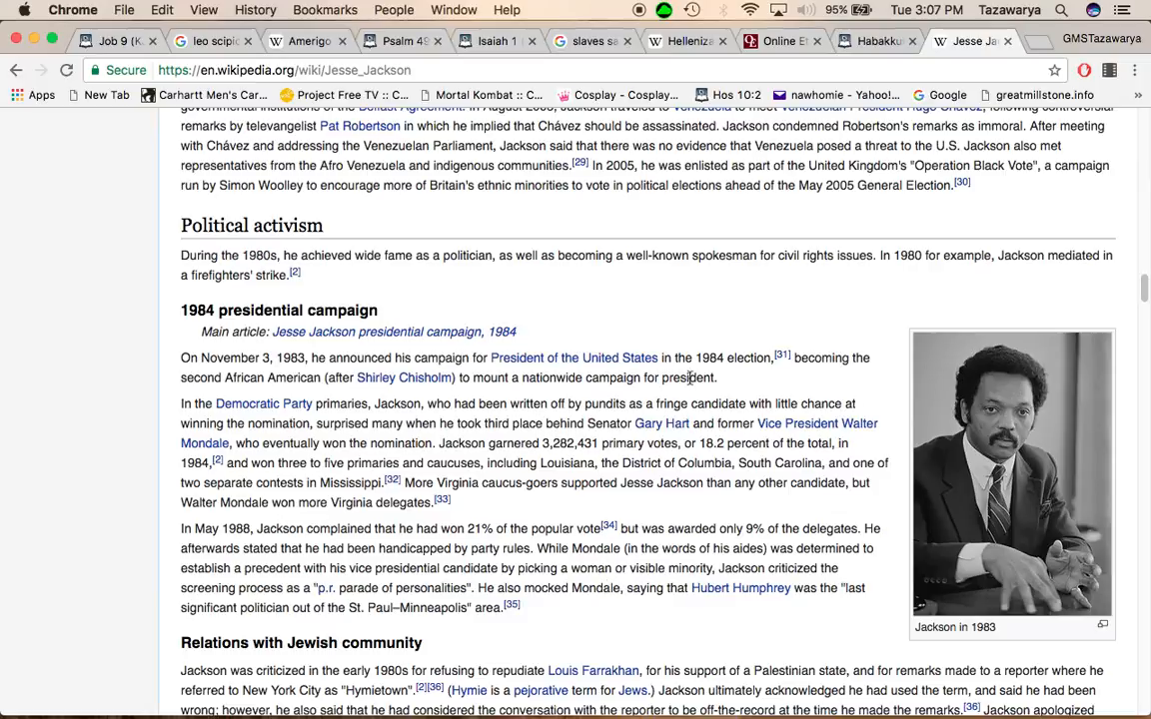
mouse_move(709, 331)
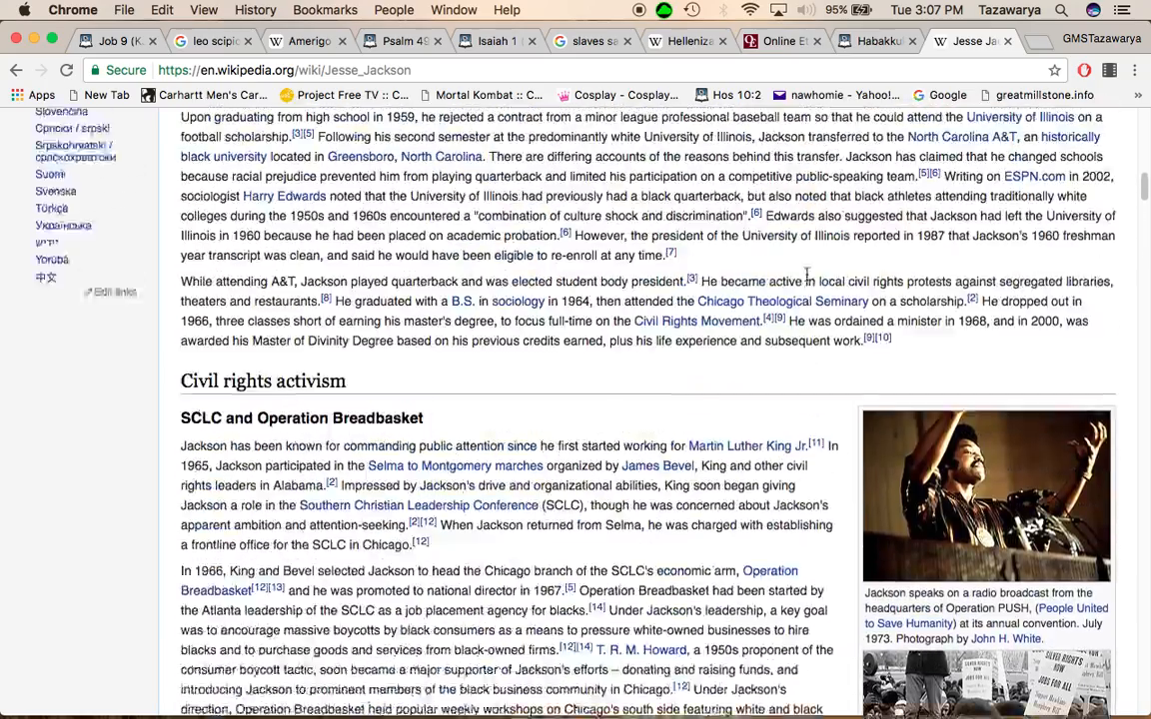
Step: Highlight 'my people doth not consider' in Isaiah 1:3, then return to the Jesse Jackson tab
left_click(497, 40)
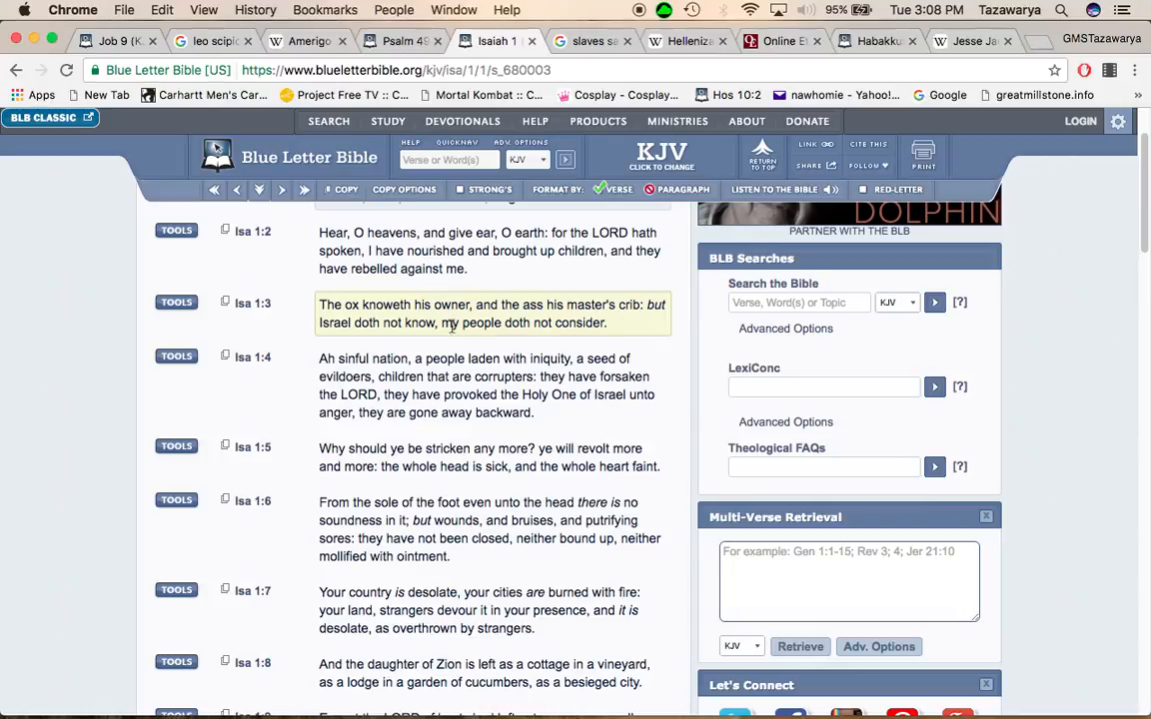
mouse_move(555, 318)
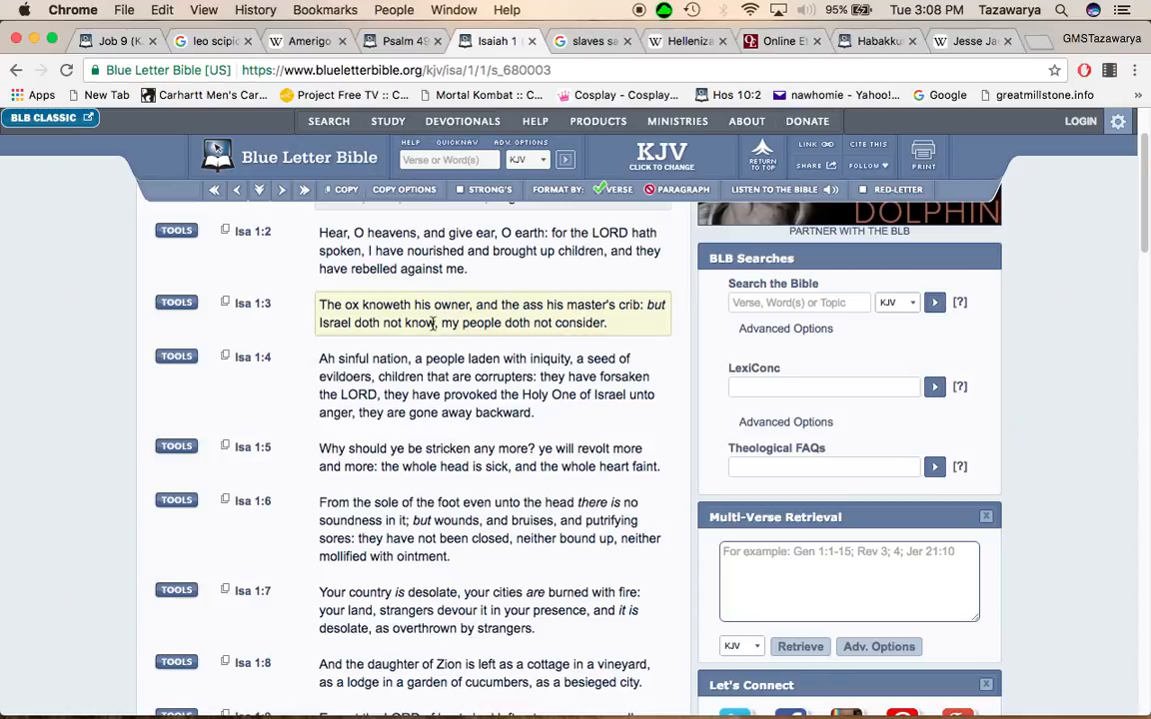
mouse_move(631, 342)
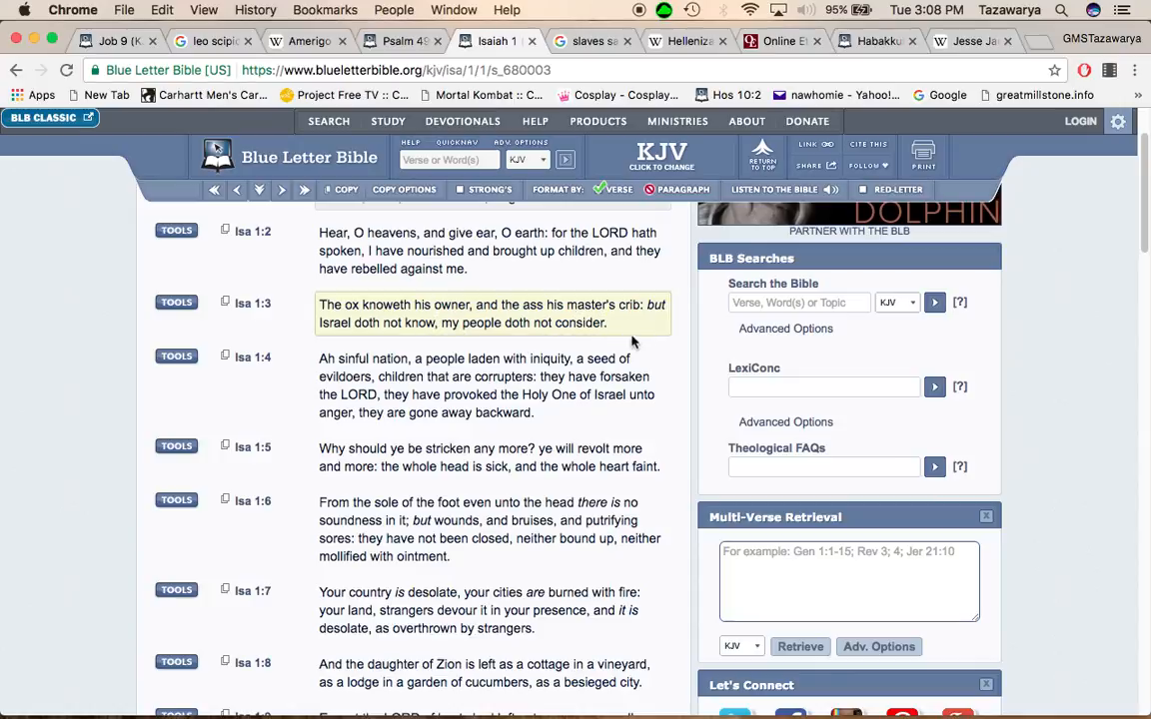
left_click_drag(445, 322, 606, 322)
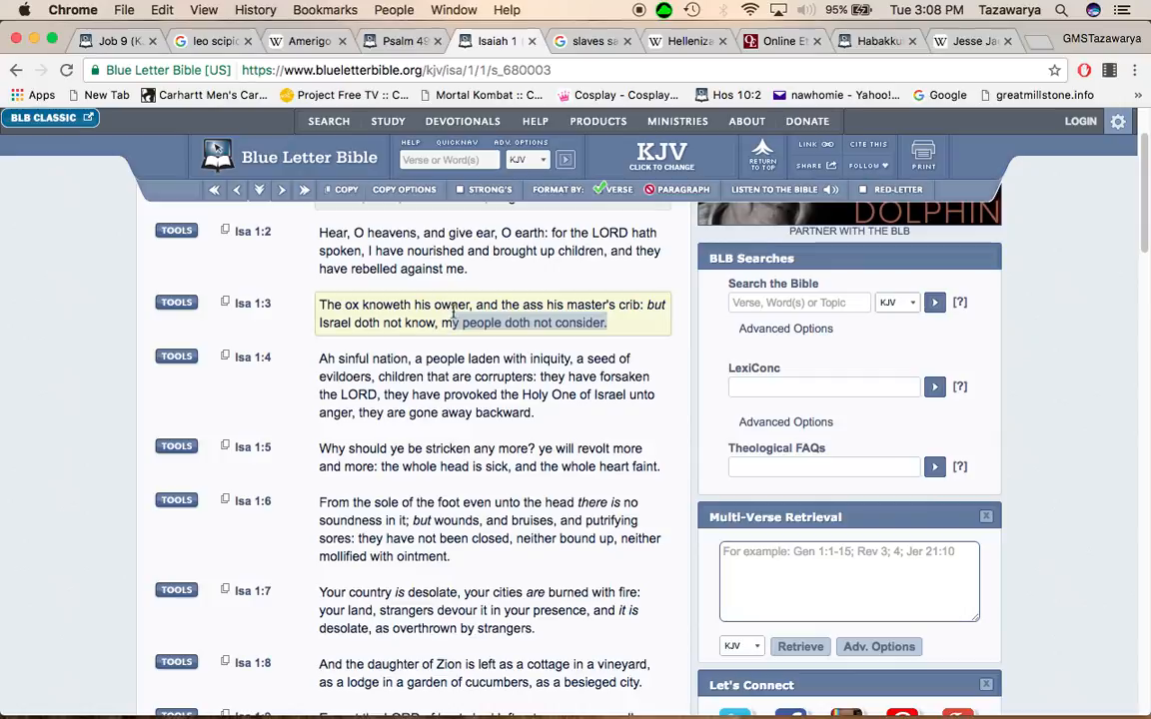
left_click(969, 41)
type("jesse jackso")
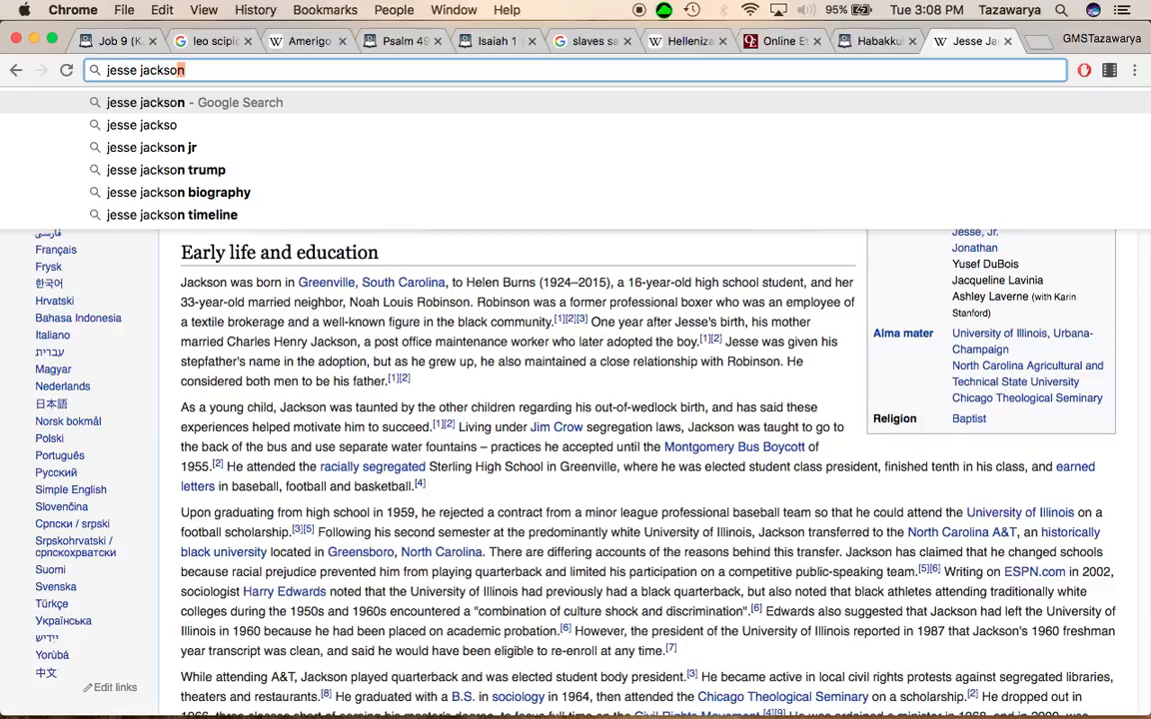
Step: Expand 'Who came up with the term African American?', highlight the Jesse Jackson answer, and close the tab
type("jr")
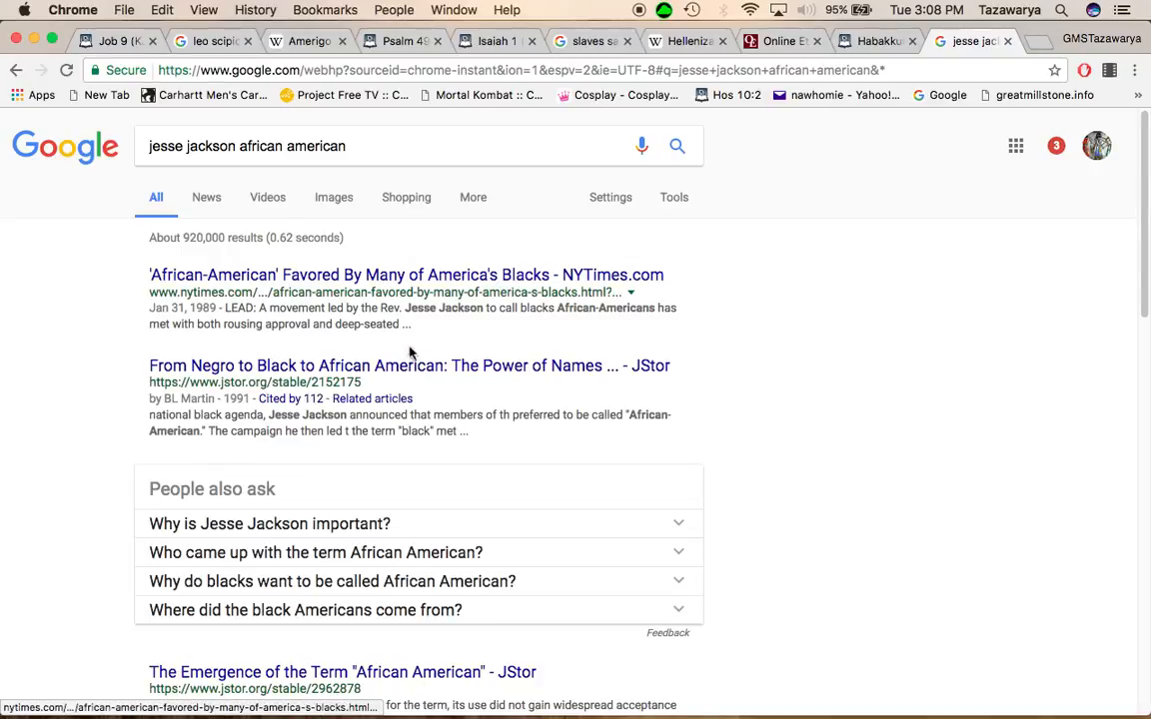
mouse_move(409, 365)
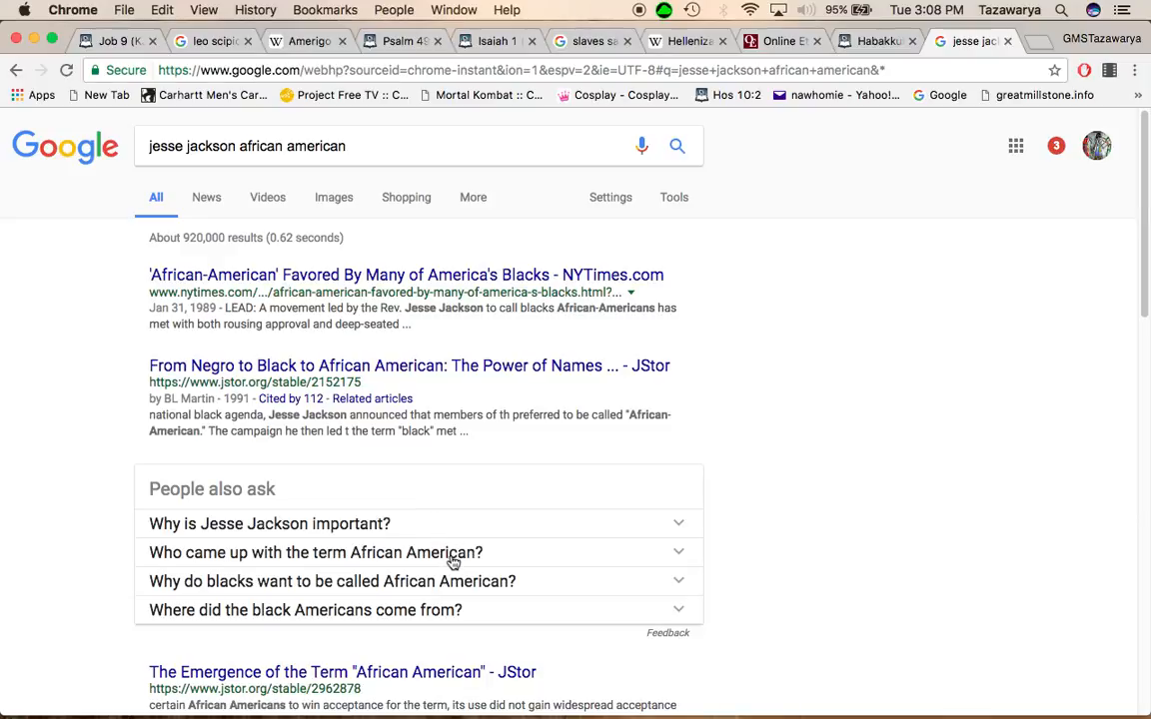
left_click(315, 552)
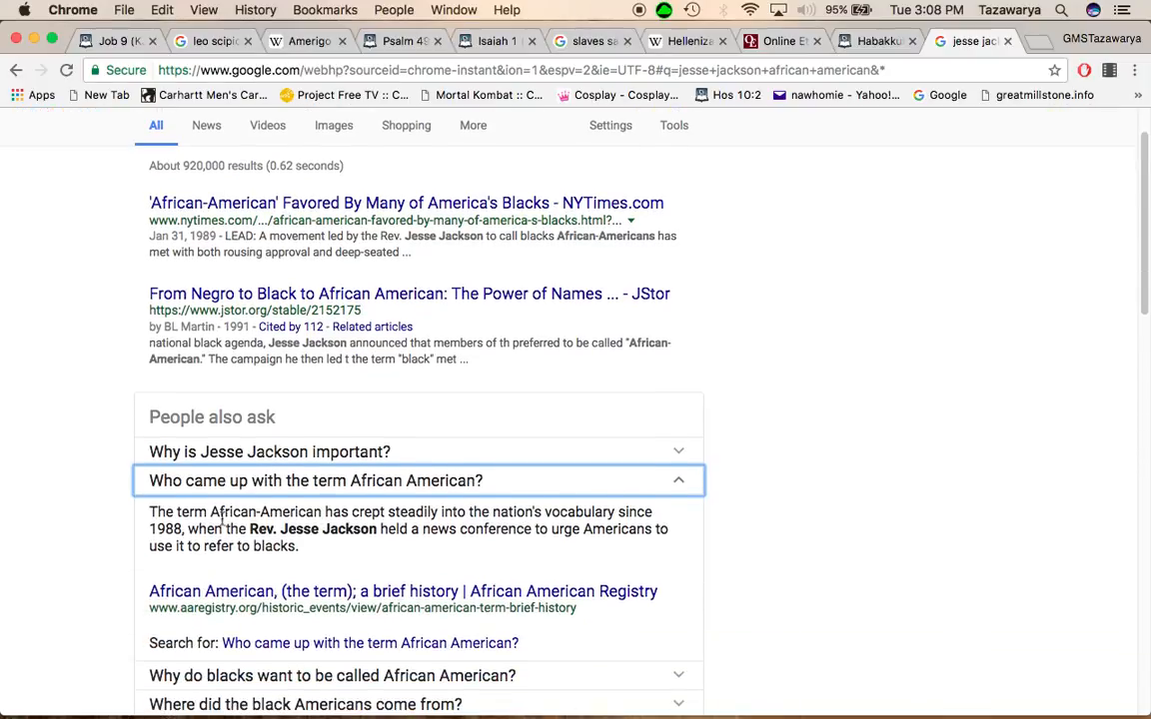
mouse_move(225, 525)
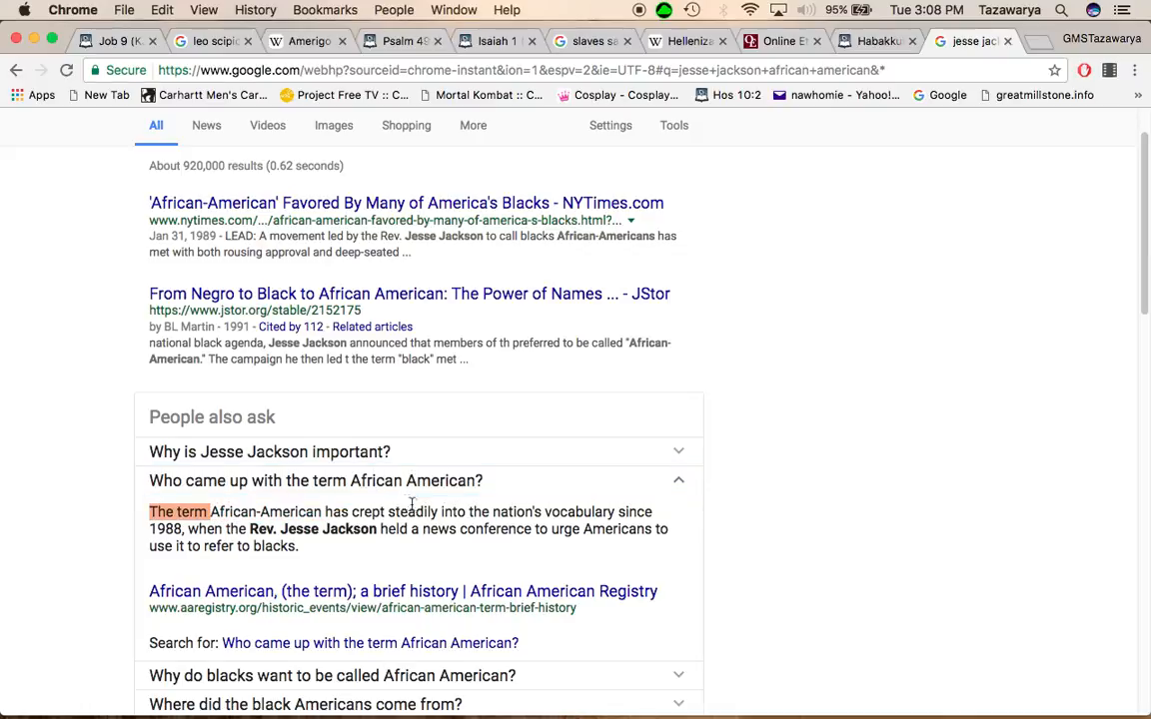
left_click_drag(209, 511, 592, 511)
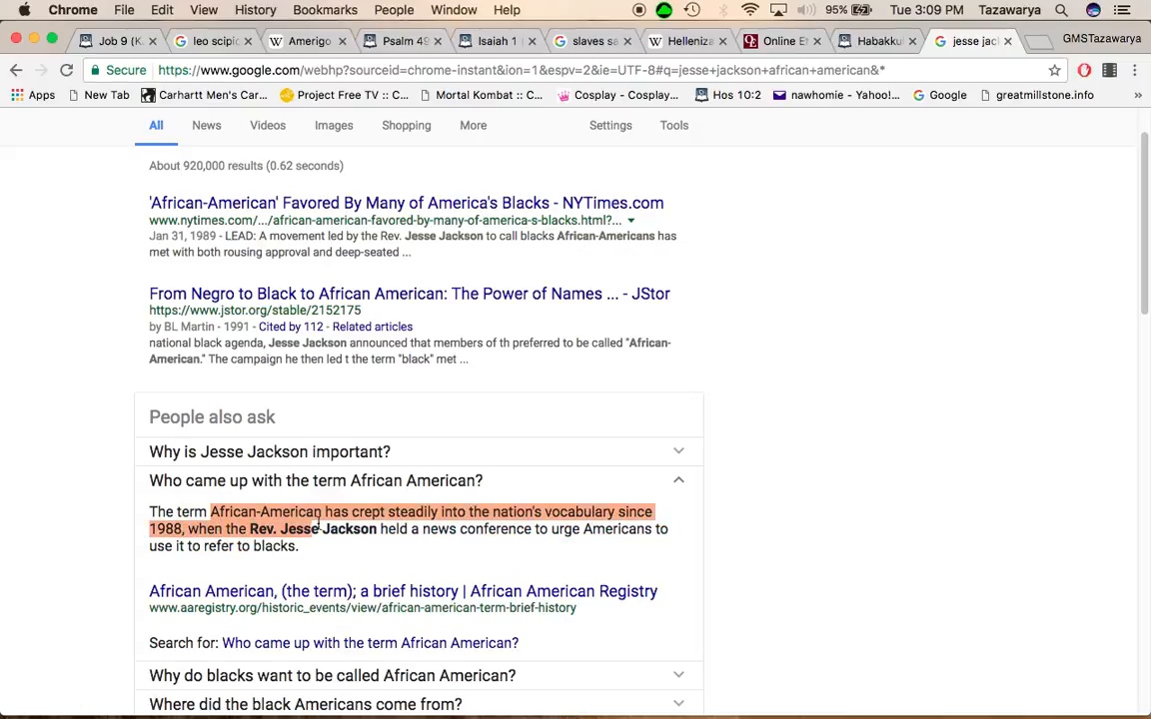
left_click_drag(315, 529, 479, 528)
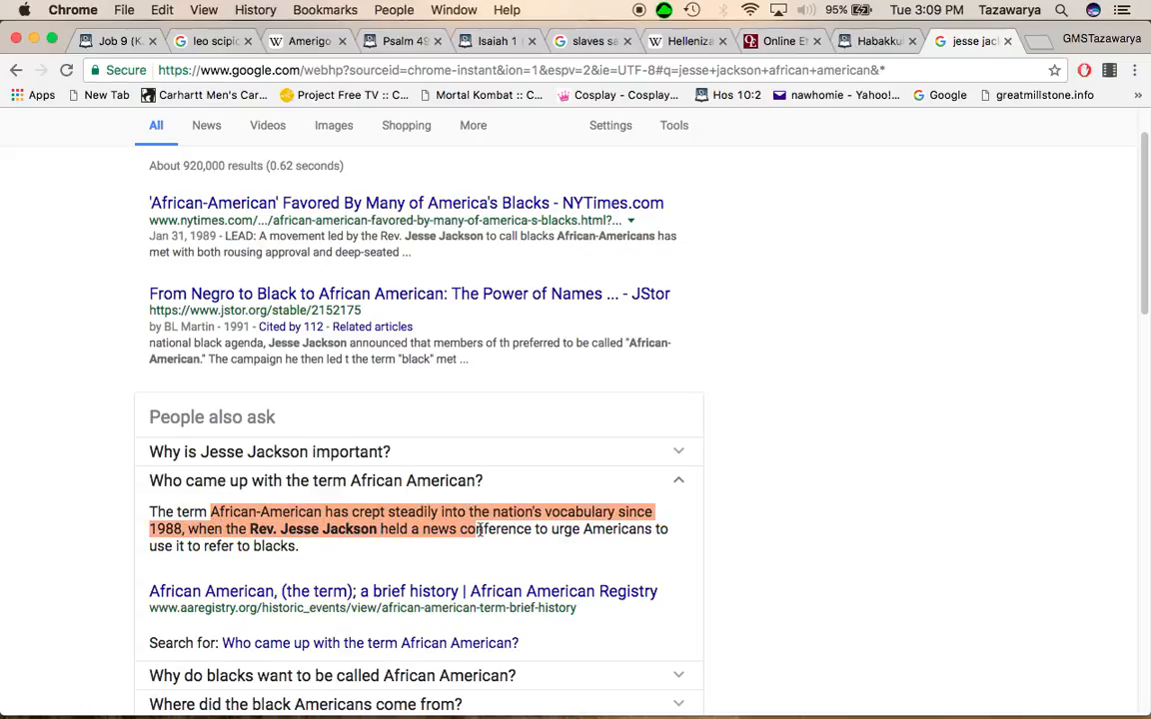
left_click_drag(475, 530, 625, 529)
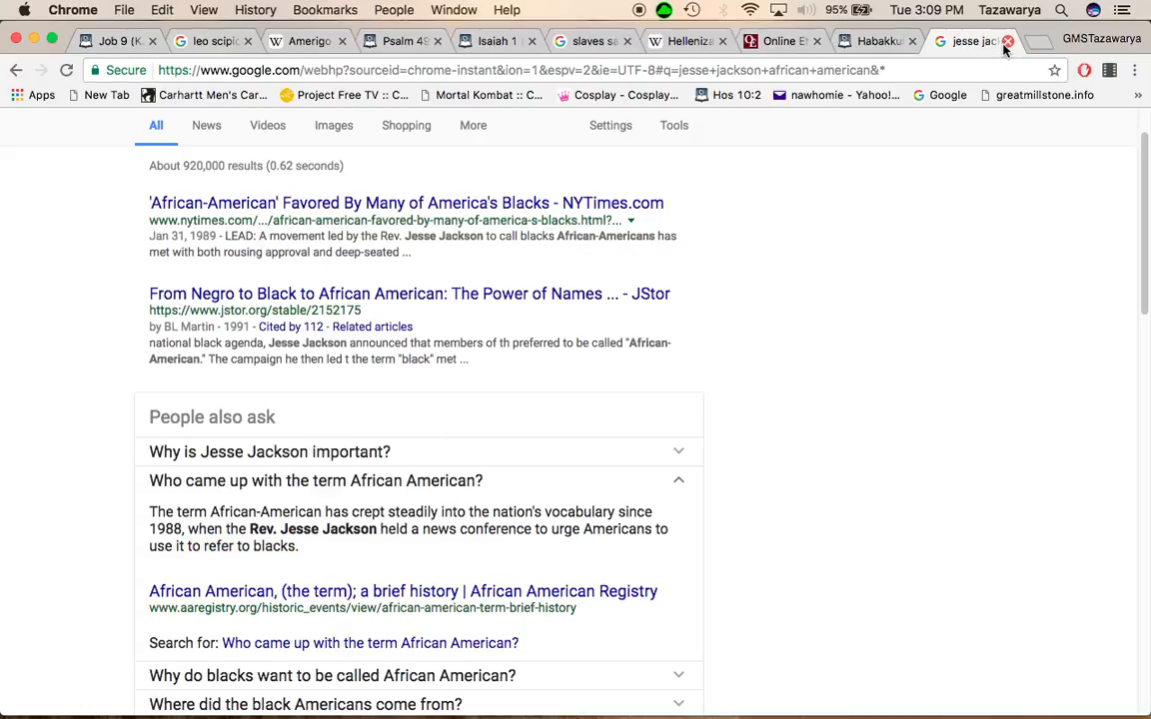
double_click(272, 547)
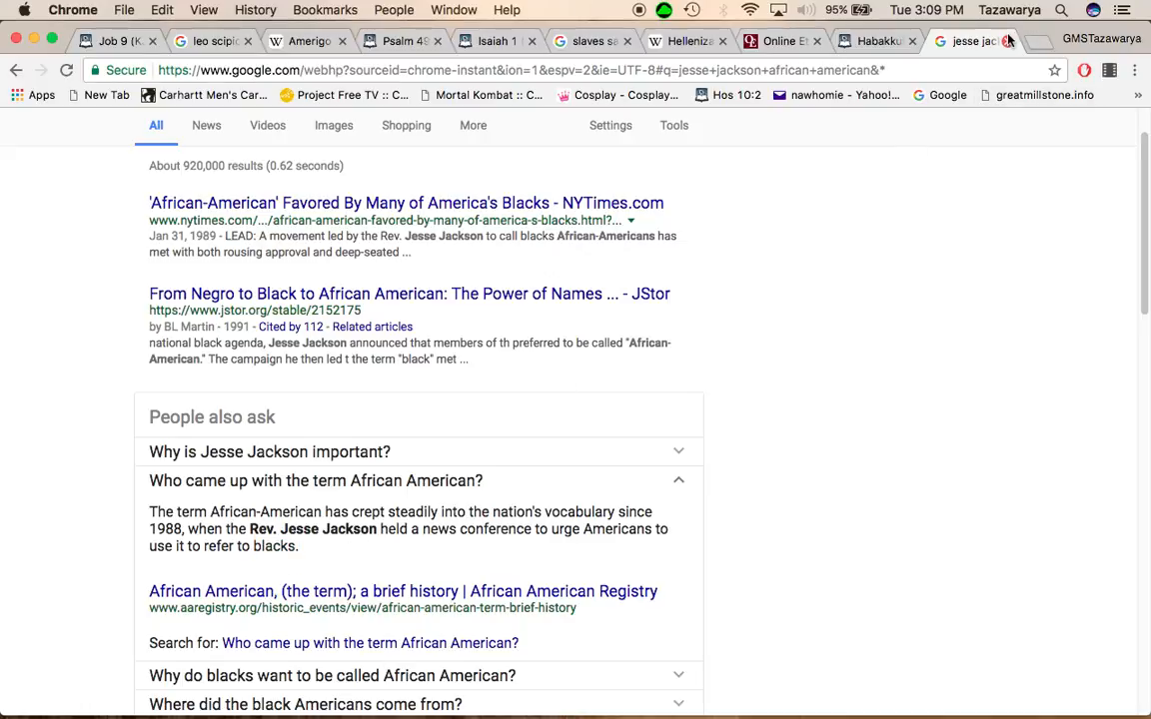
left_click(959, 41)
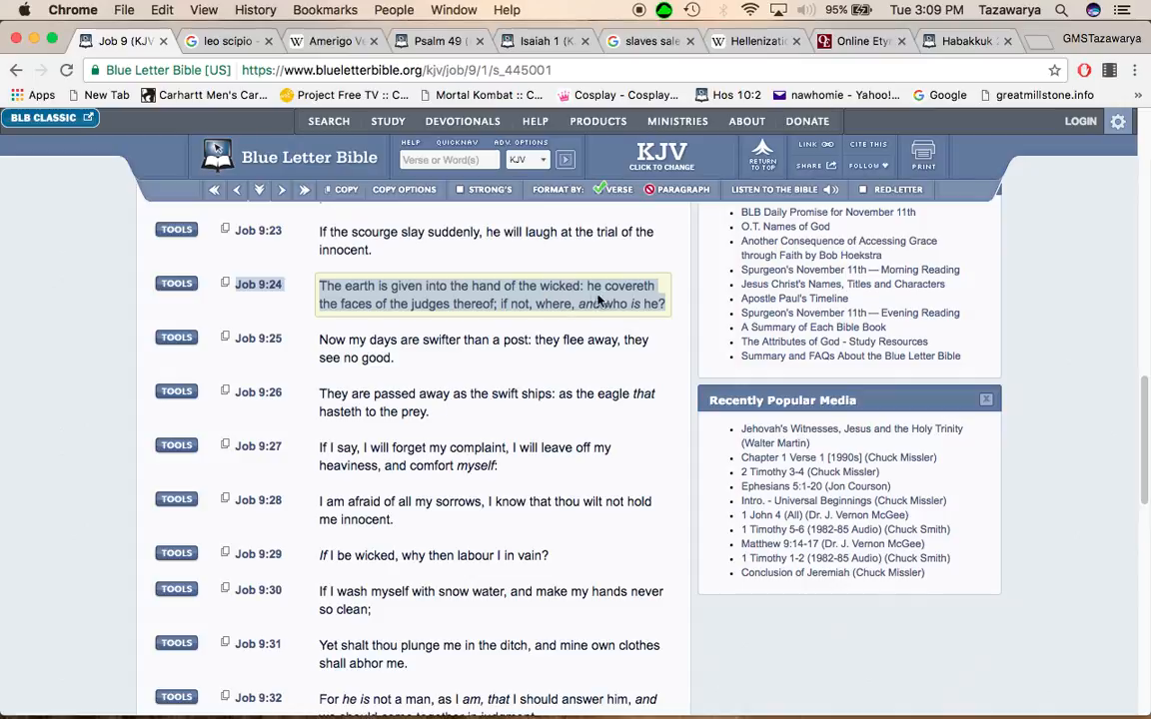
mouse_move(513, 302)
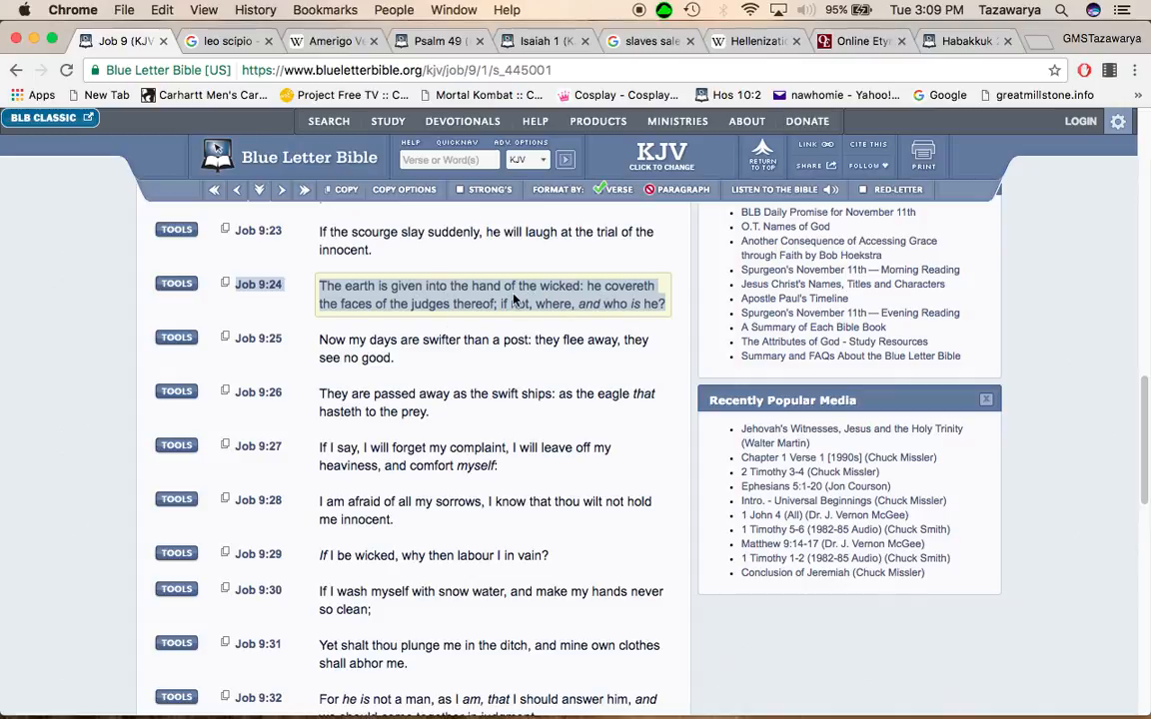
Step: Enlarge the 1769 'Ninety-Four' slave sale poster from the image results, then close the tab
left_click(647, 41)
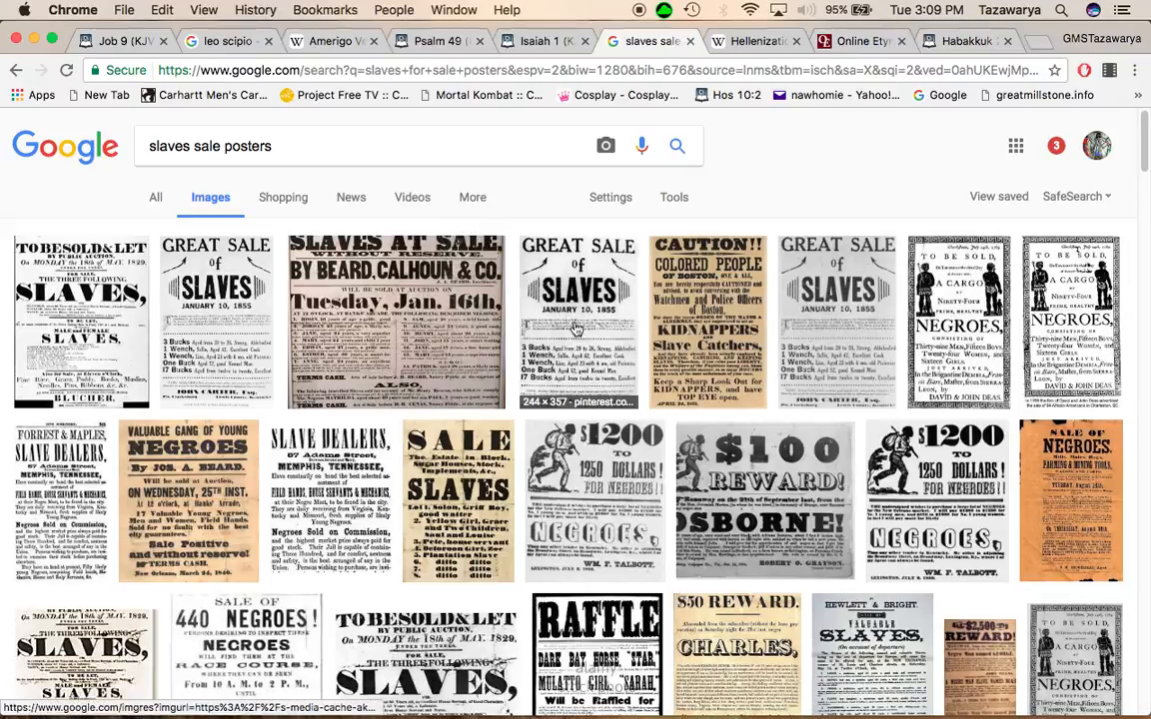
mouse_move(397, 315)
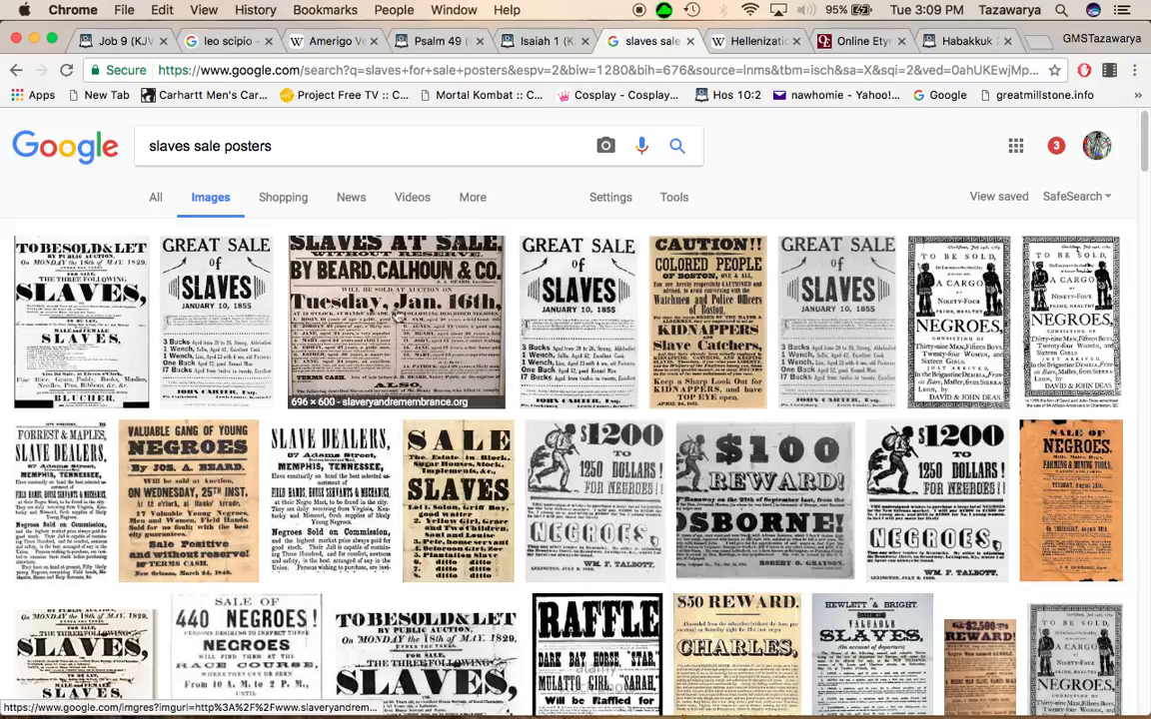
mouse_move(216, 309)
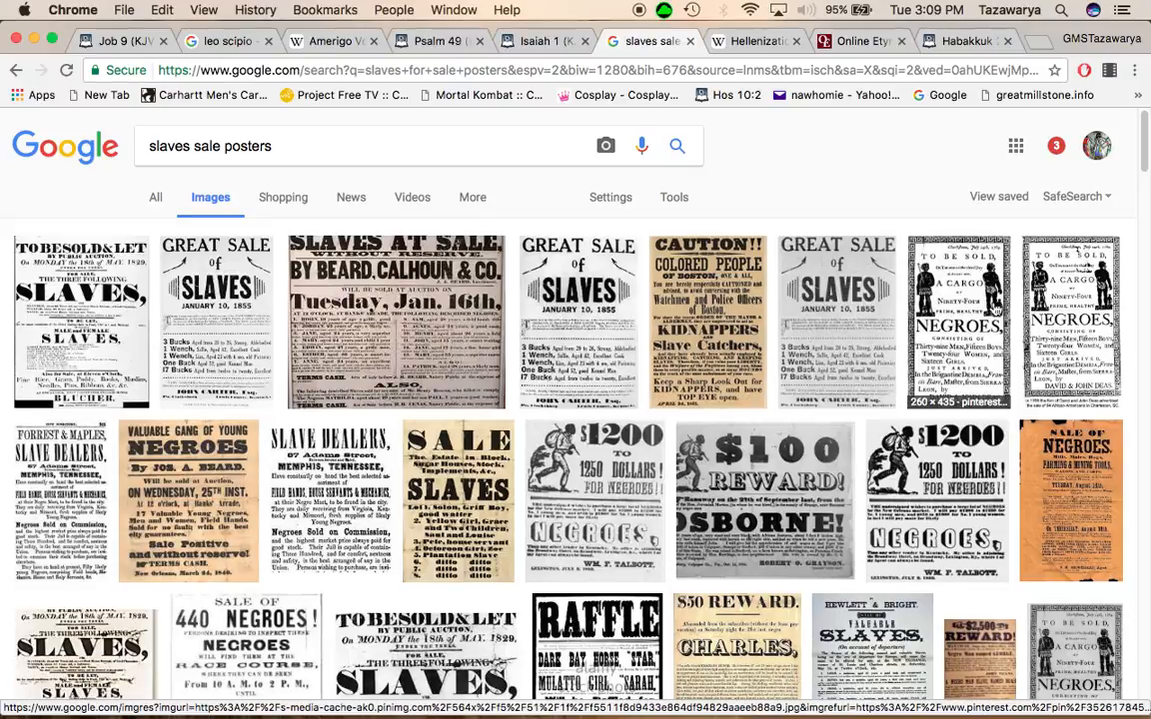
left_click(958, 320)
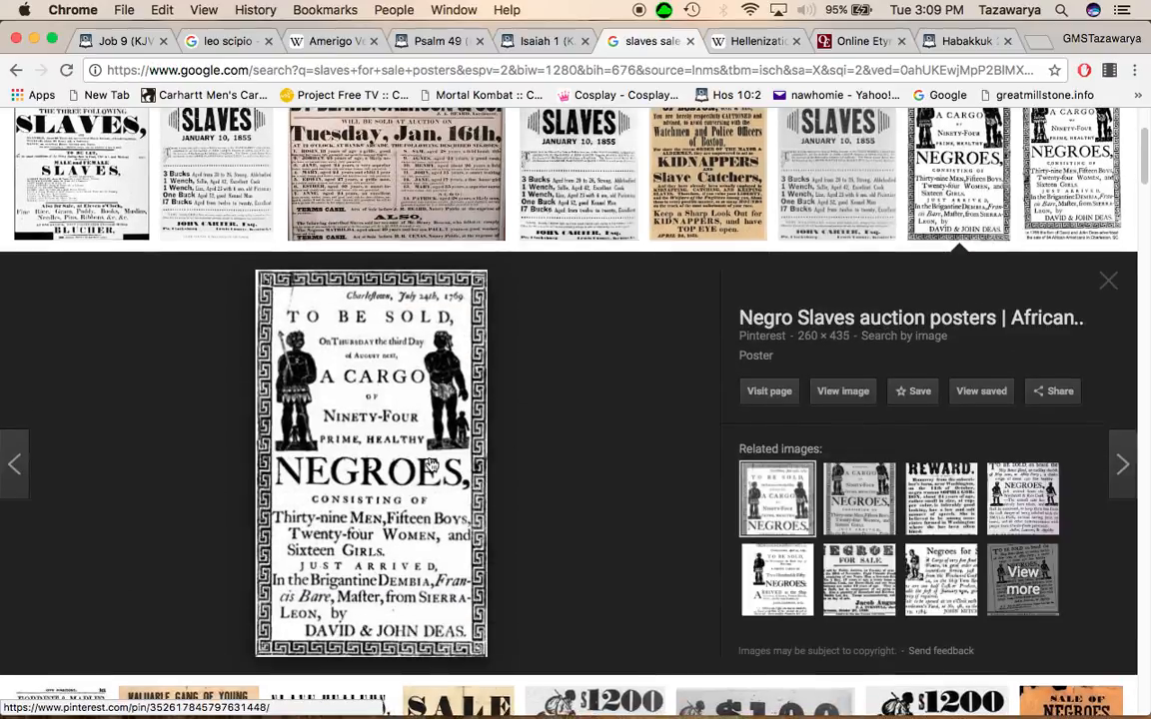
mouse_move(655, 420)
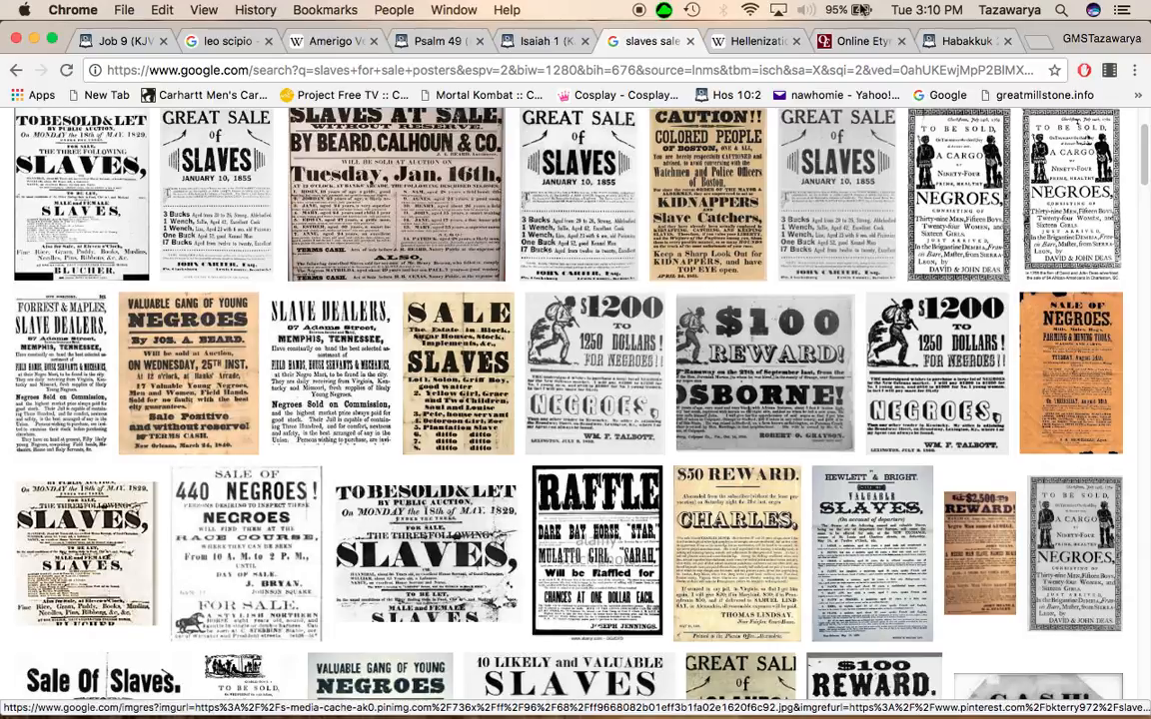
left_click(650, 41)
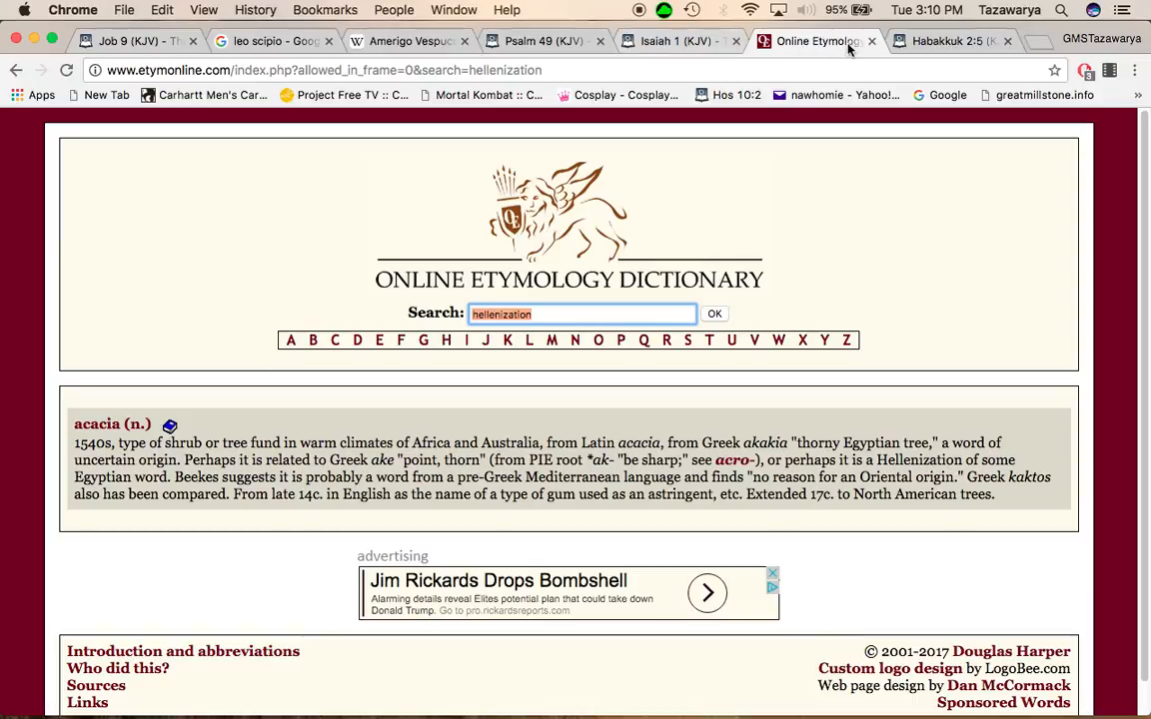
Step: Close the Online Etymology Dictionary tab to reveal Habakkuk 2 with verses 4–5 highlighted
left_click(939, 41)
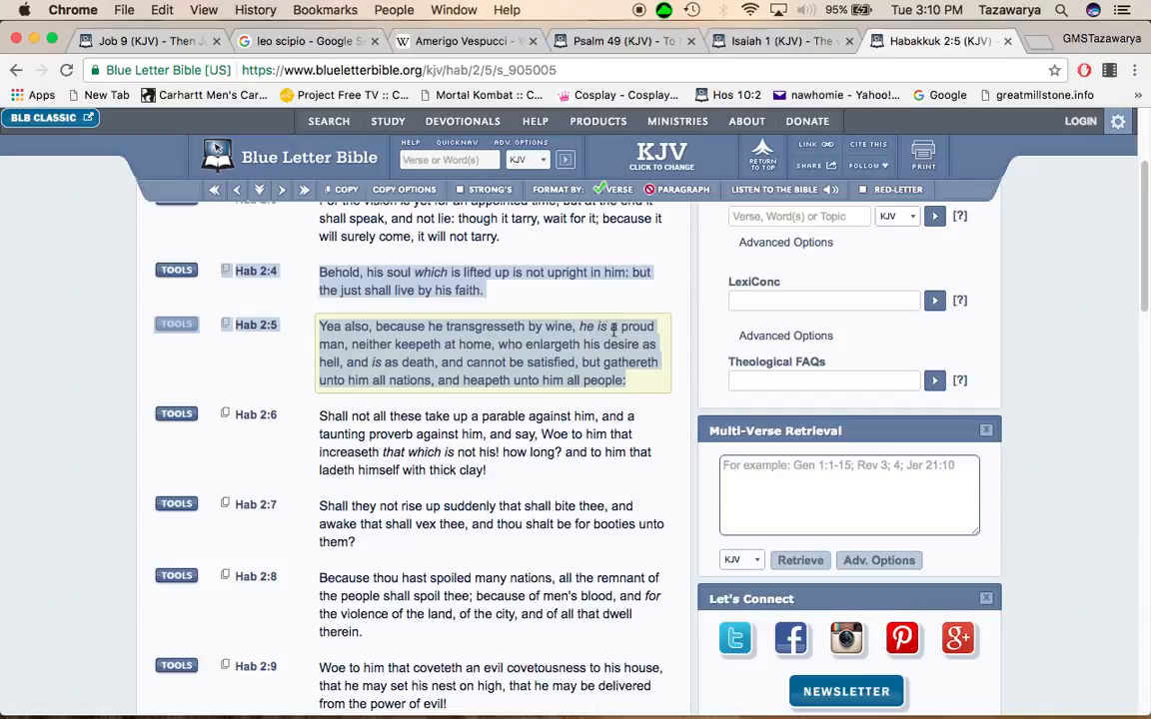
mouse_move(497, 330)
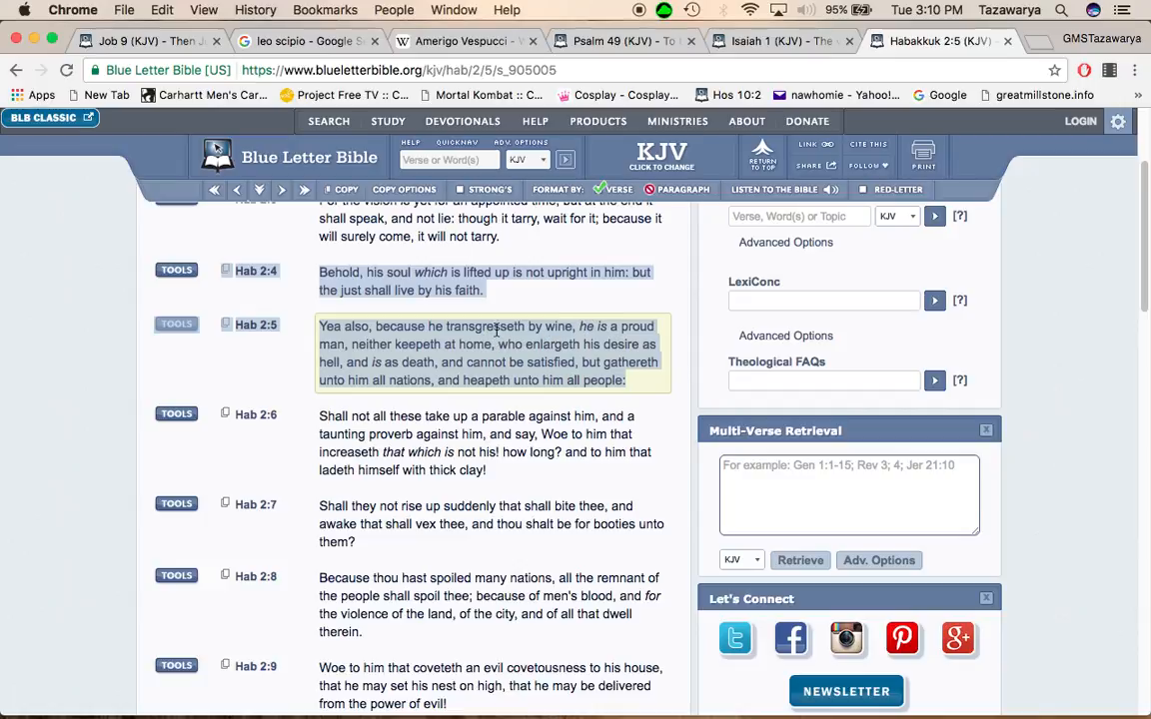
mouse_move(596, 342)
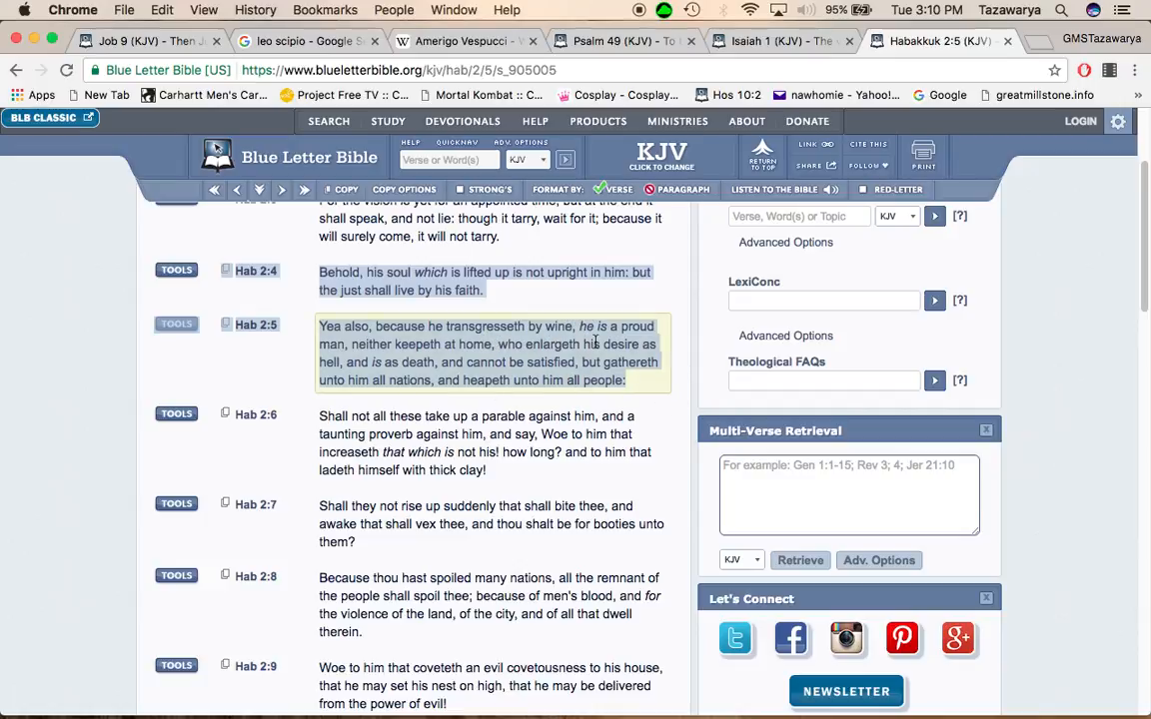
mouse_move(619, 340)
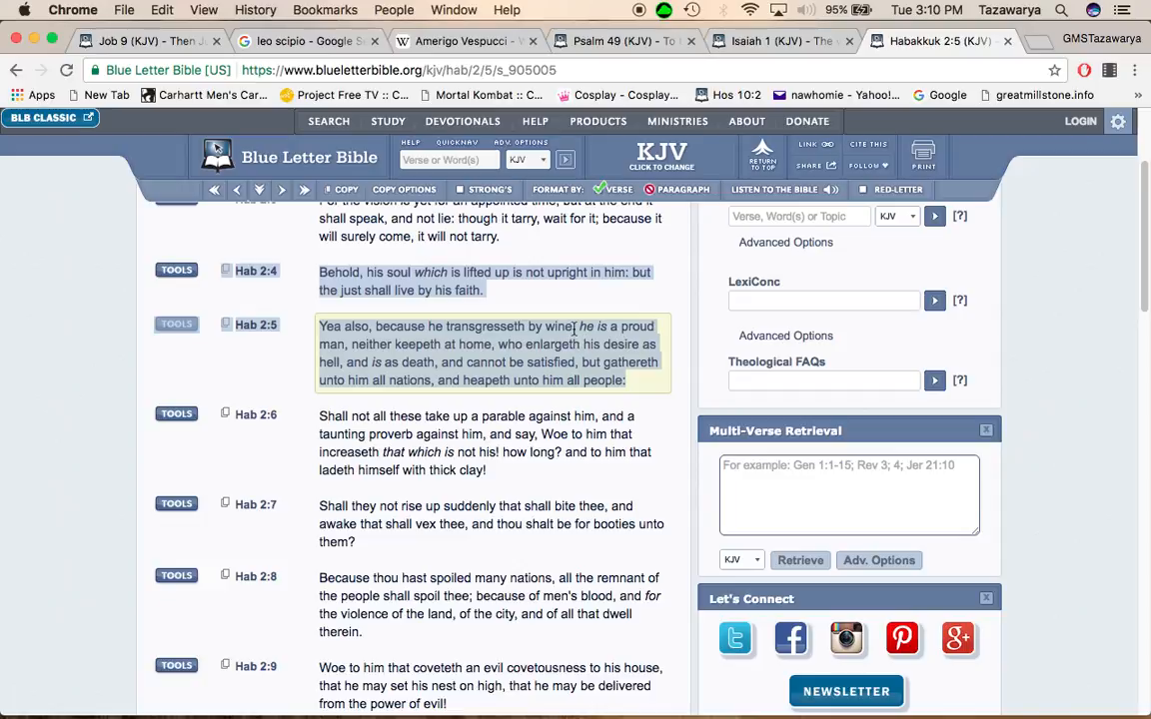
mouse_move(357, 344)
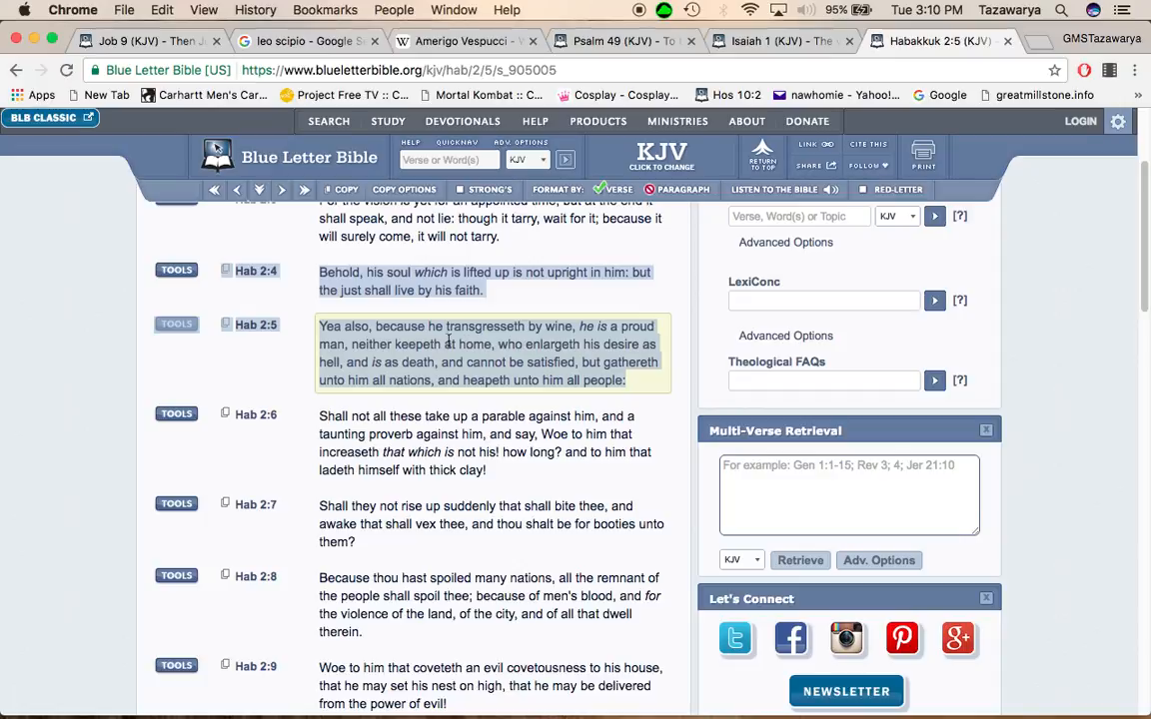
mouse_move(540, 345)
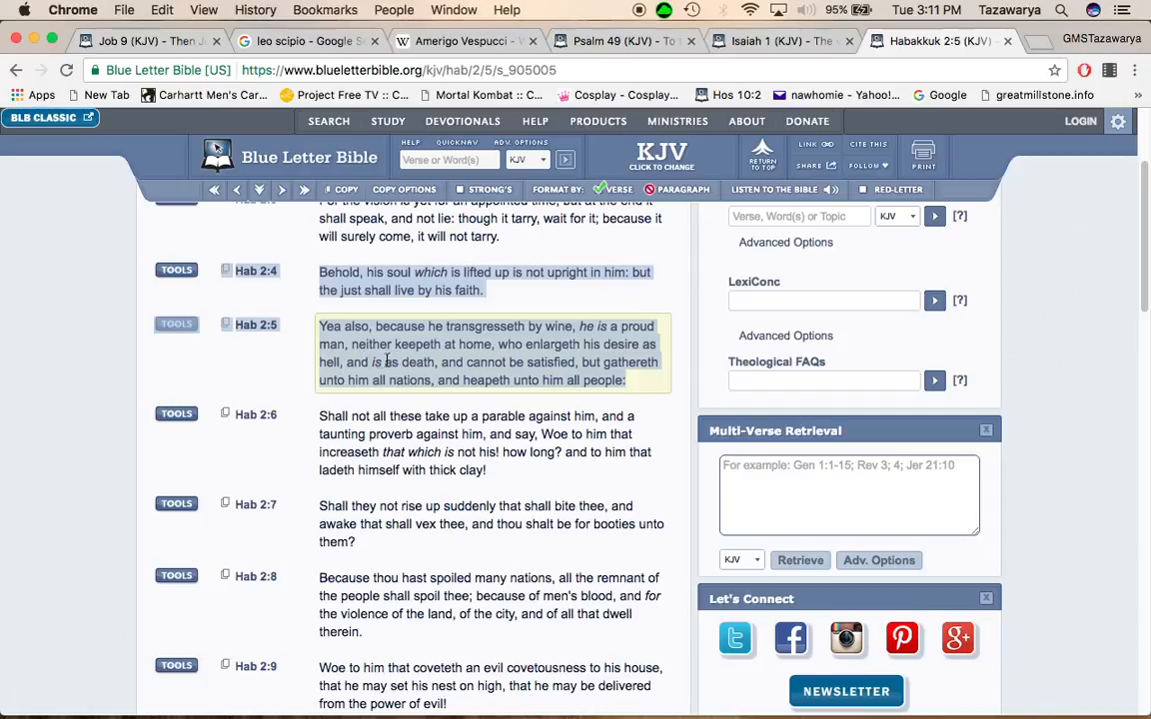
mouse_move(345, 362)
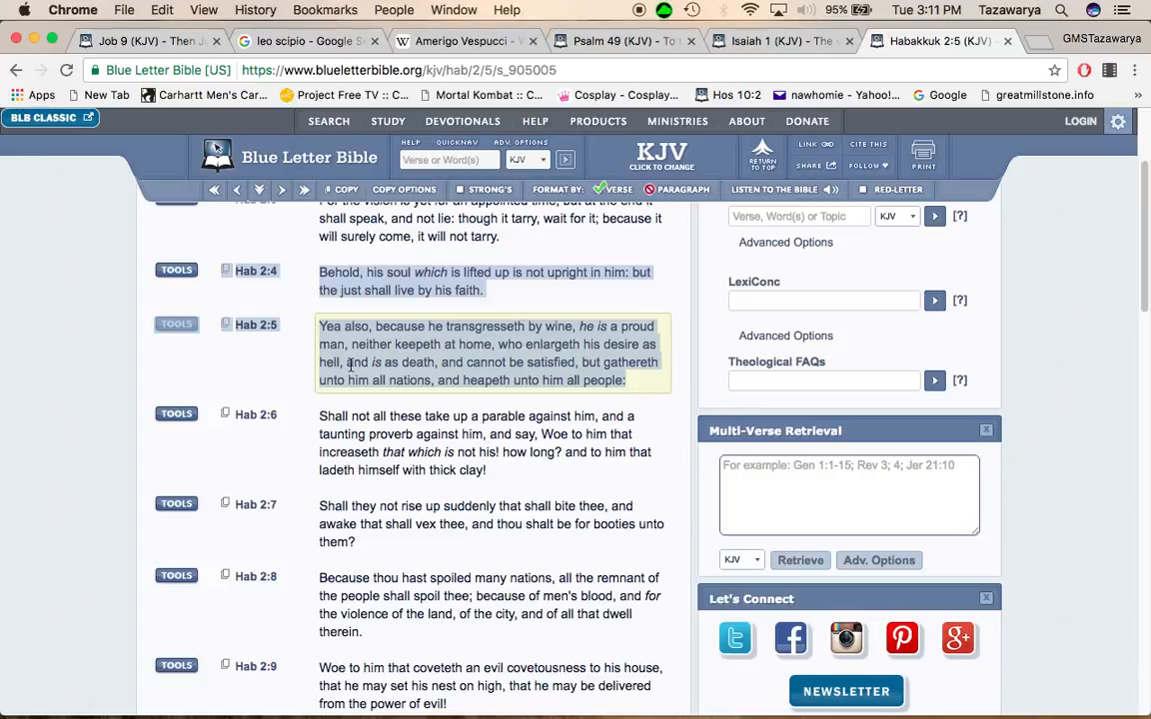
mouse_move(427, 362)
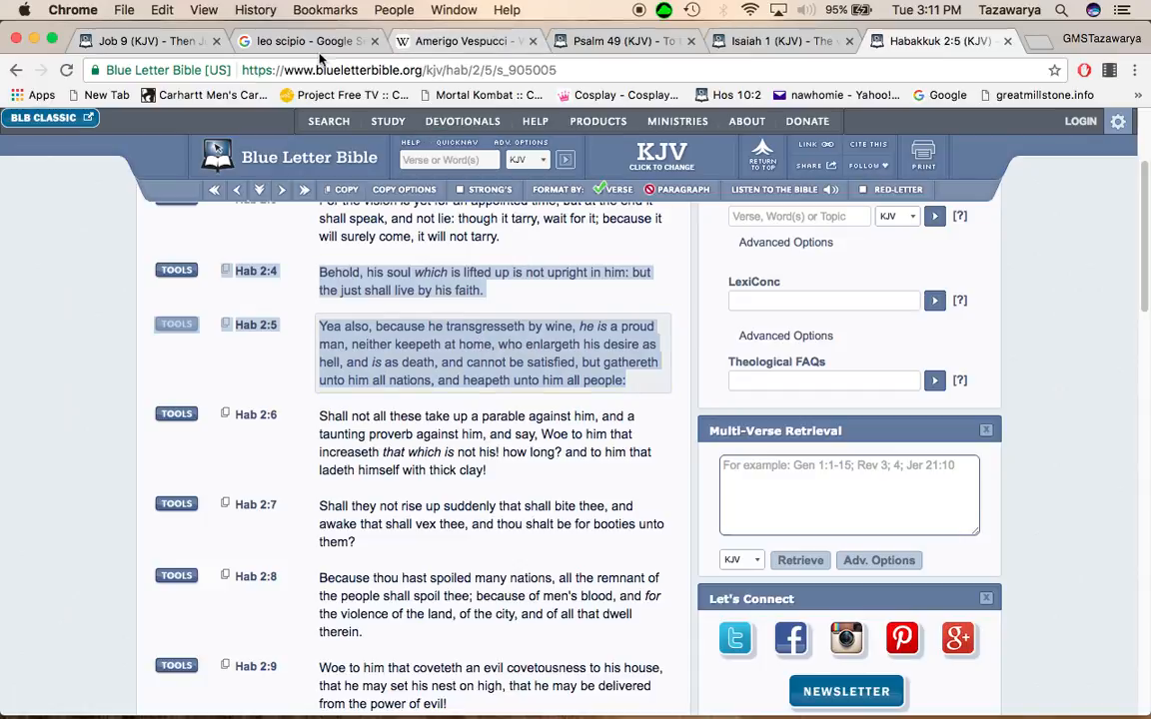
Step: After reading Habakkuk 2:4–5, return to the Job 9 (KJV) tab with verse 24 highlighted
left_click(140, 41)
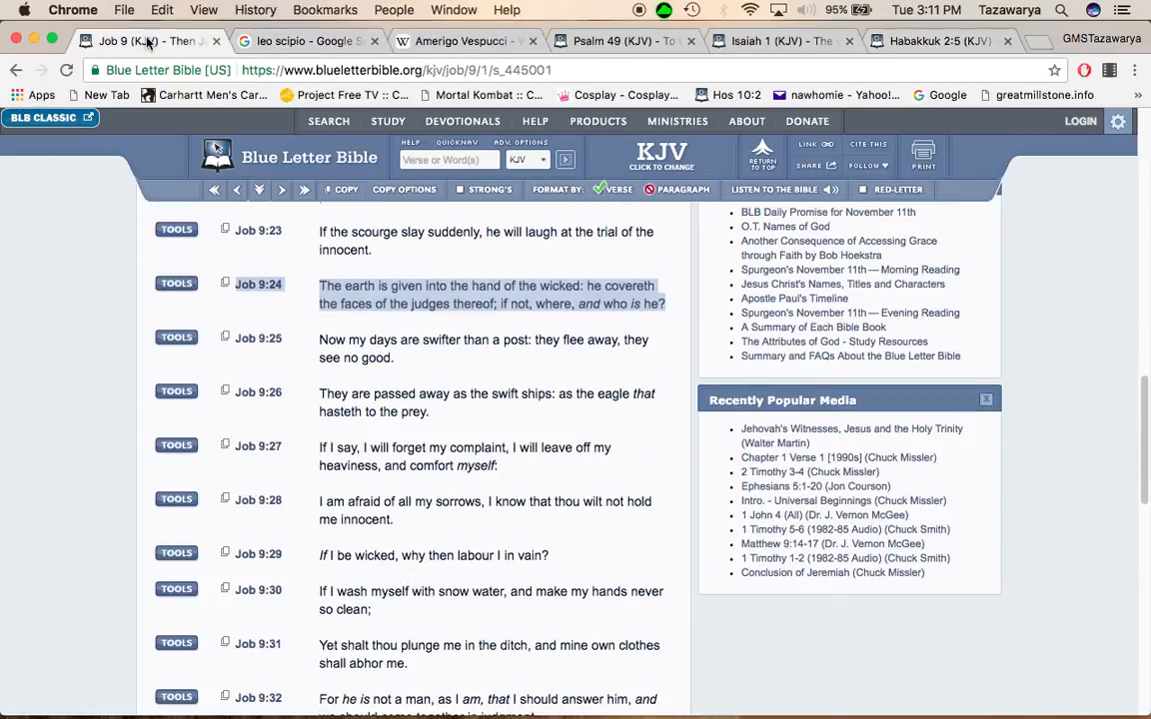
left_click(489, 295)
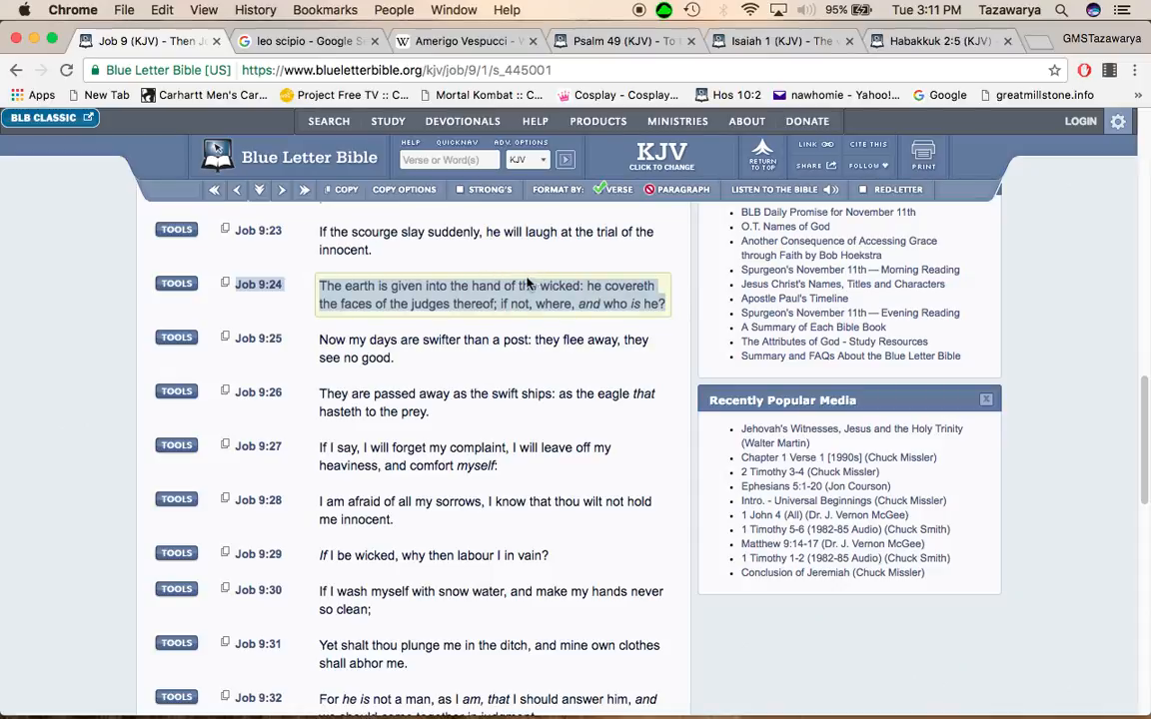